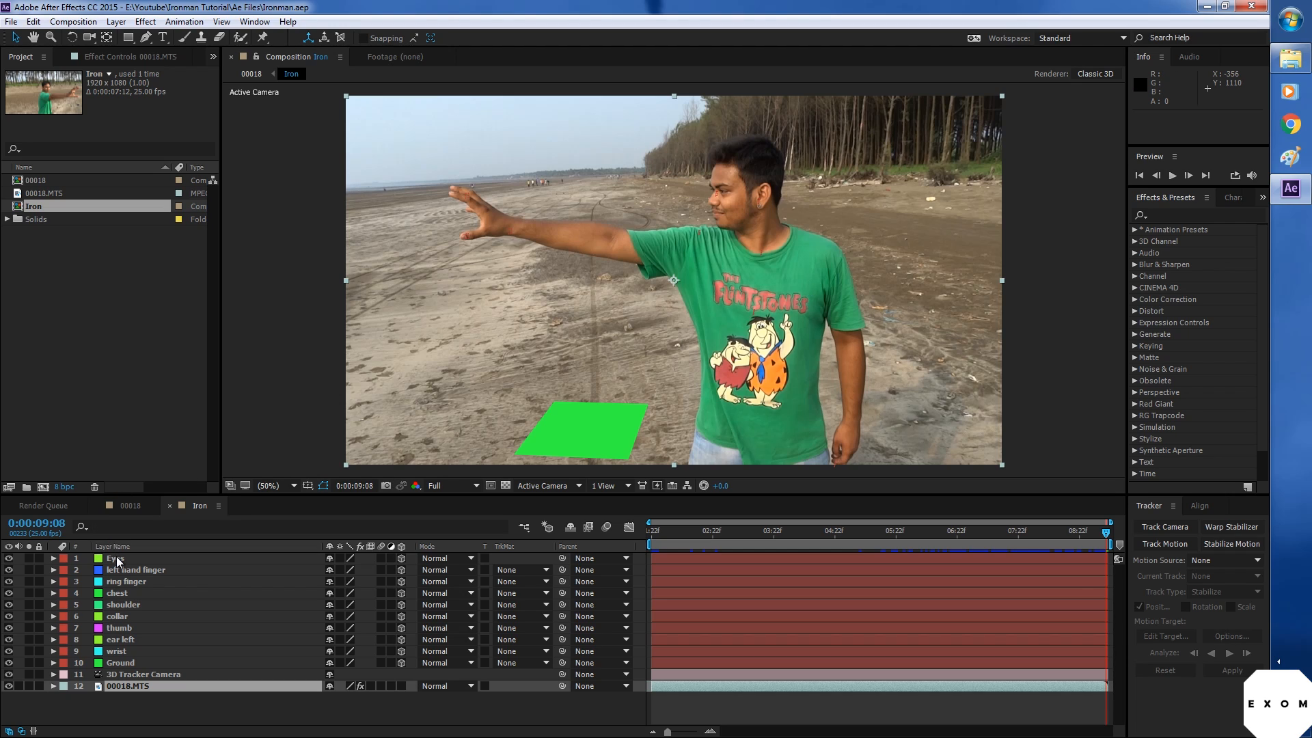
mouse_move(533, 441)
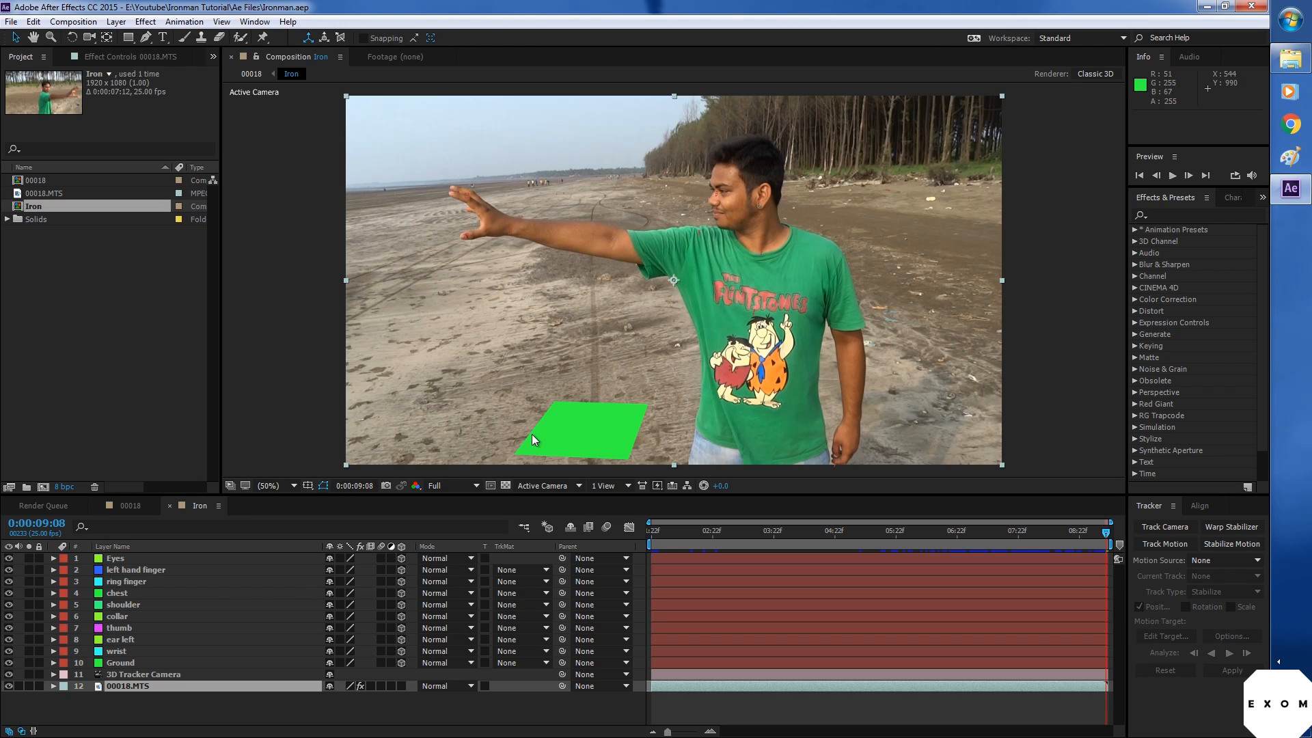
mouse_move(529, 435)
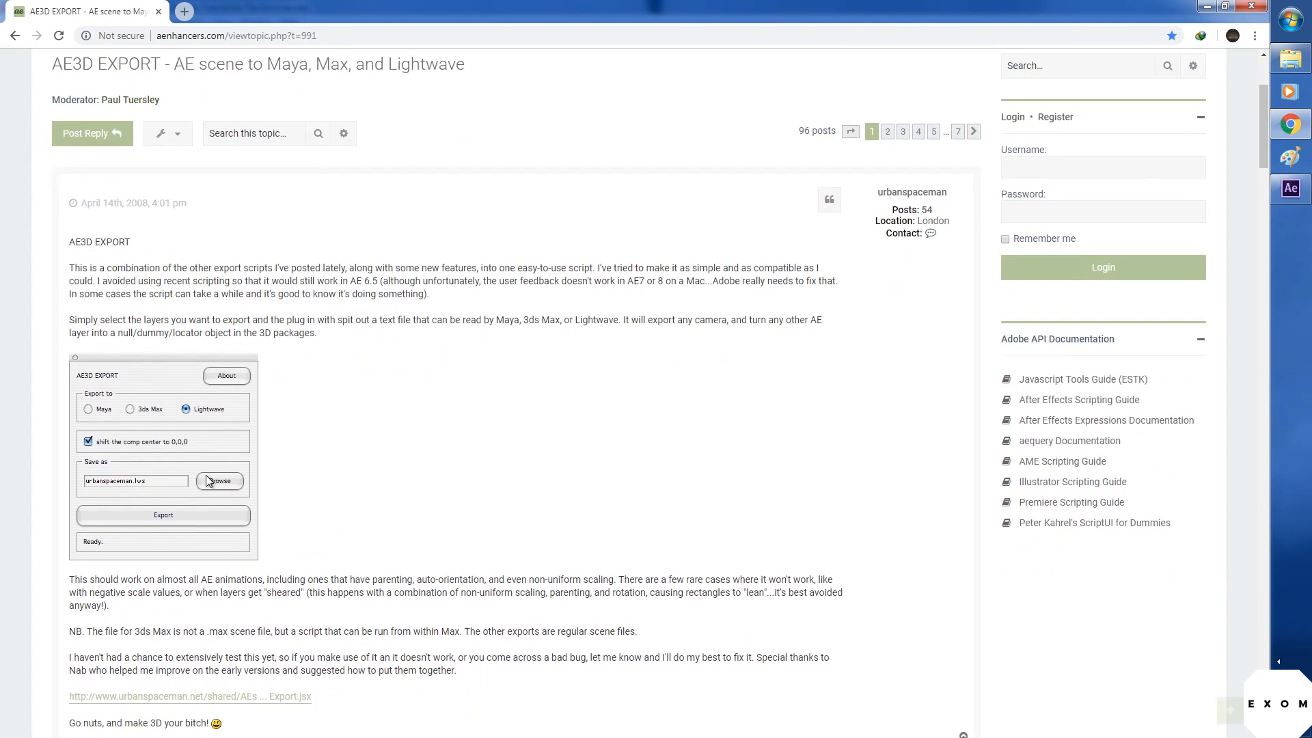
Step: Scroll the aenhancers AE3D Export forum post down to the AE3D_Export.jsx download link
scroll("down", 3)
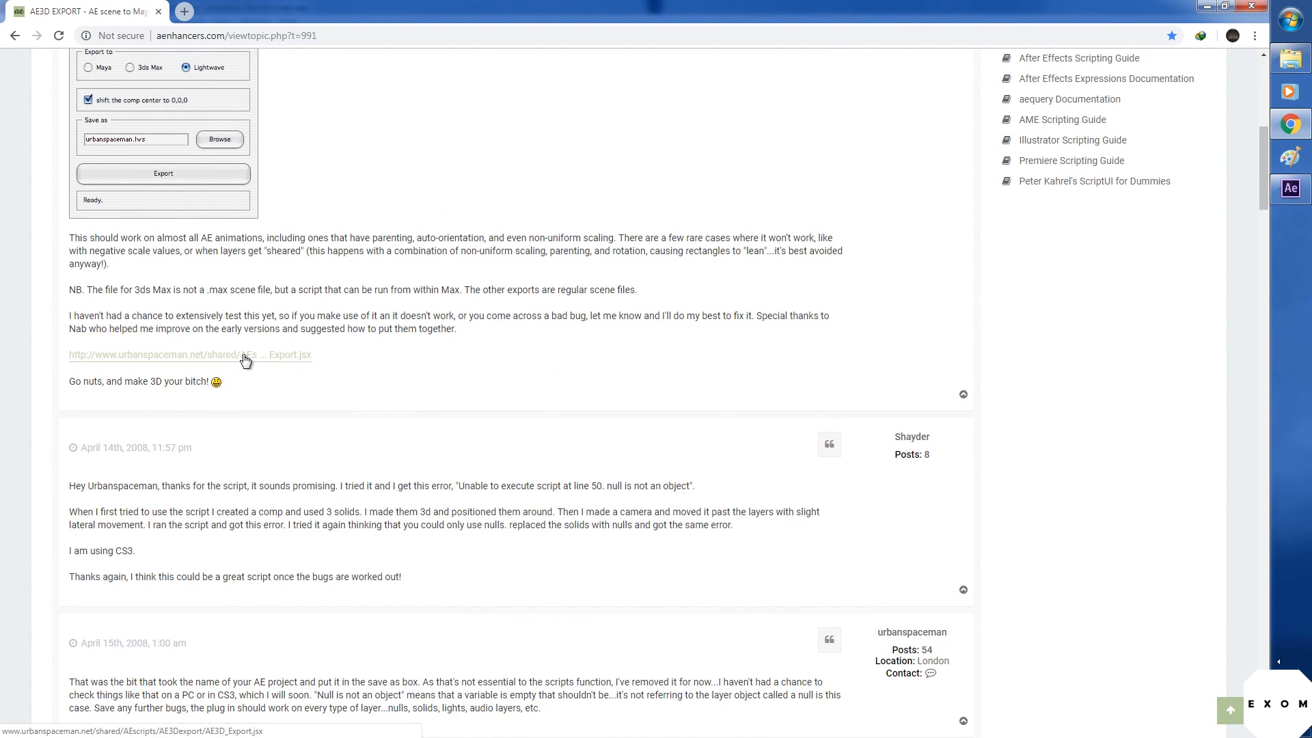
mouse_move(279, 366)
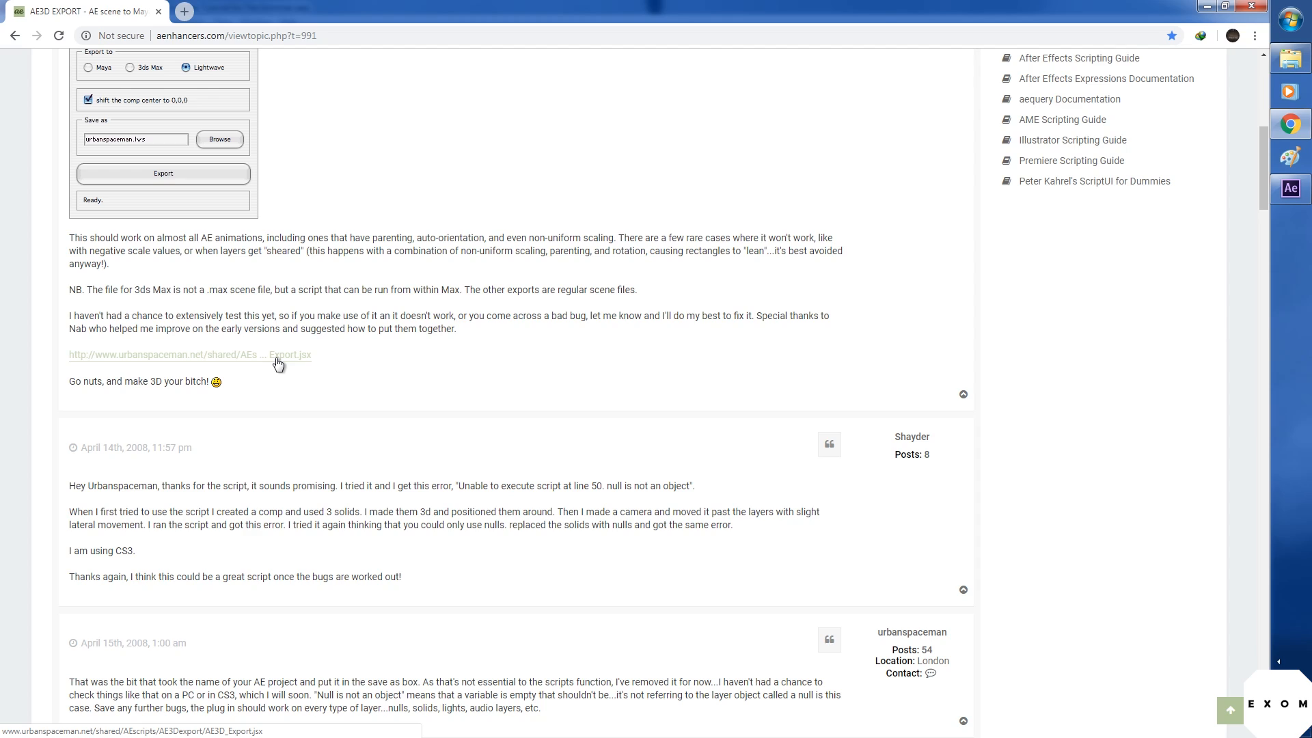
mouse_move(314, 425)
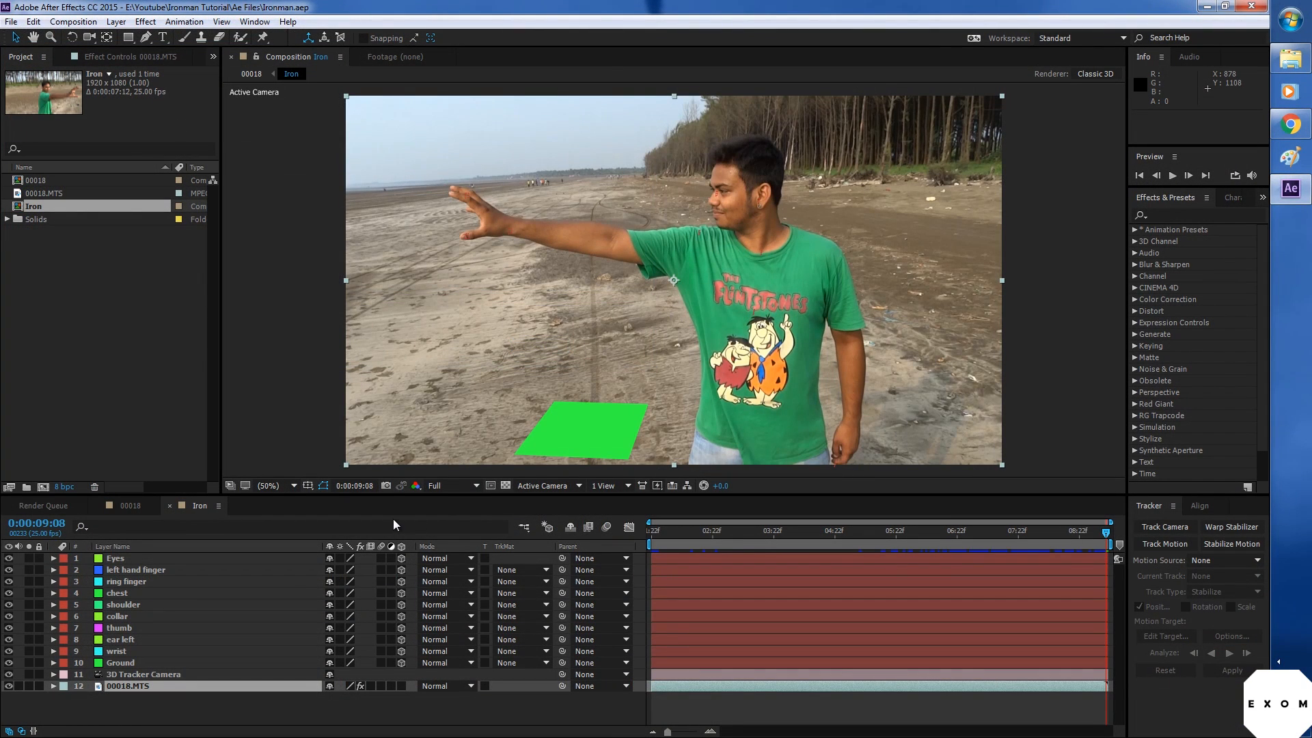
mouse_move(873, 580)
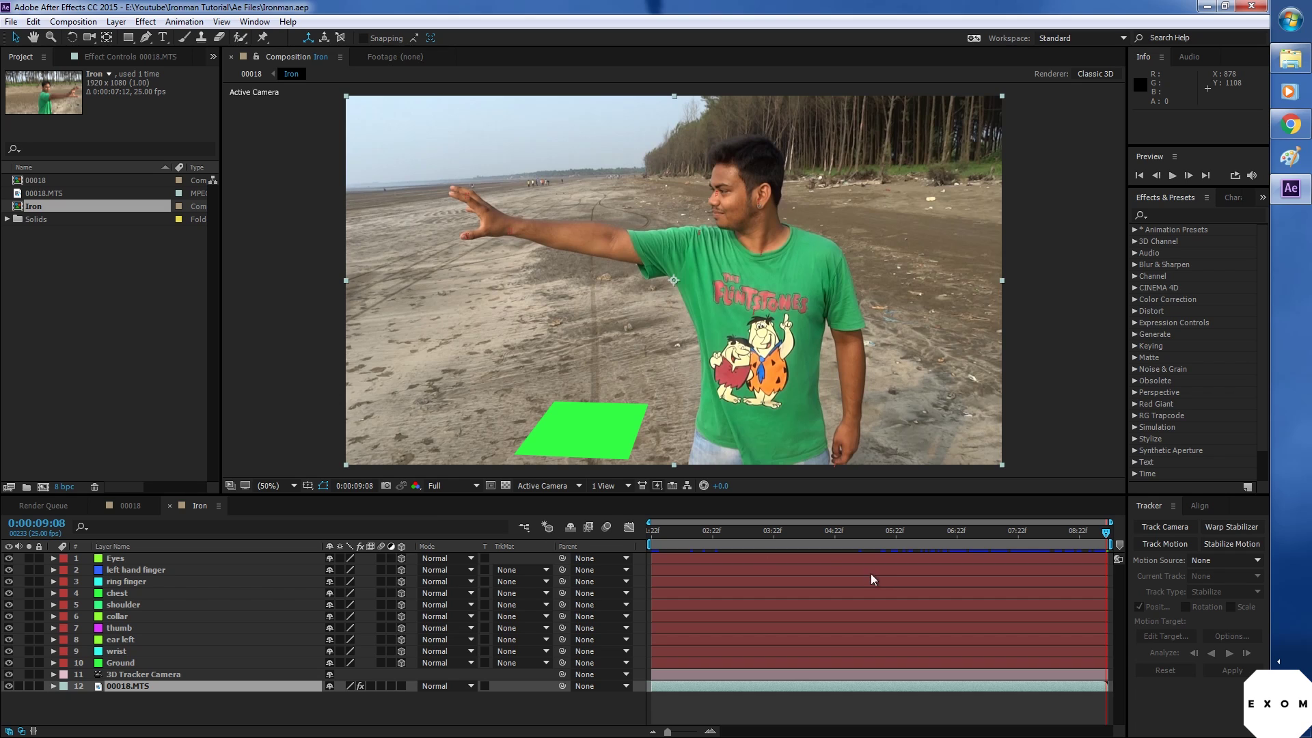
Step: Run the AE3D_Export.jsx script, set the export target to 3ds Max, and open its Options
left_click(11, 22)
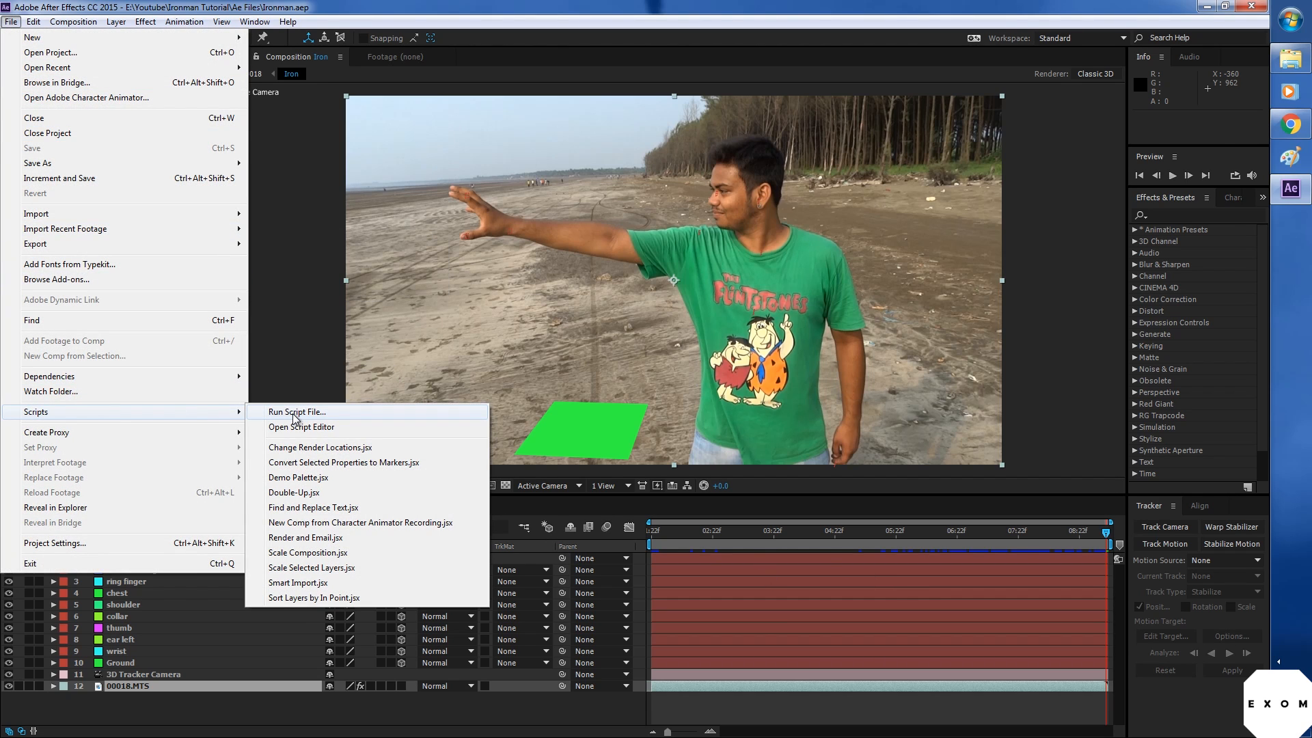
left_click(294, 411)
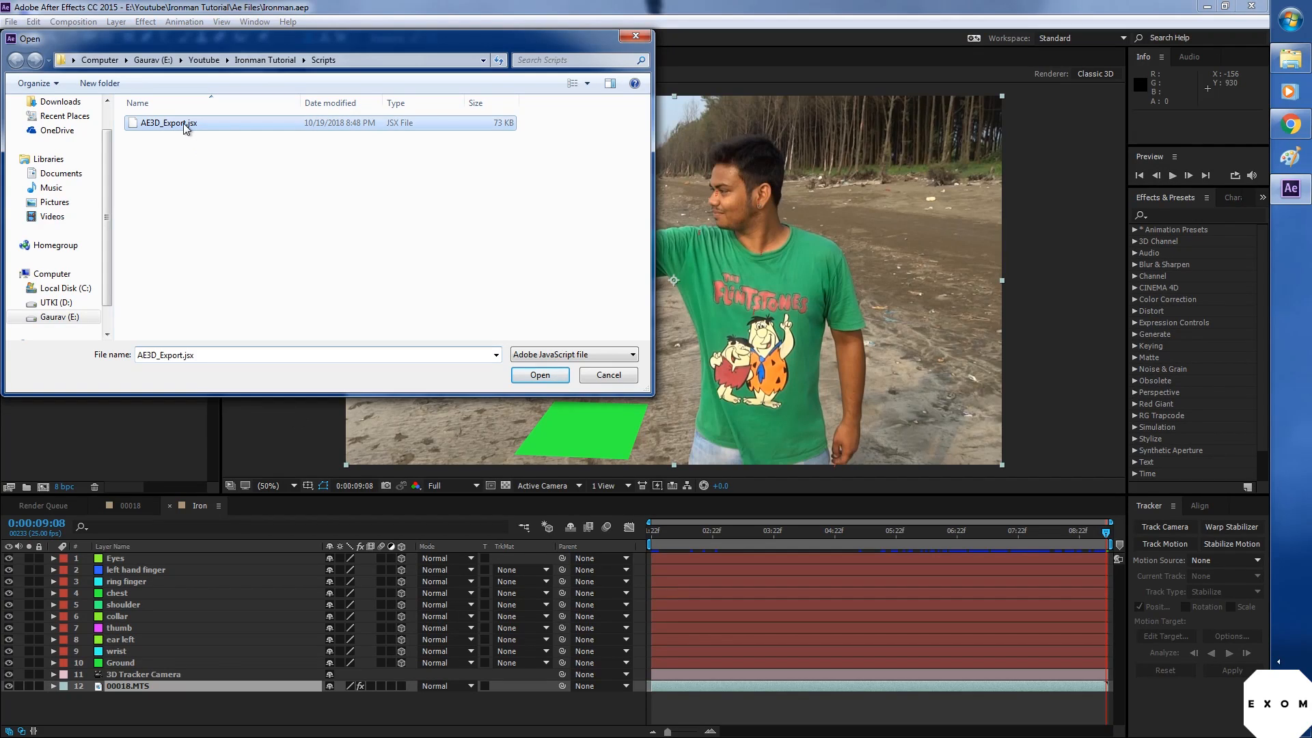
left_click(539, 376)
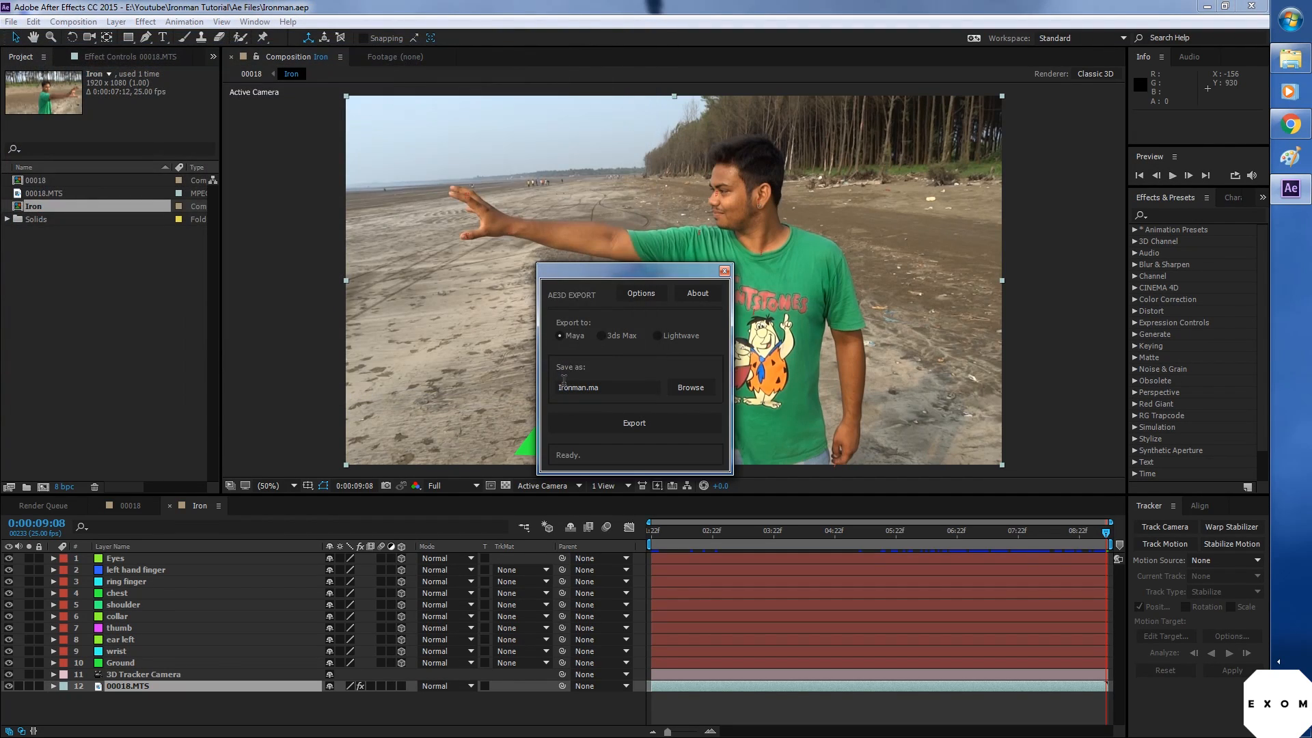
mouse_move(569, 351)
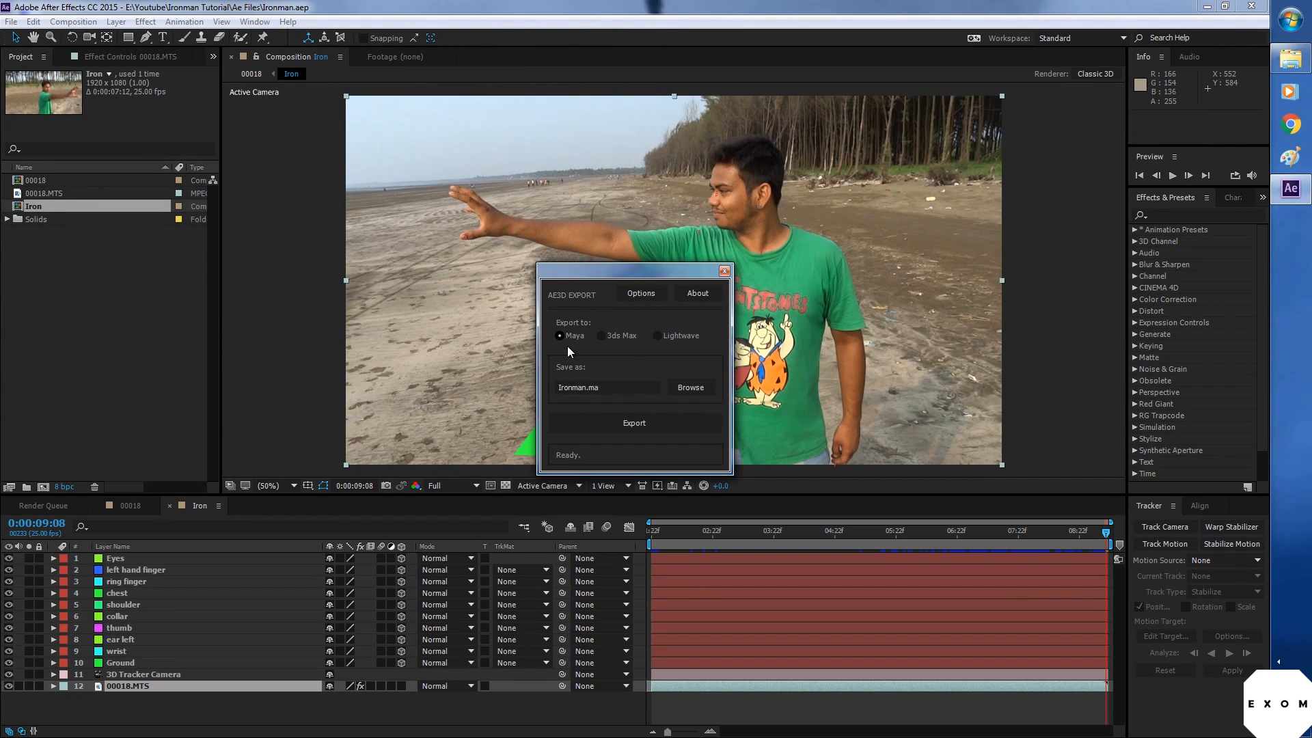
mouse_move(605, 339)
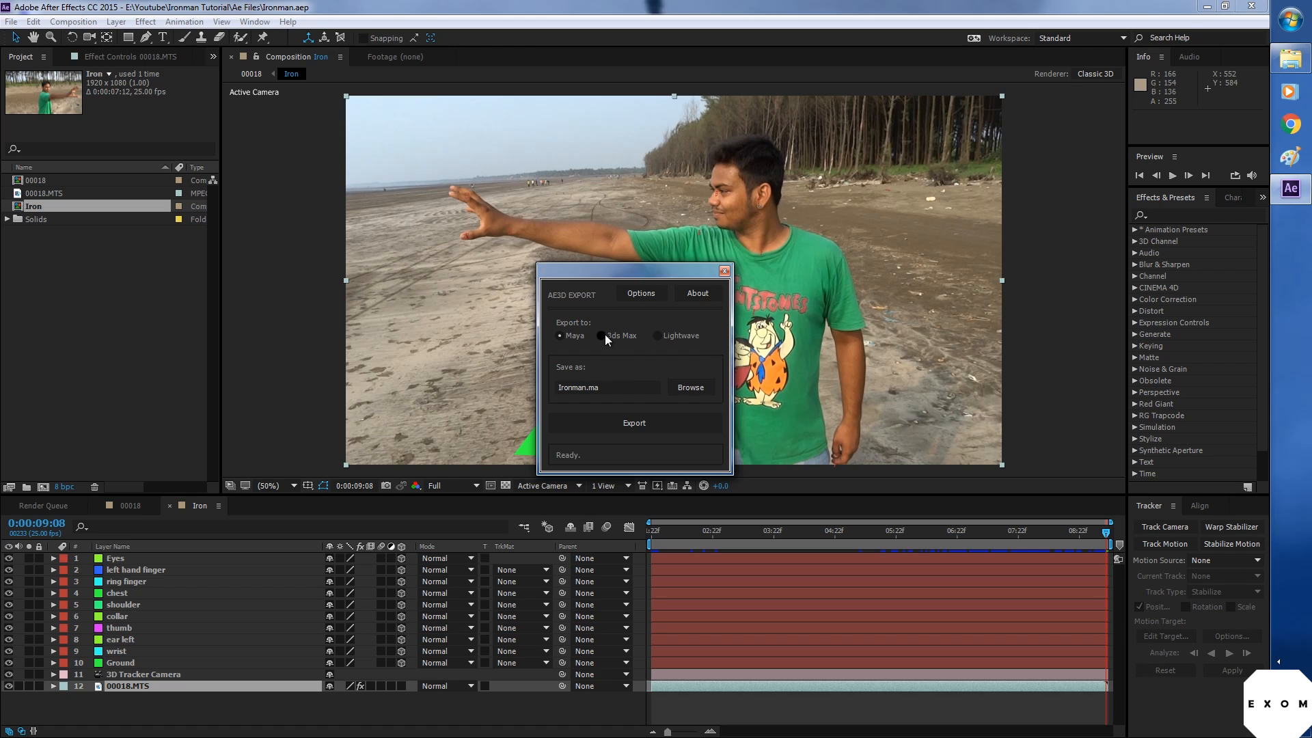
left_click(601, 336)
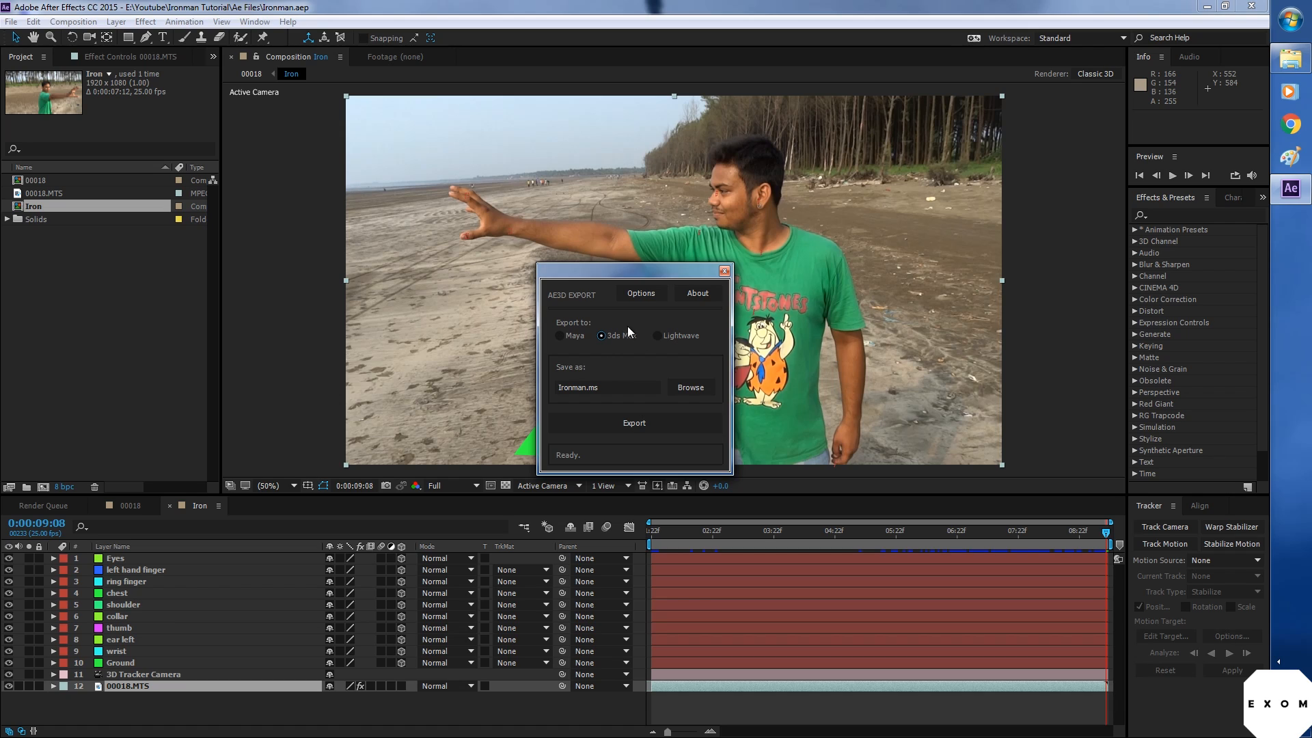
left_click(641, 293)
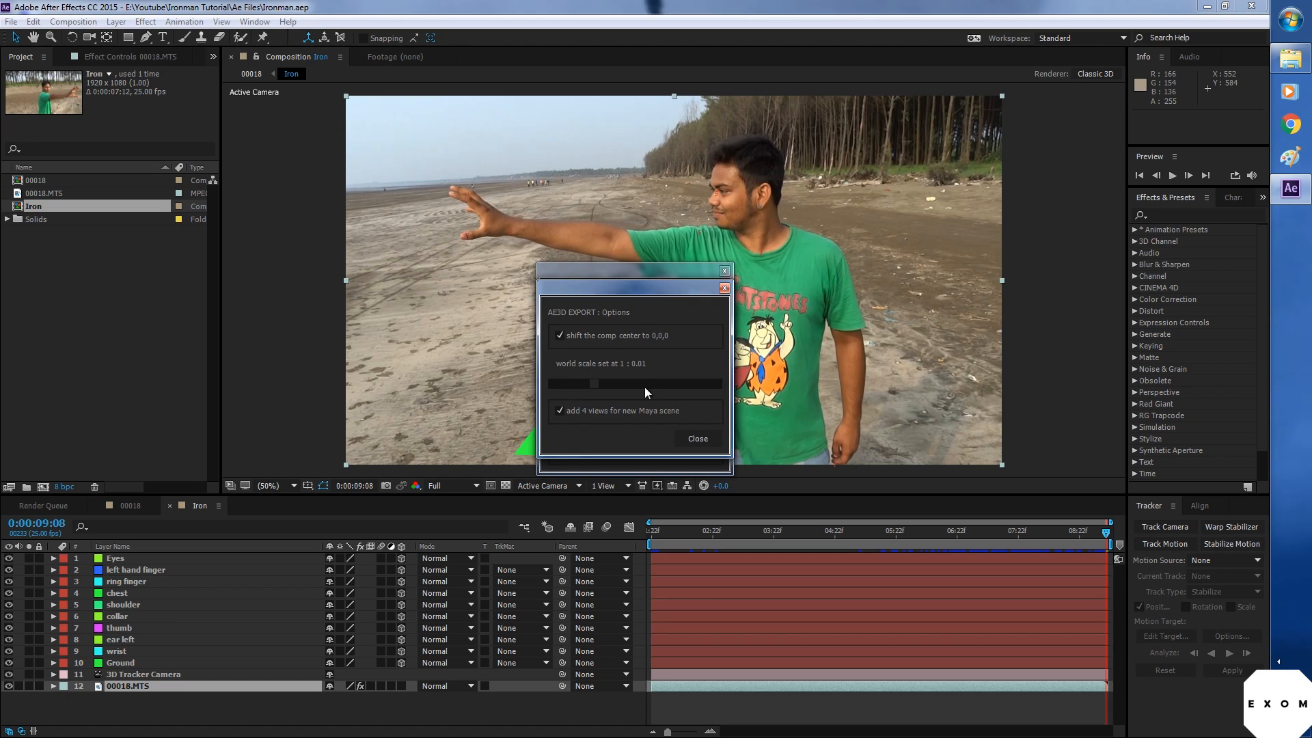
mouse_move(593, 393)
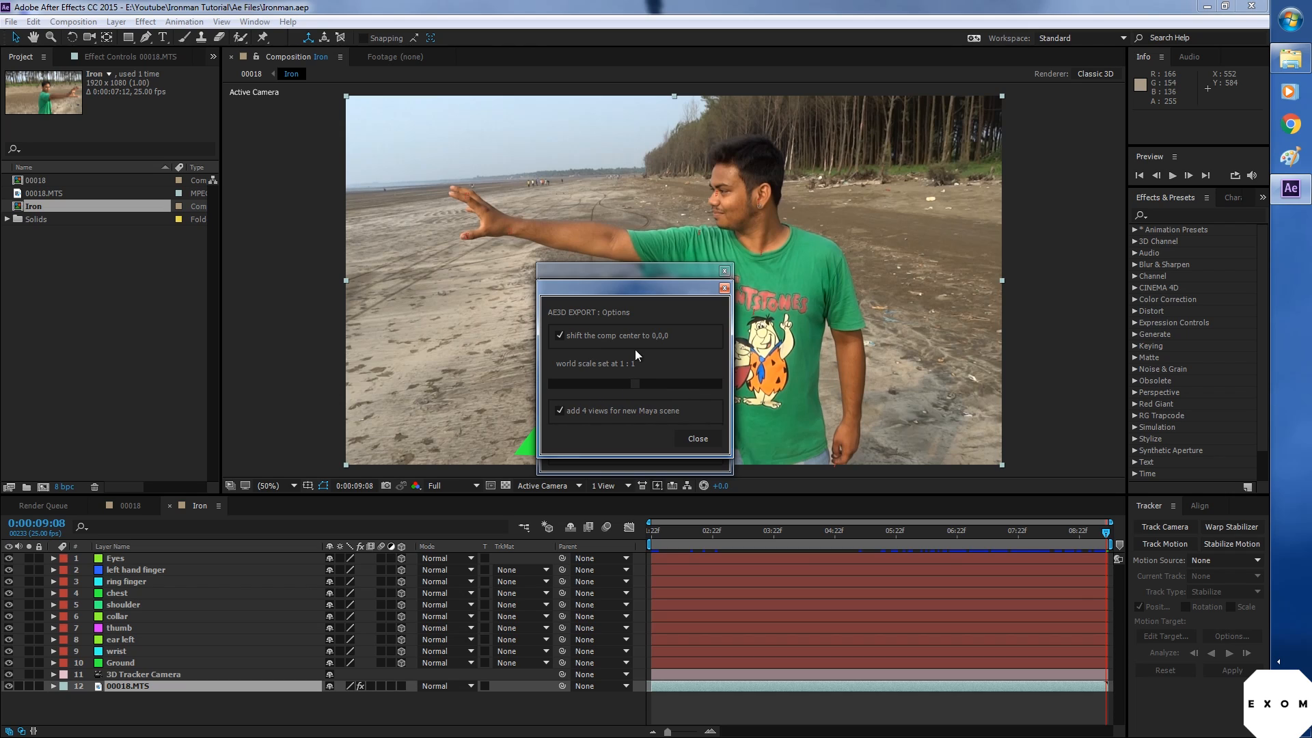
mouse_move(667, 476)
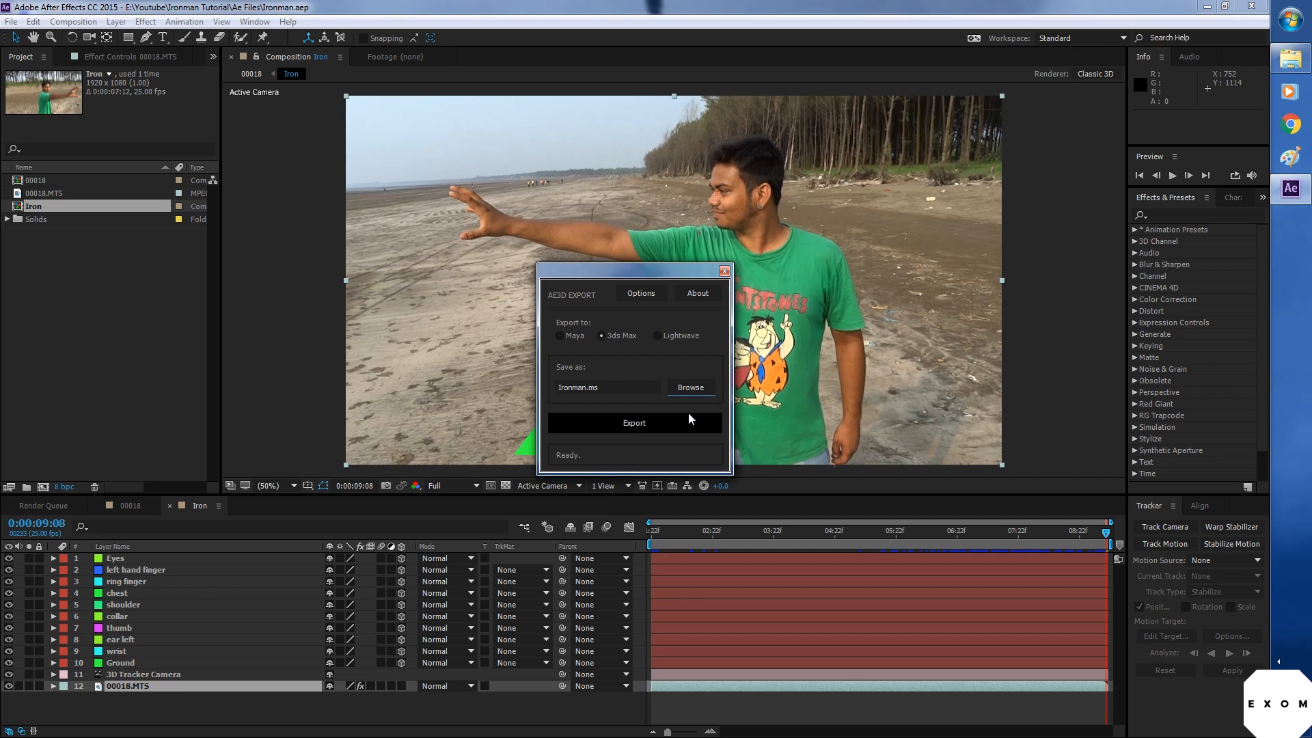
Step: Export the camera and tracked layers 1–11 to Ironman.ms, close the exporter, and select the footage layer
left_click(142, 675)
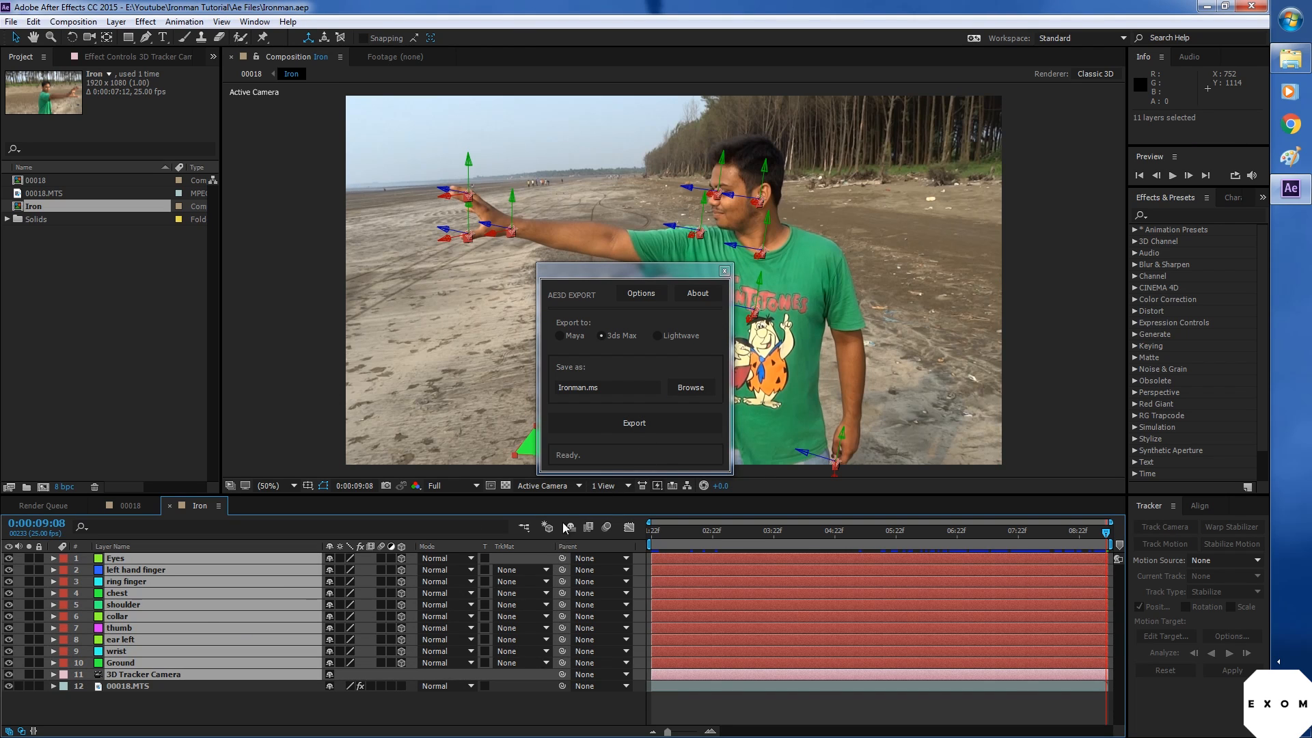
left_click(634, 423)
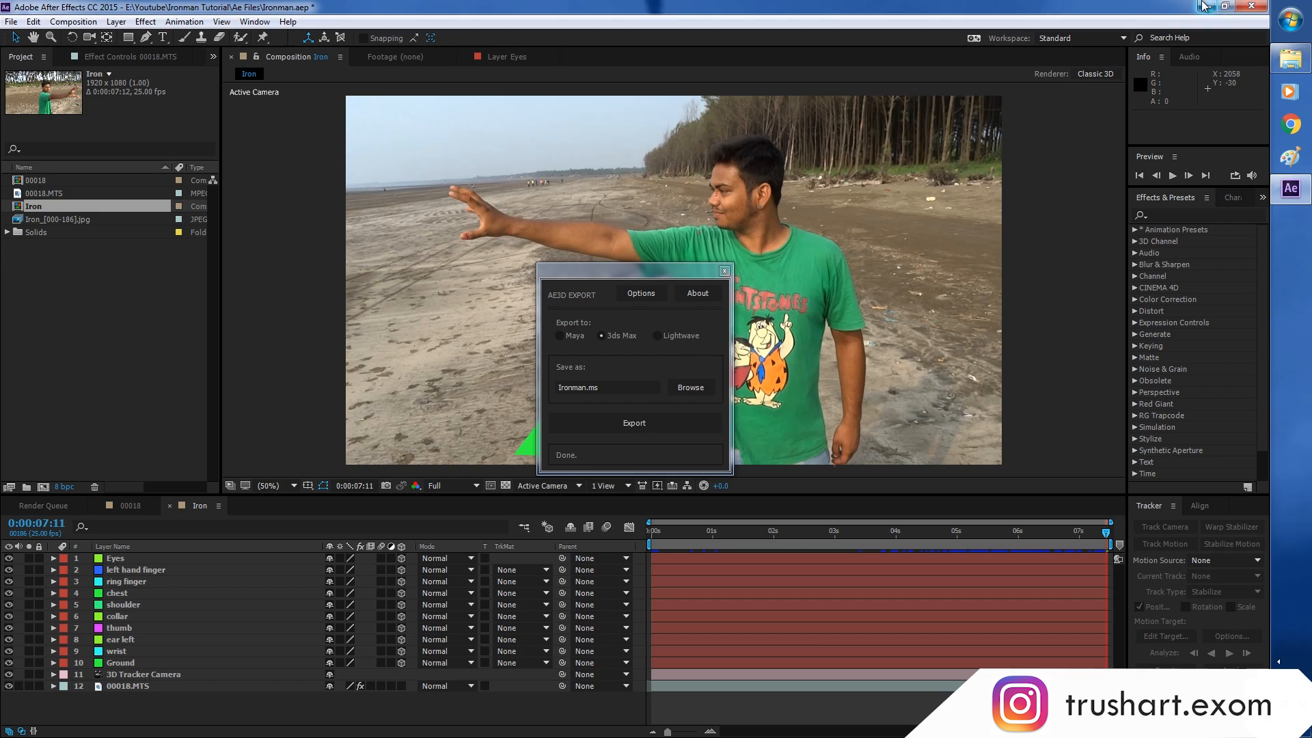
left_click(1224, 7)
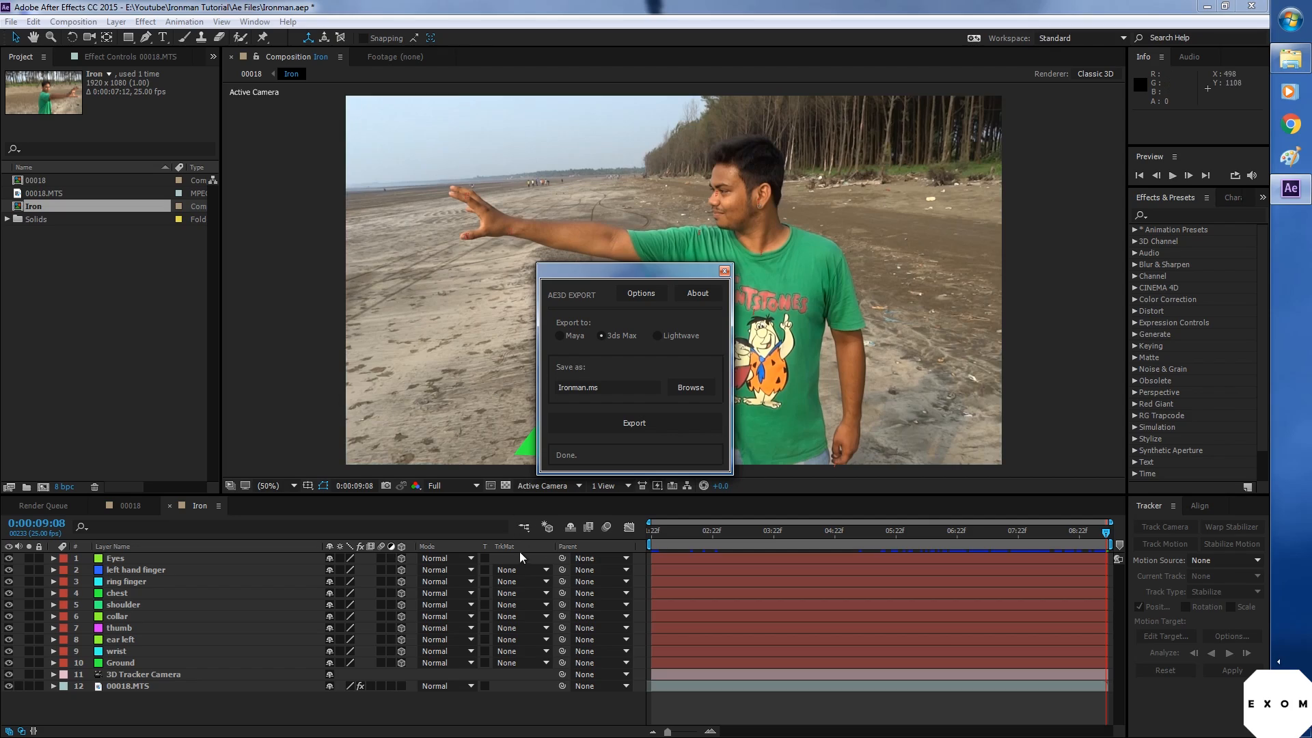
left_click(128, 685)
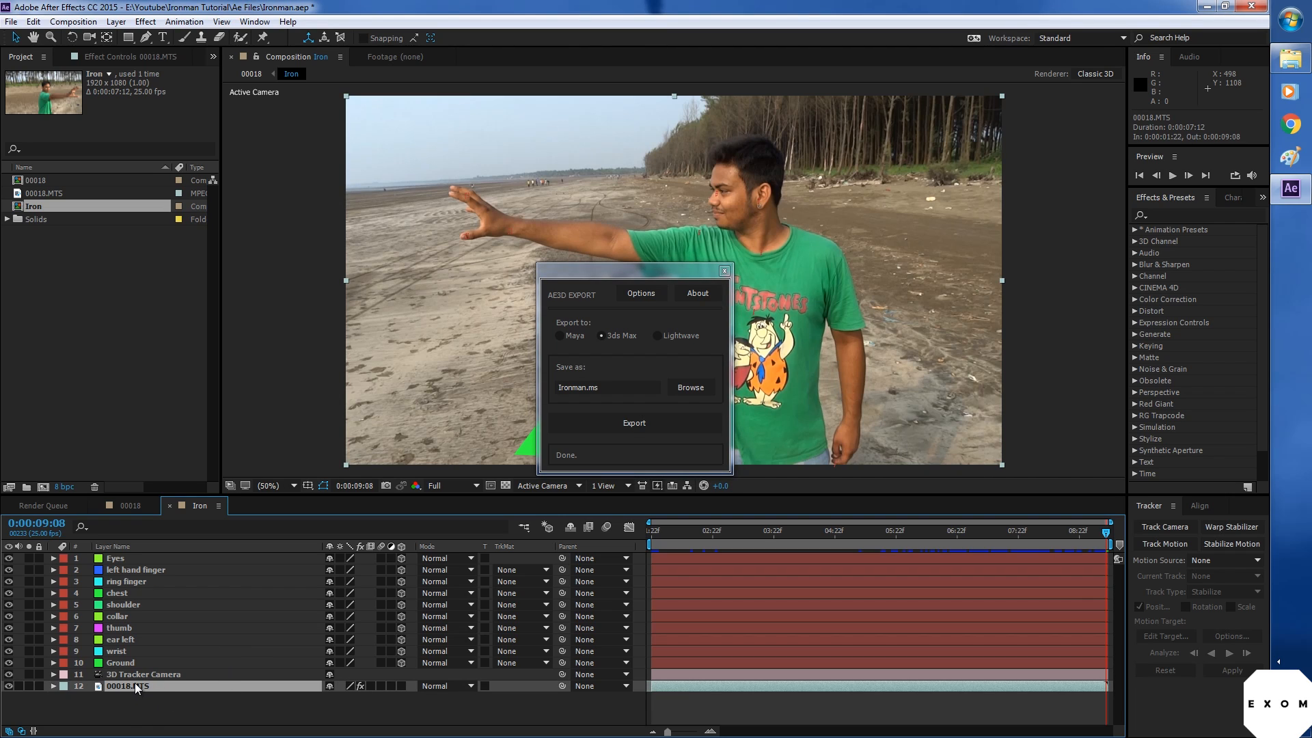
mouse_move(1235, 175)
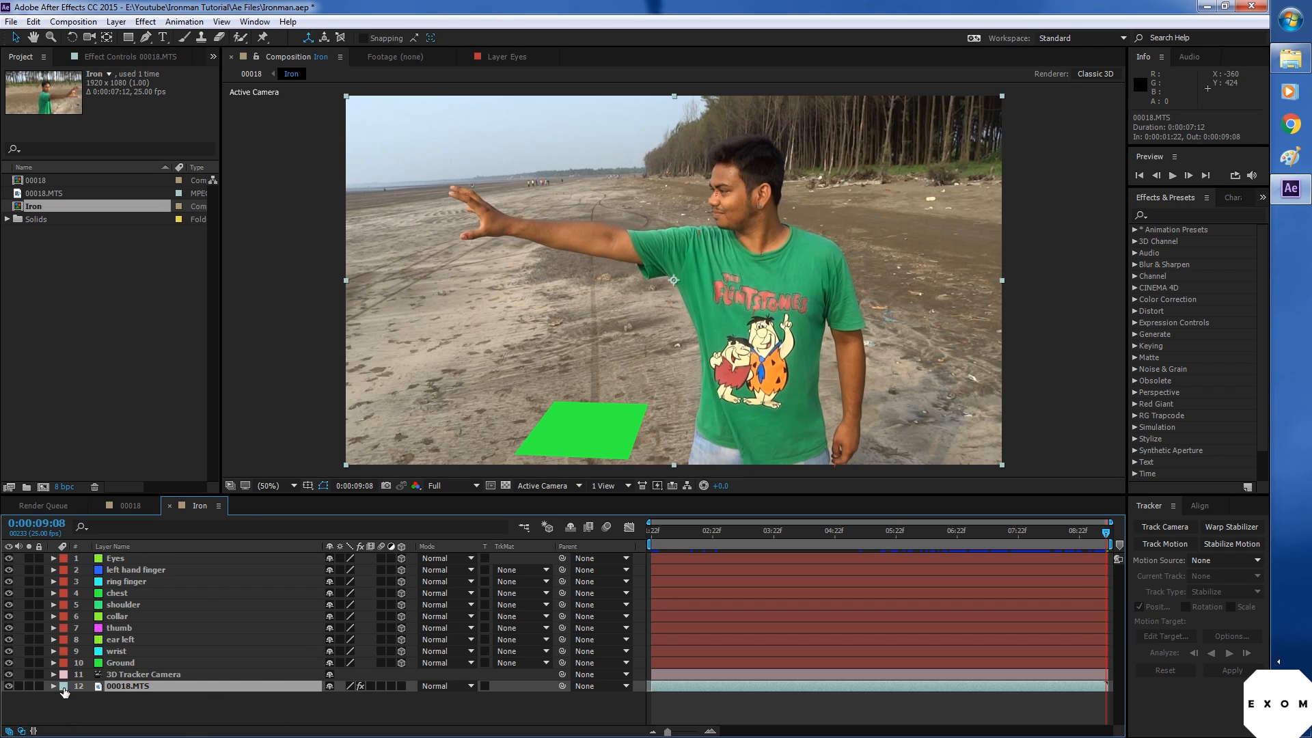
Step: Set the Iron composition's Start Timecode to 0 in Composition Settings
left_click(73, 21)
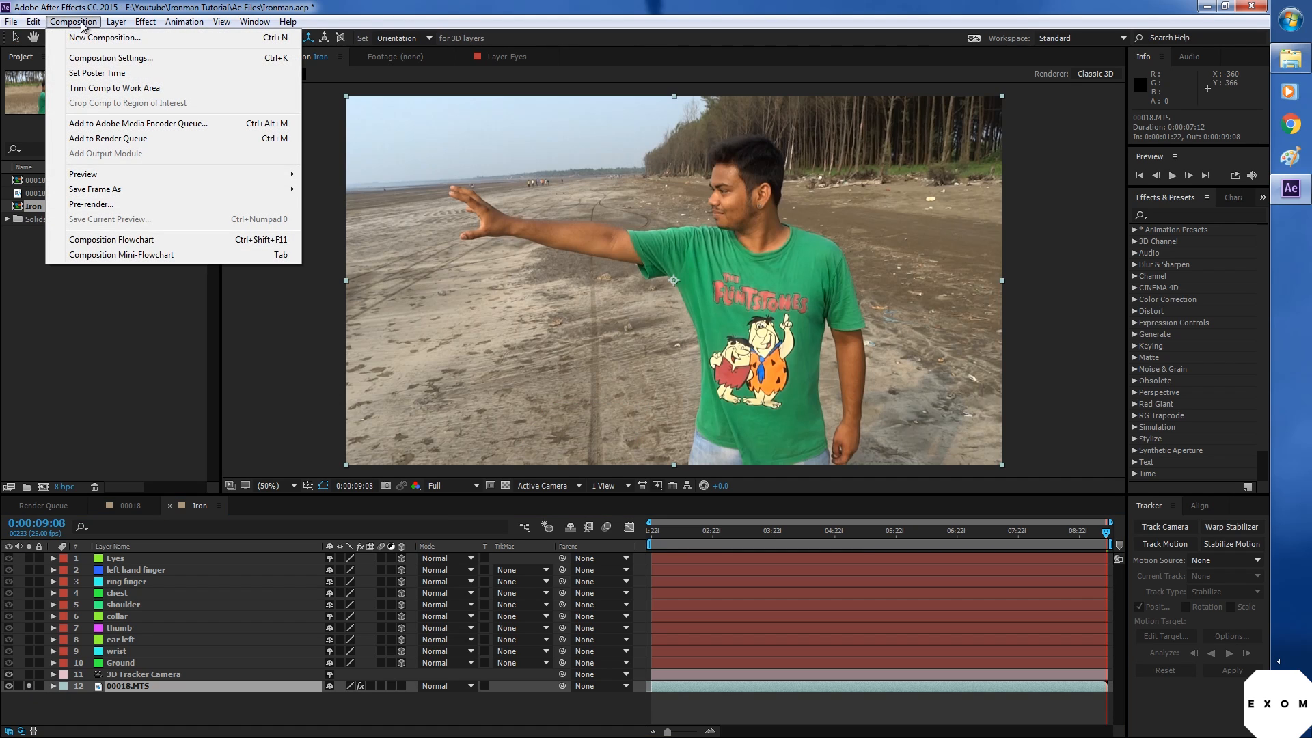
left_click(111, 57)
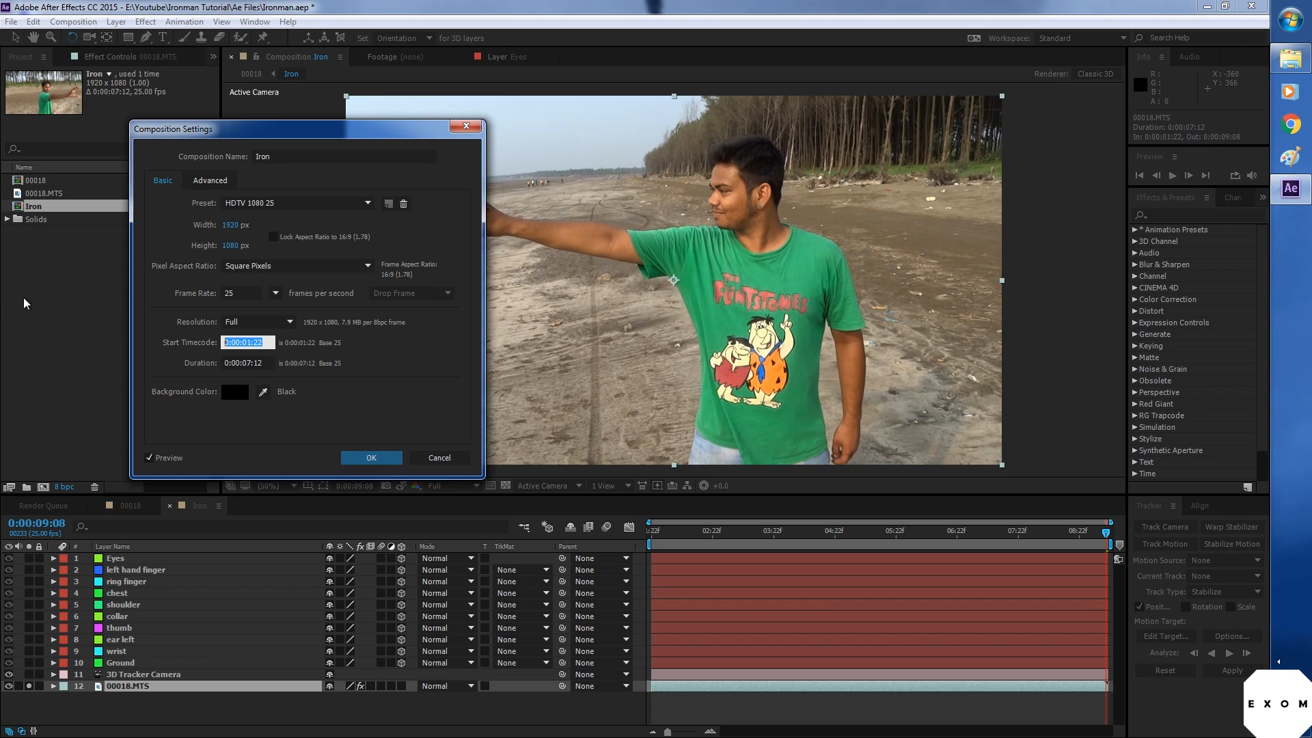
type("0")
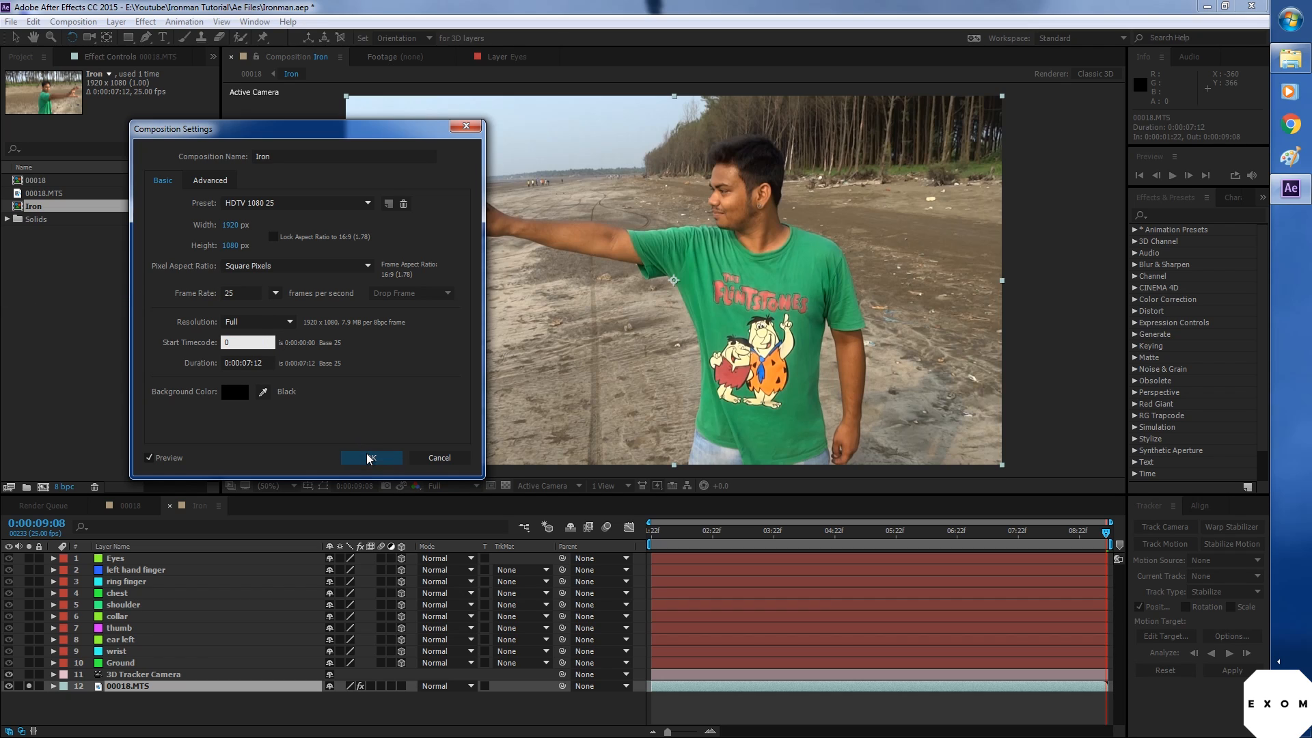
left_click(370, 457)
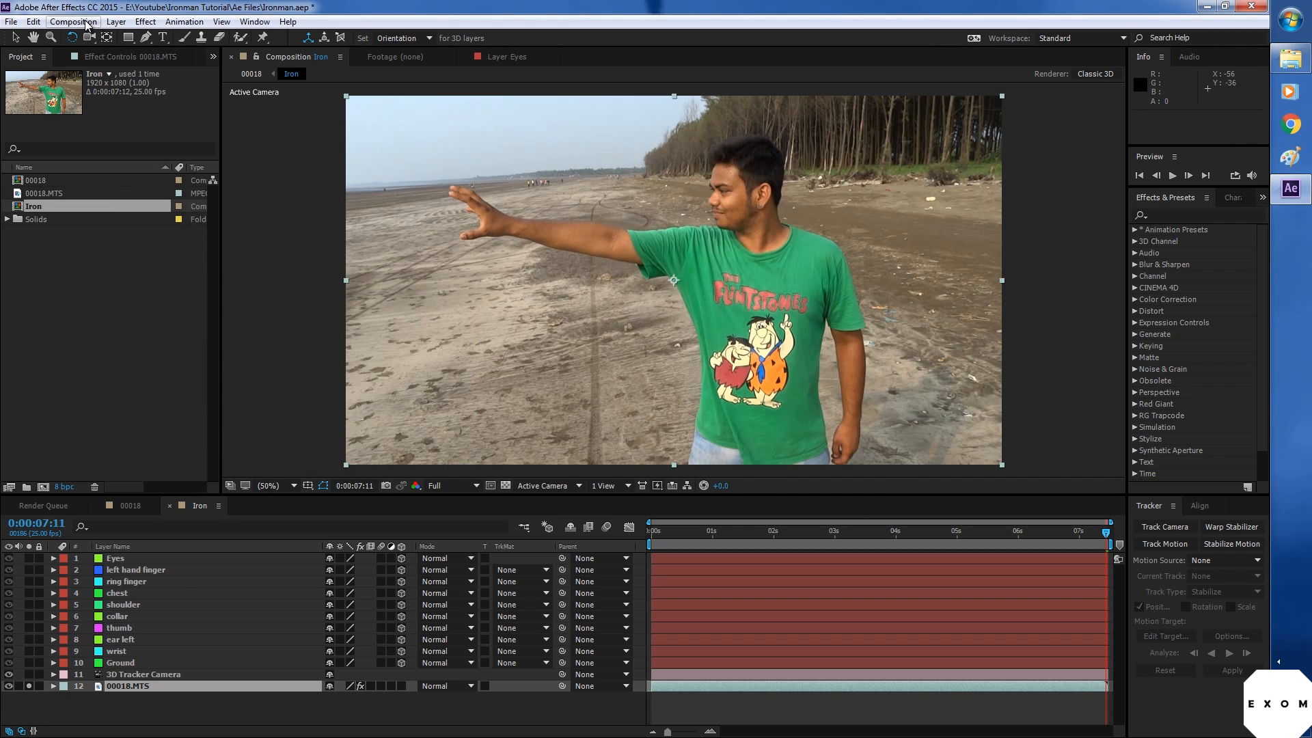
left_click(74, 21)
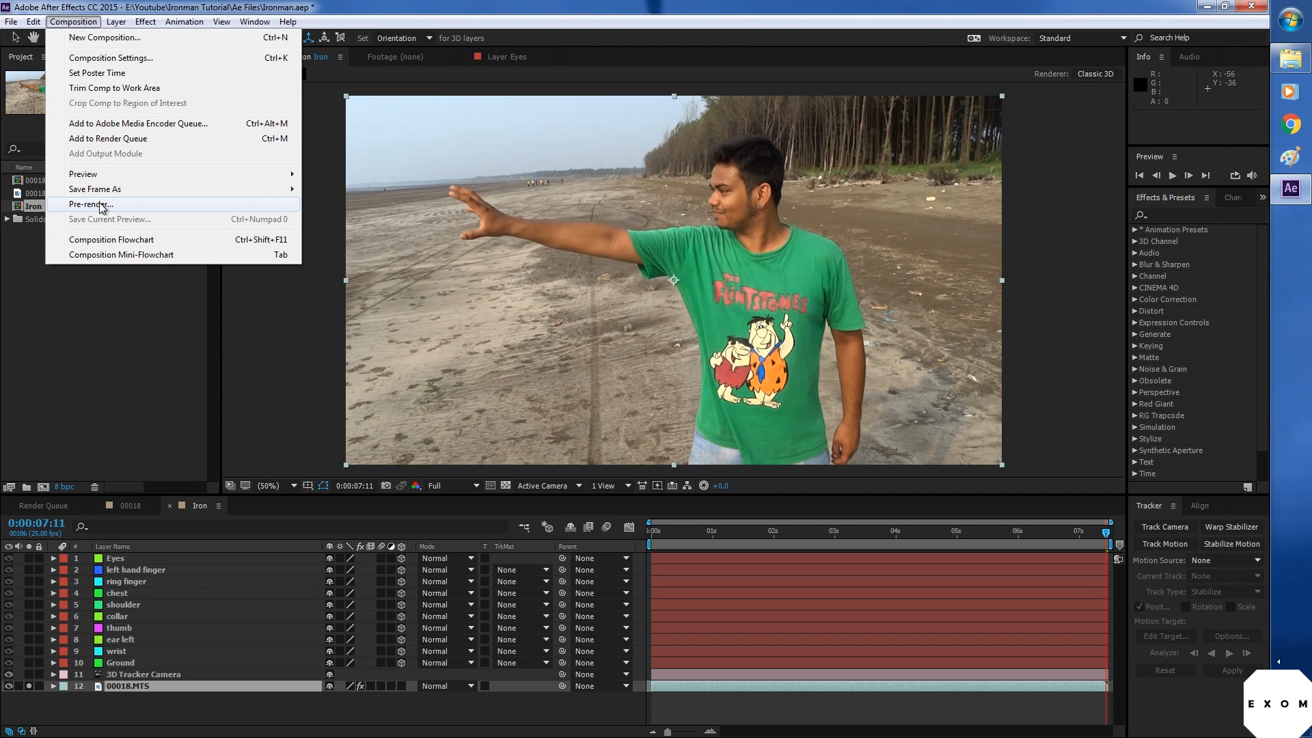
Step: Add the Iron composition to the Render Queue with JPEG image sequence output
left_click(107, 138)
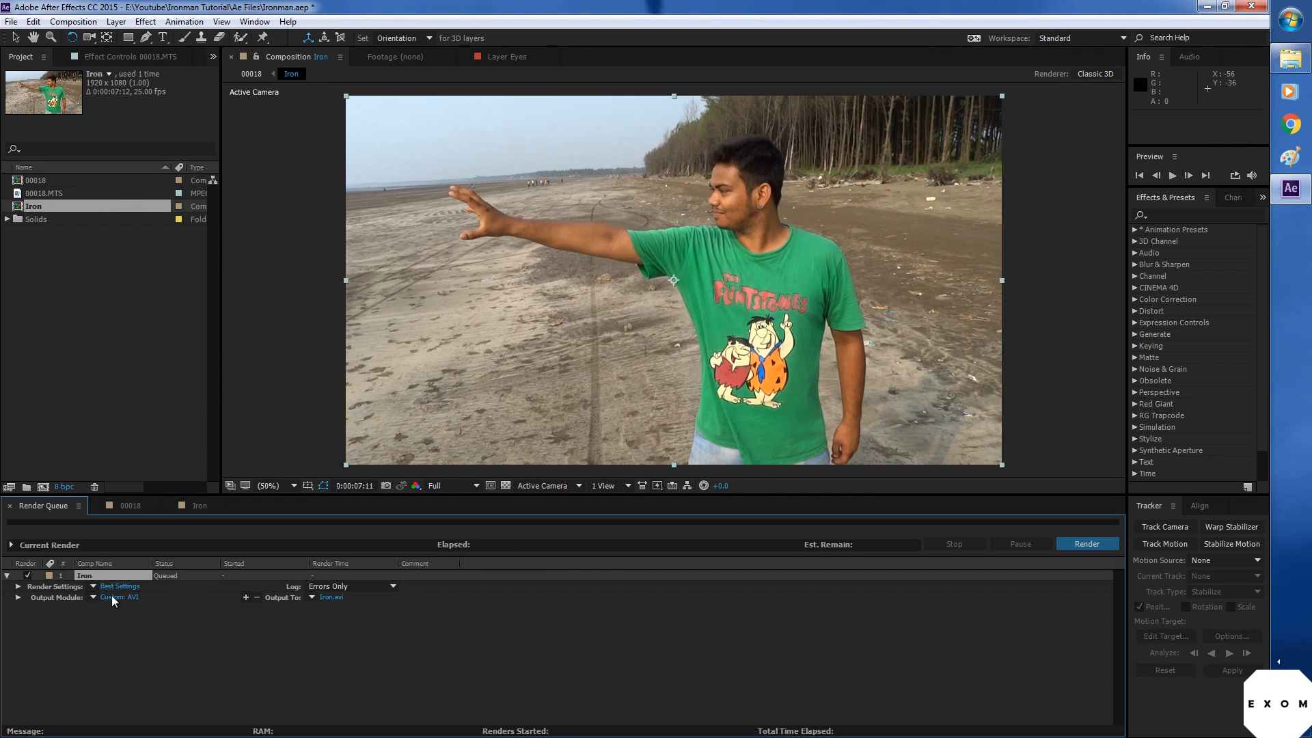
left_click(118, 597)
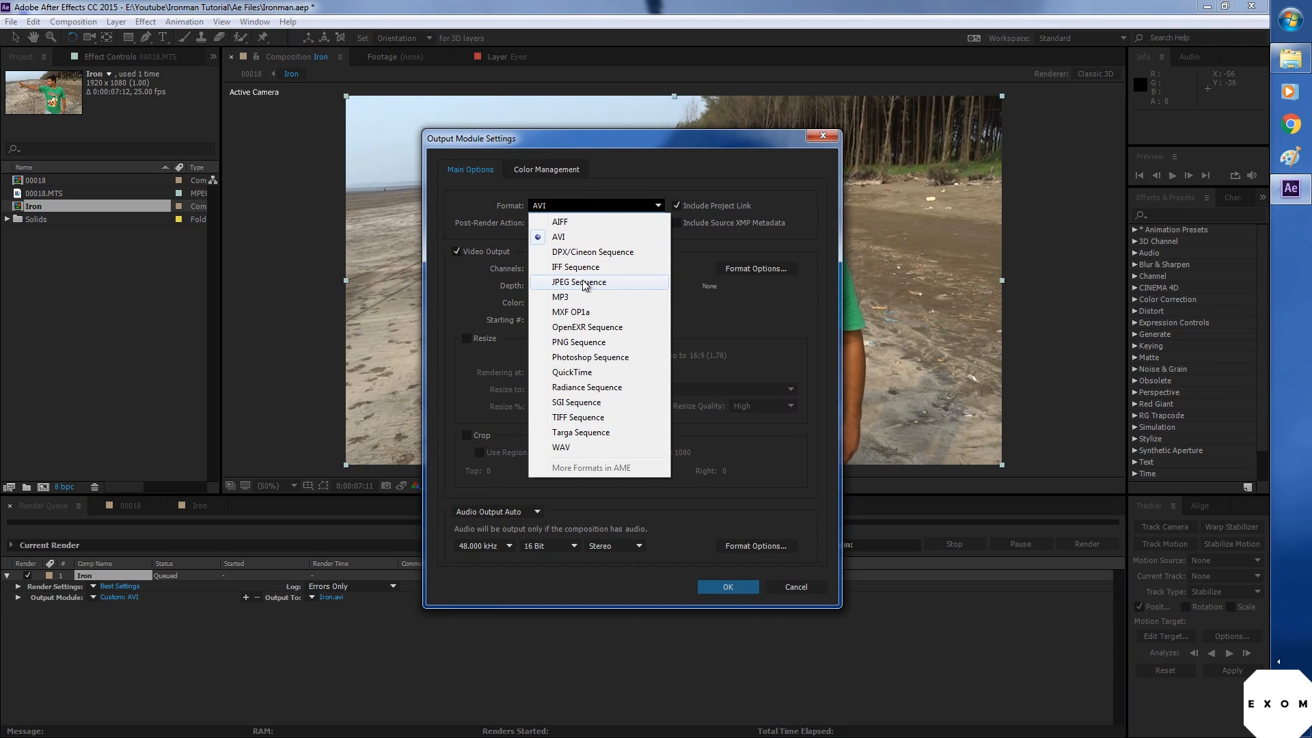
left_click(579, 283)
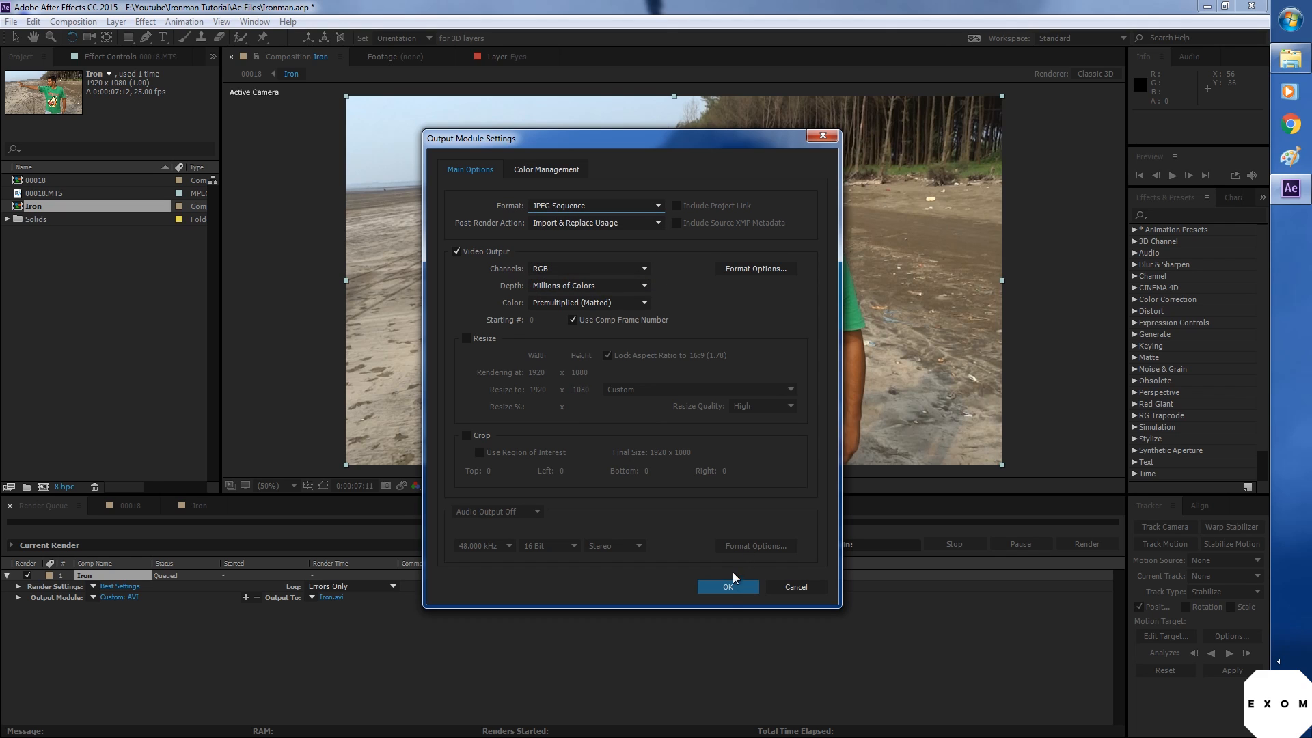
left_click(726, 586)
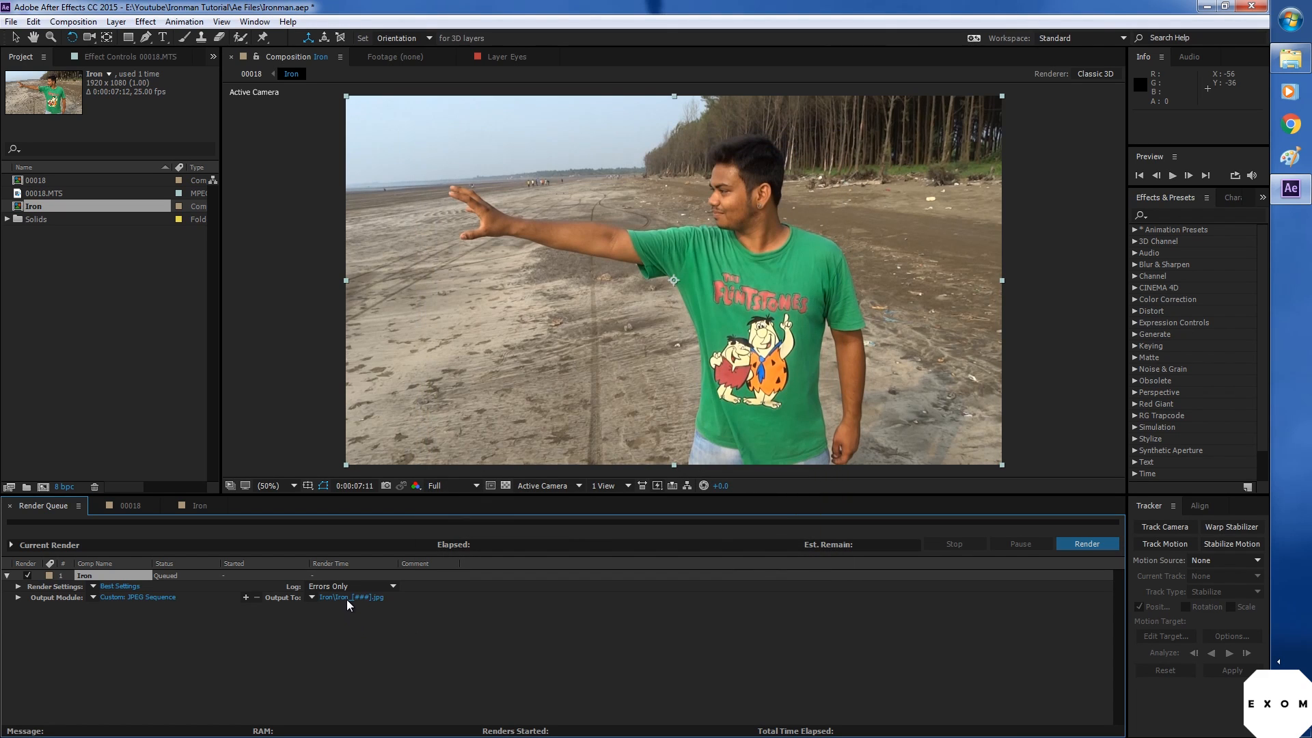
Step: Save the Iron_[###] frames into a new Ironman BG folder and start rendering
left_click(354, 597)
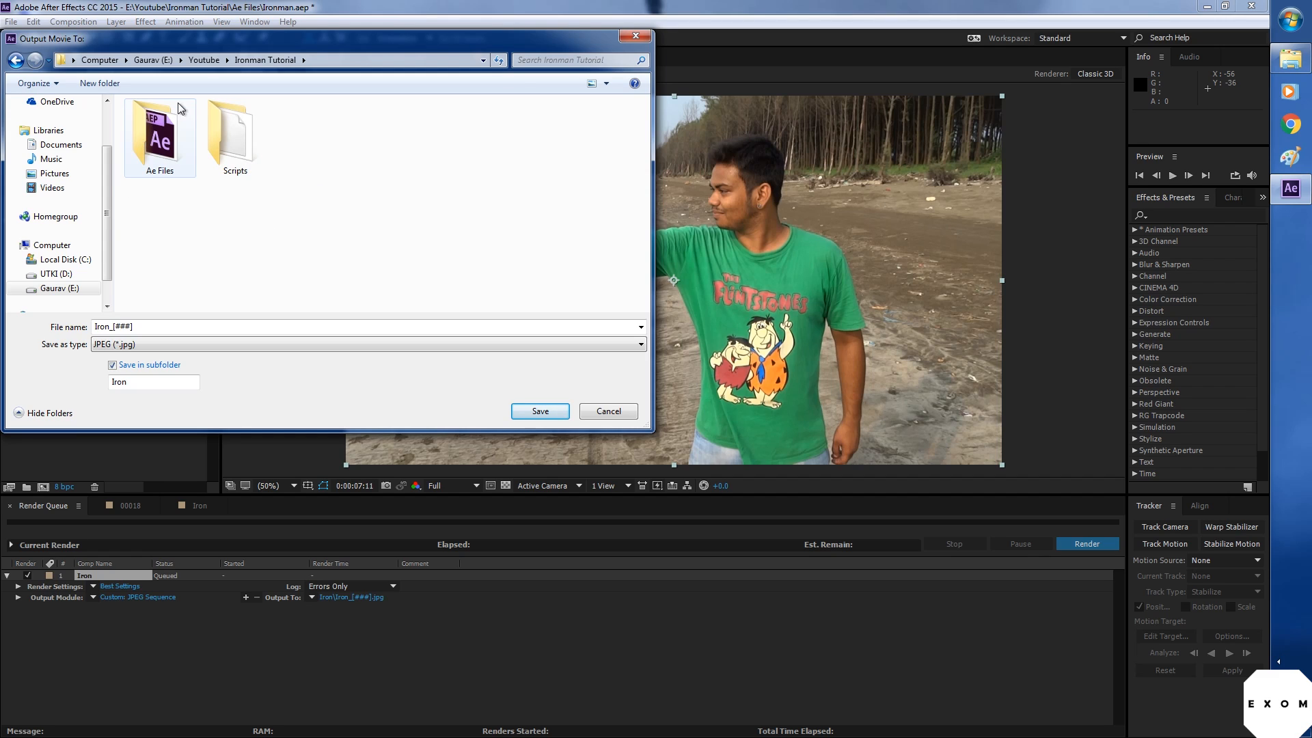
left_click(98, 83)
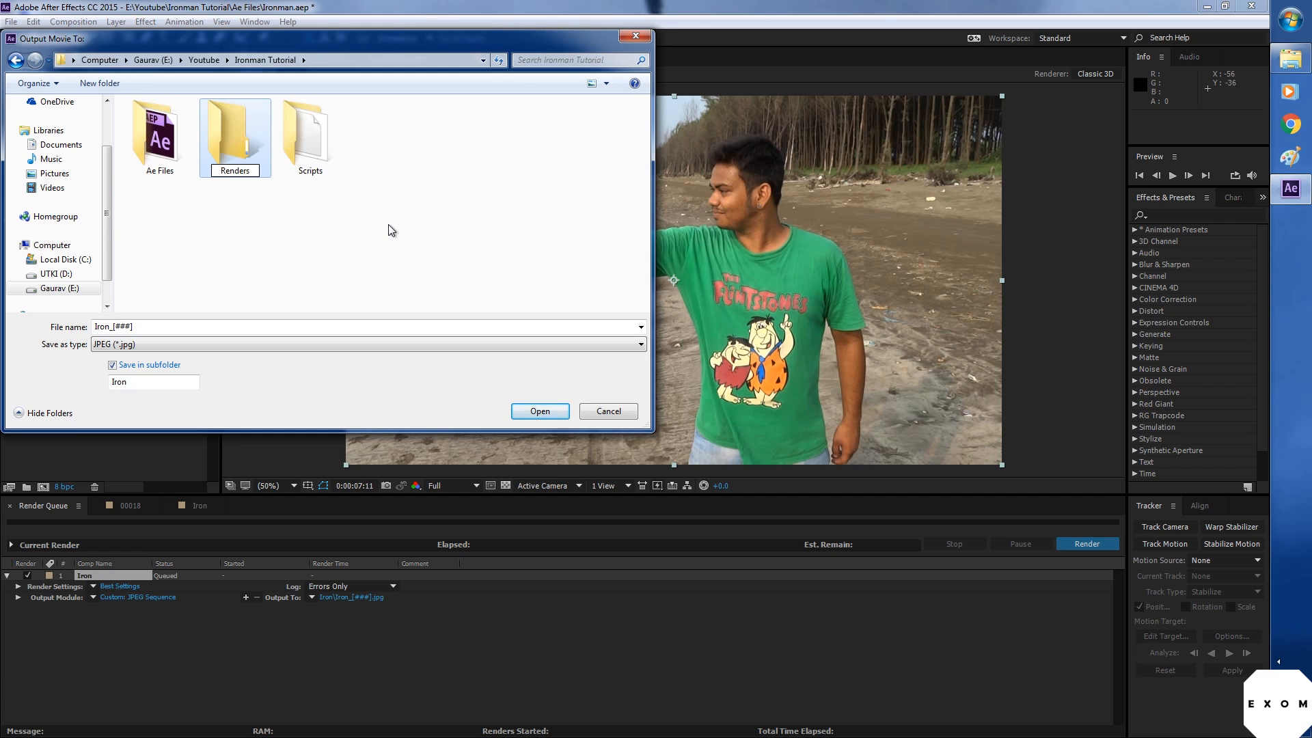
double_click(234, 130)
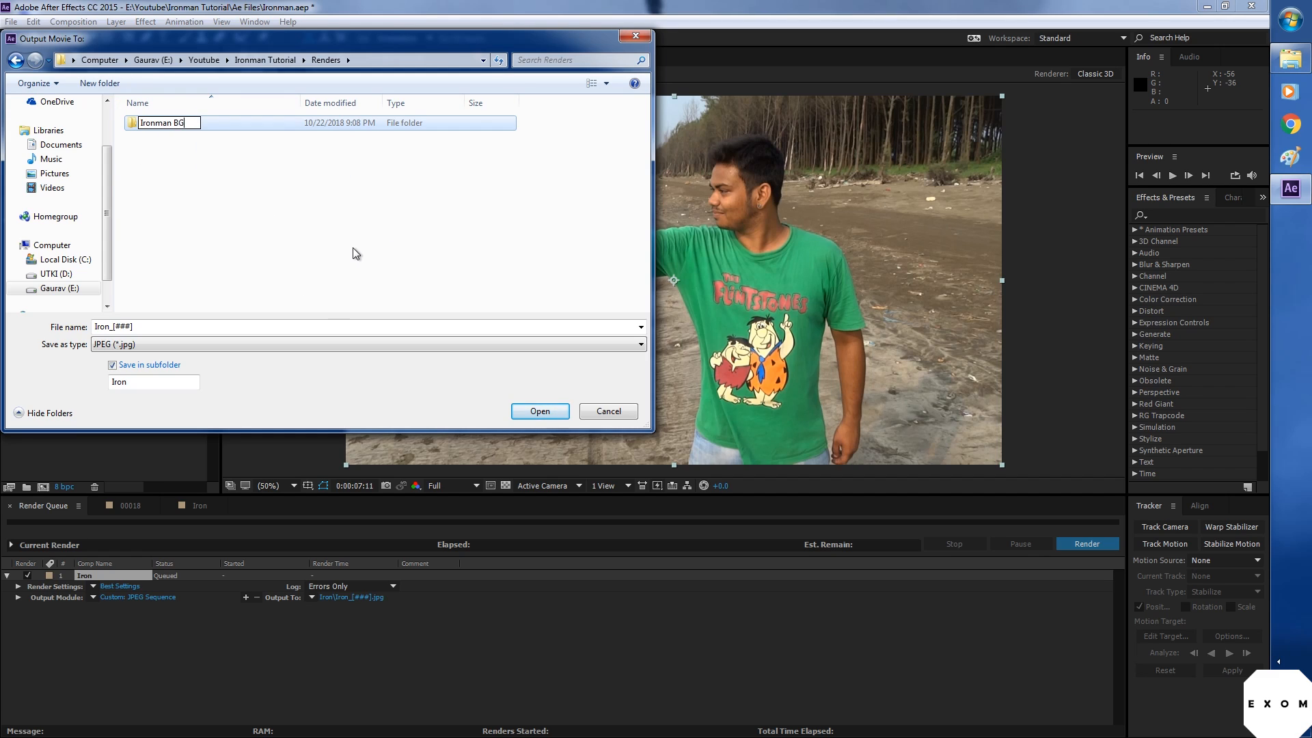
left_click(540, 411)
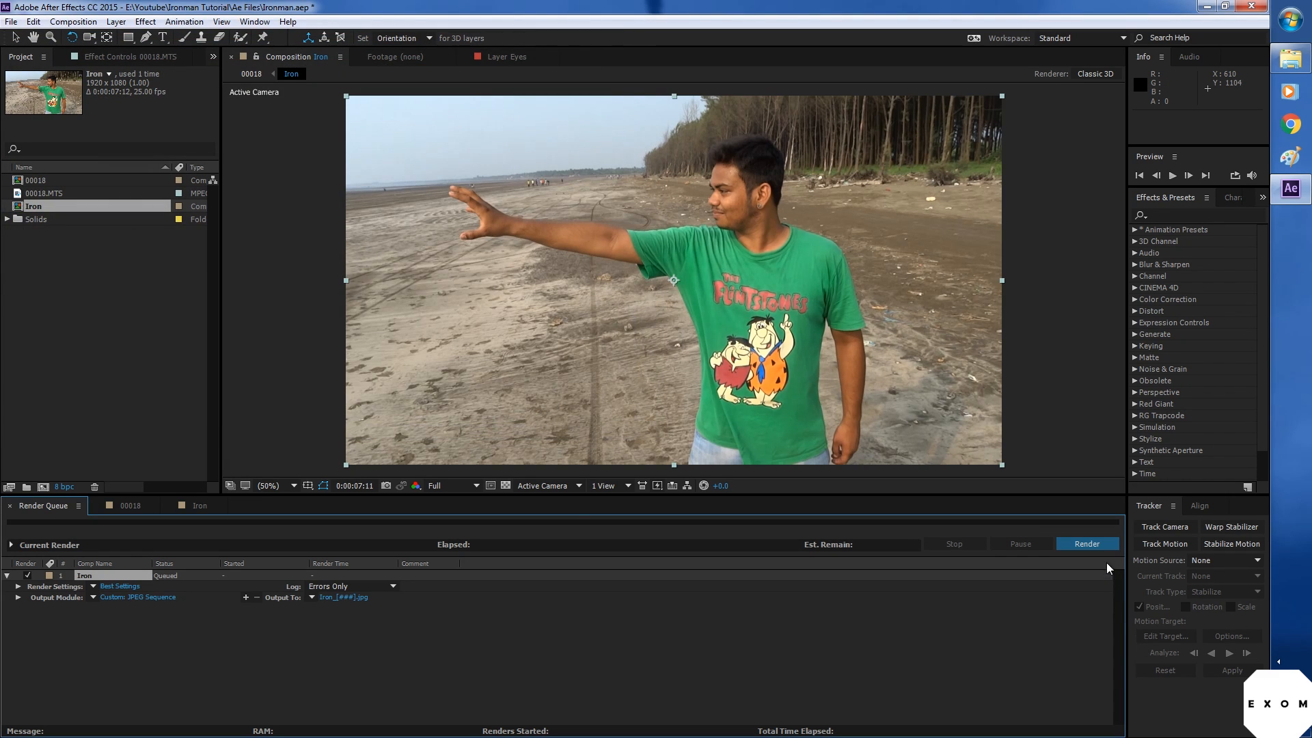
left_click(1086, 544)
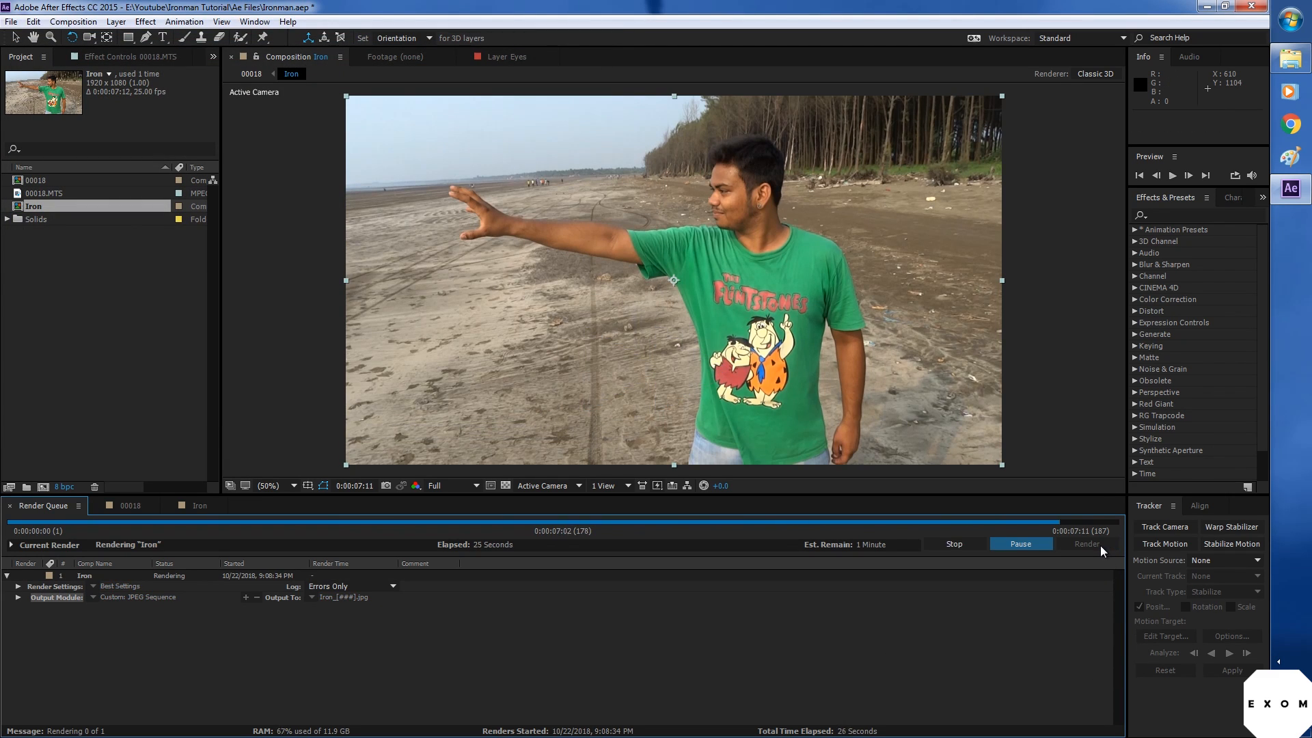
left_click(1218, 7)
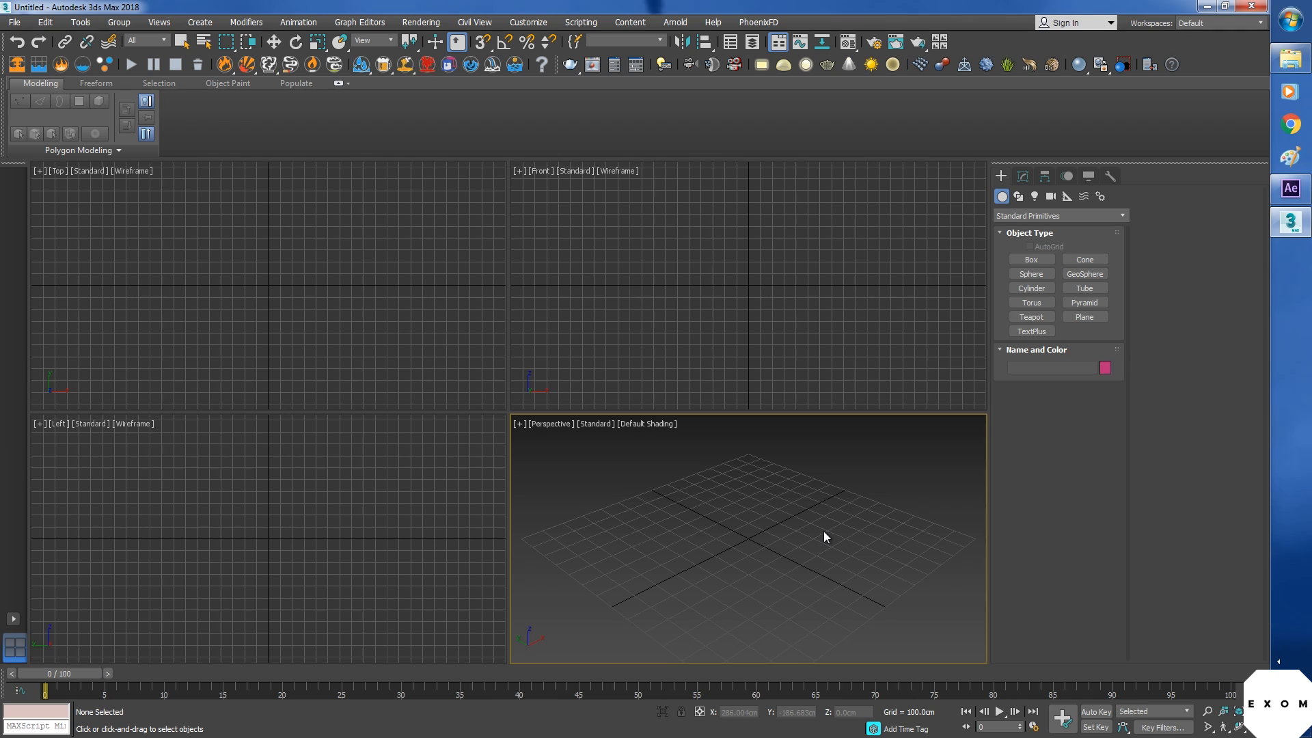
mouse_move(823, 525)
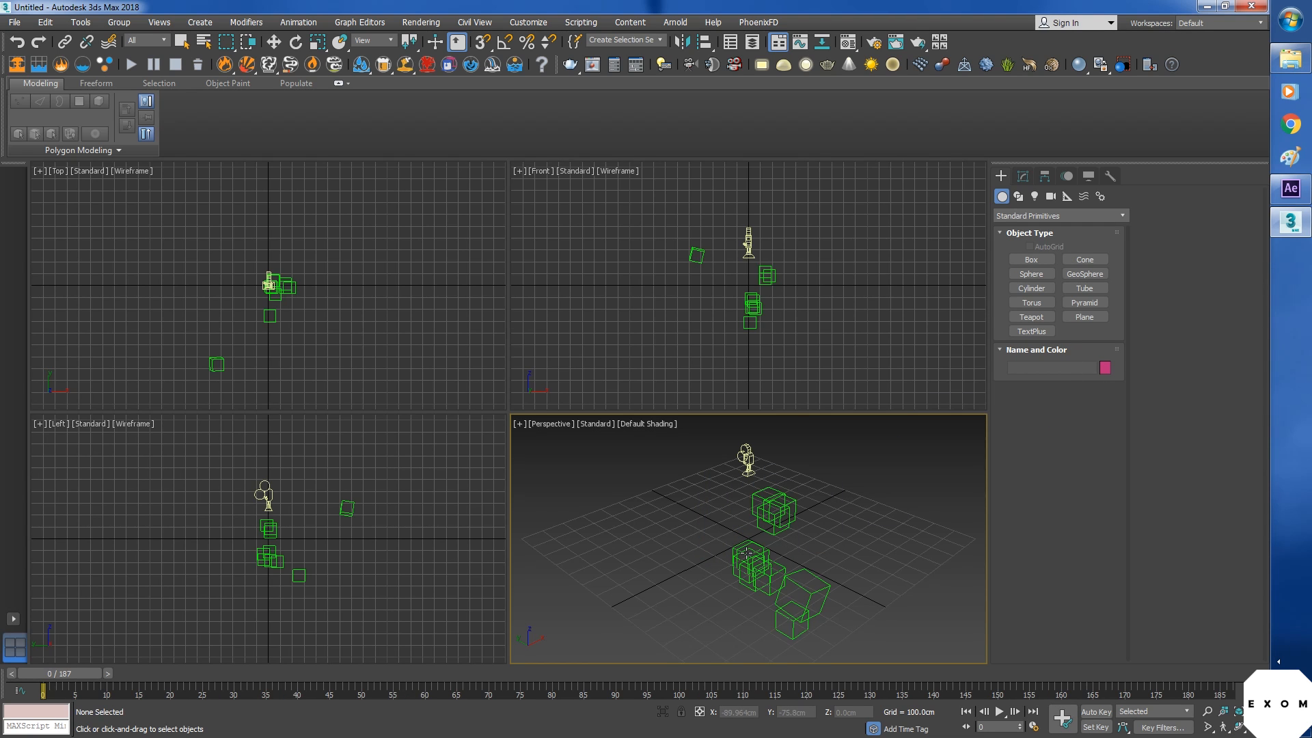
mouse_move(676, 529)
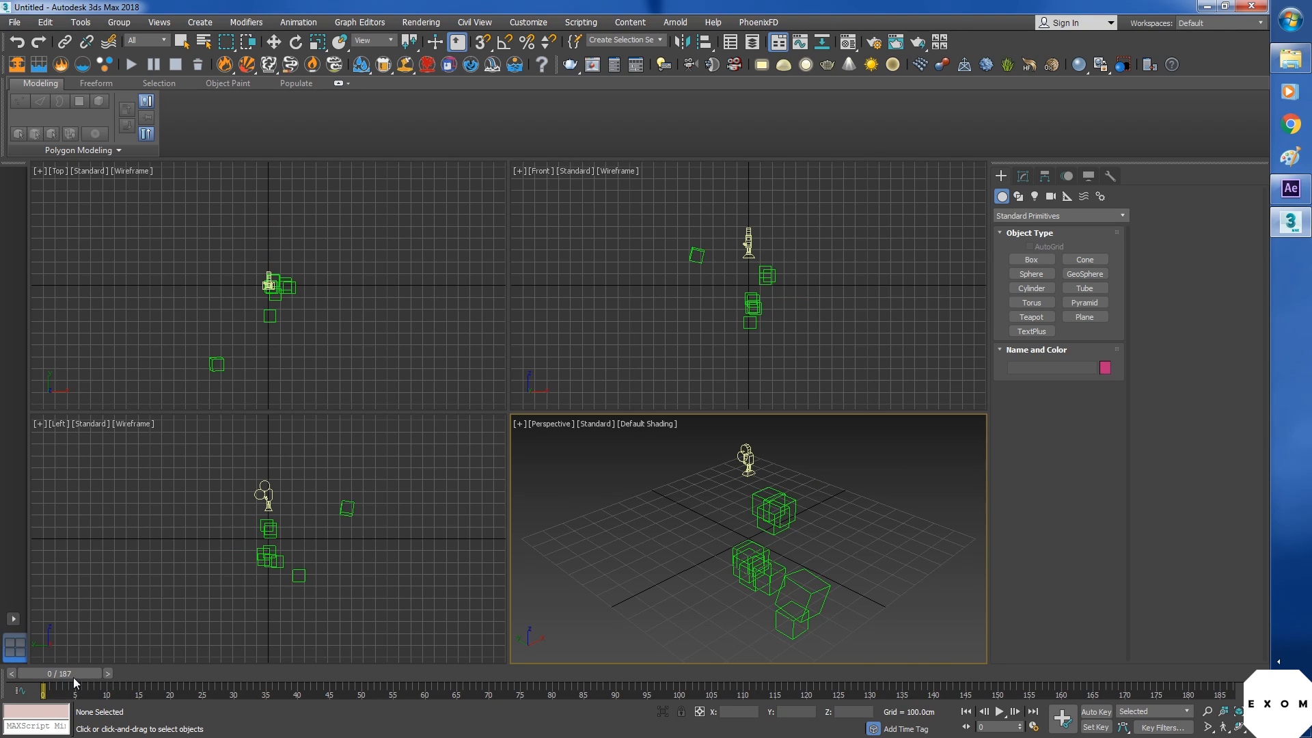
mouse_move(1089, 666)
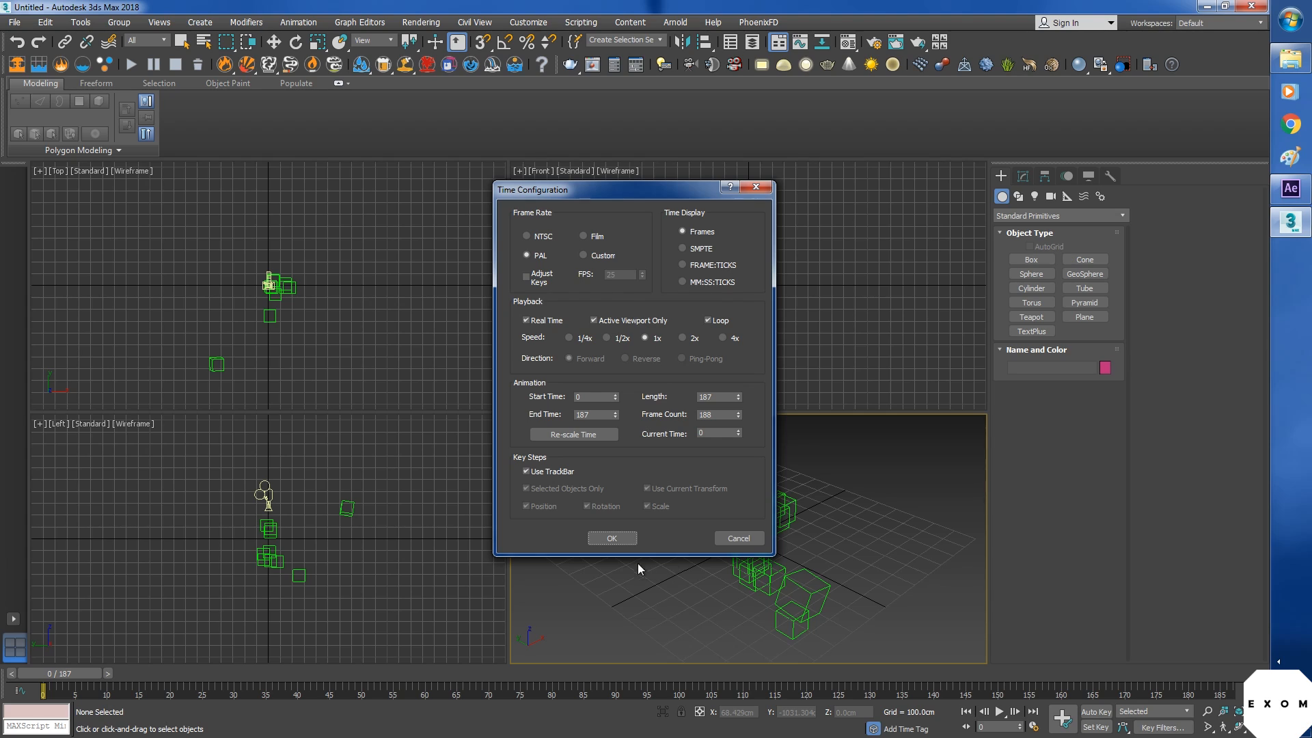
Step: Use a two-viewport layout with the left view through the tracker camera and safe frame on
left_click(611, 537)
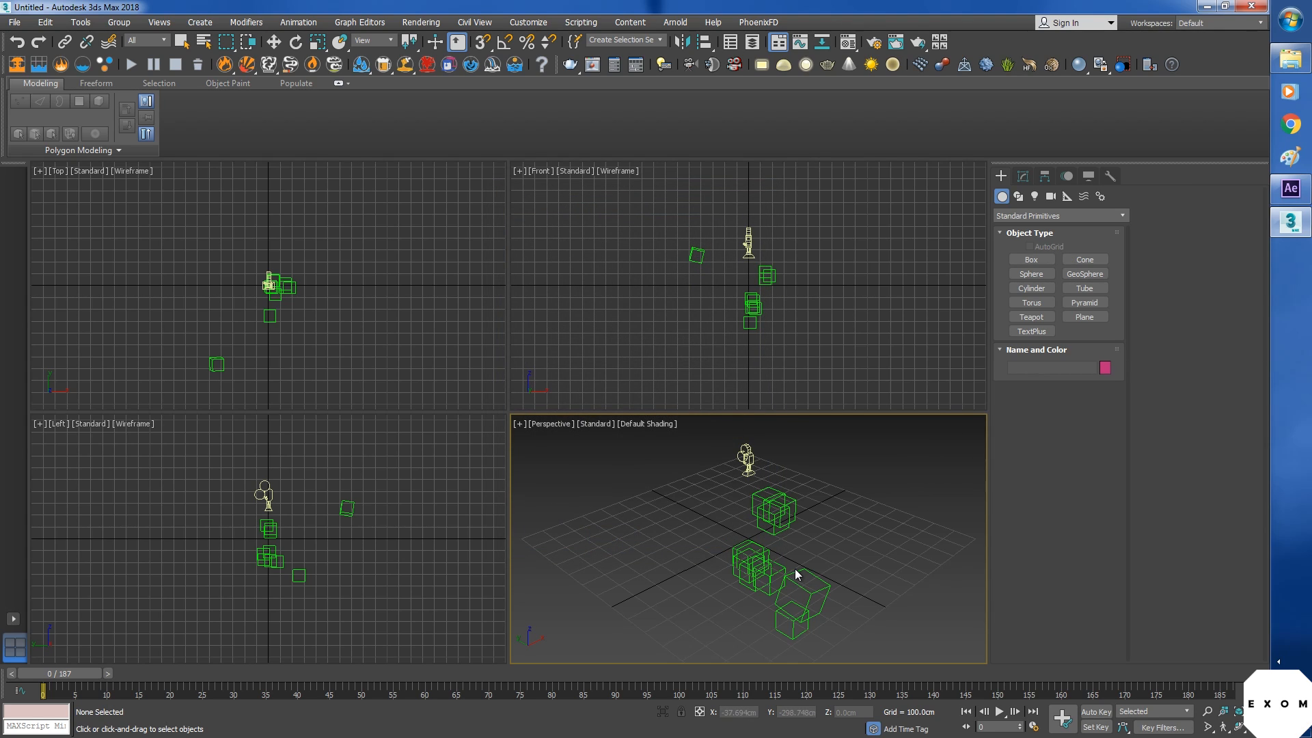
left_click(12, 619)
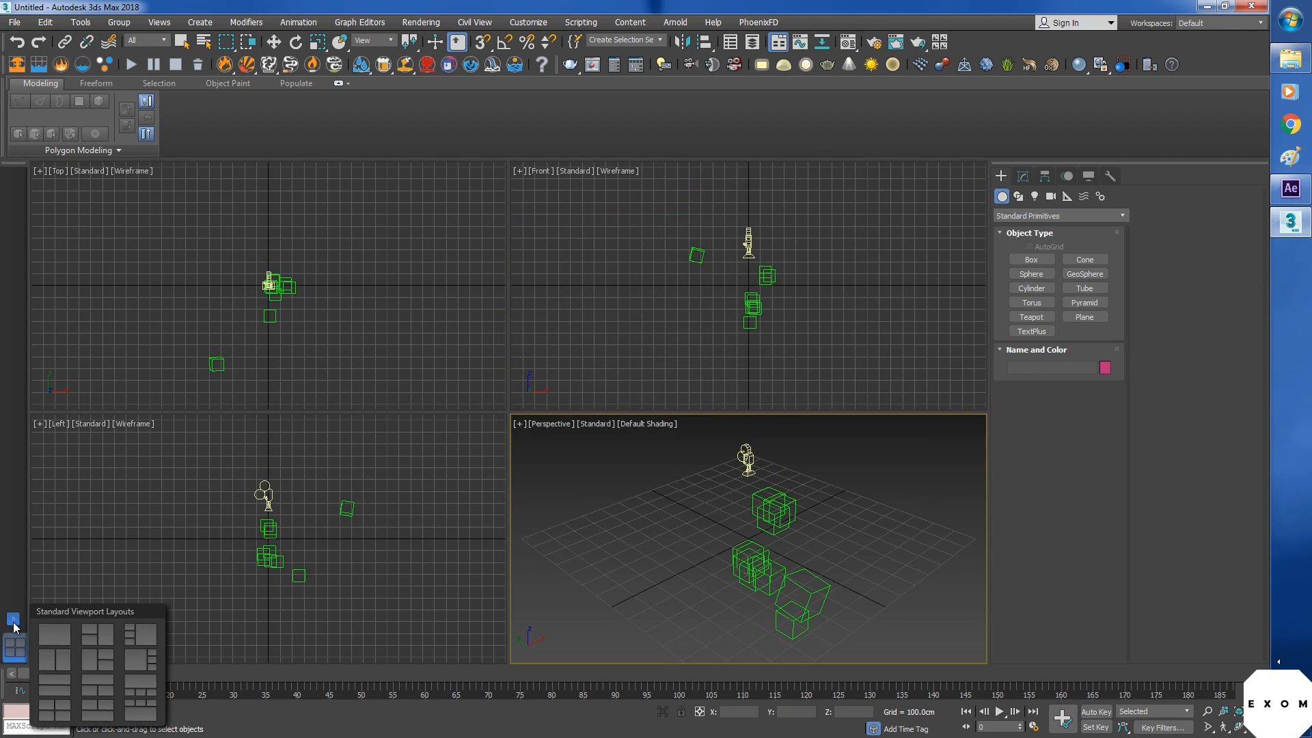
left_click(90, 638)
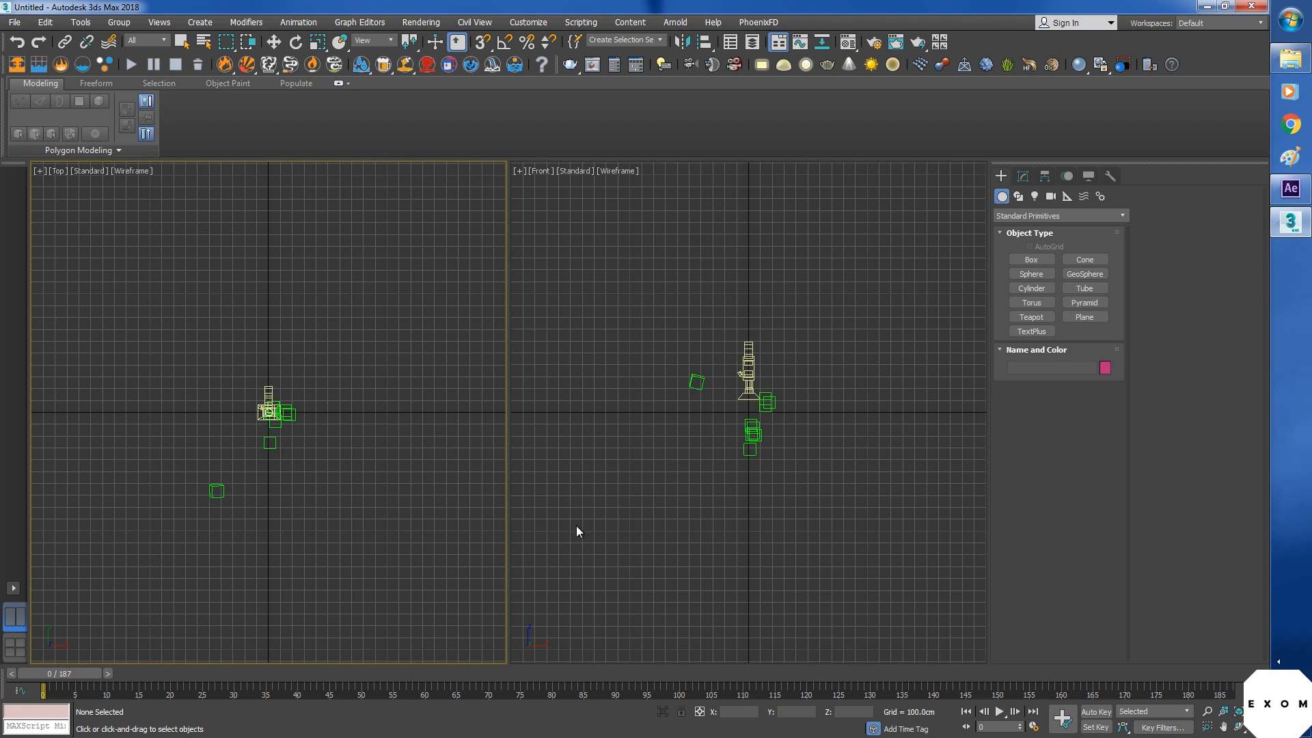
mouse_move(382, 495)
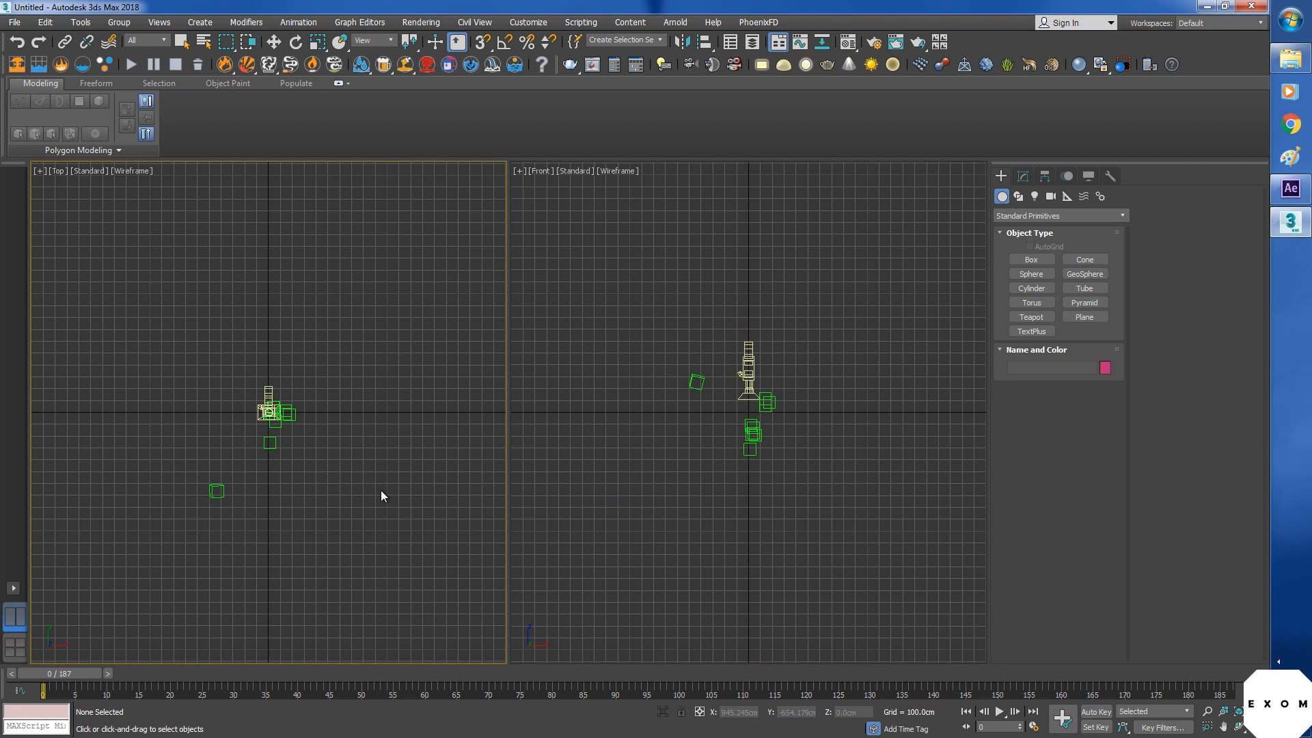
key("c")
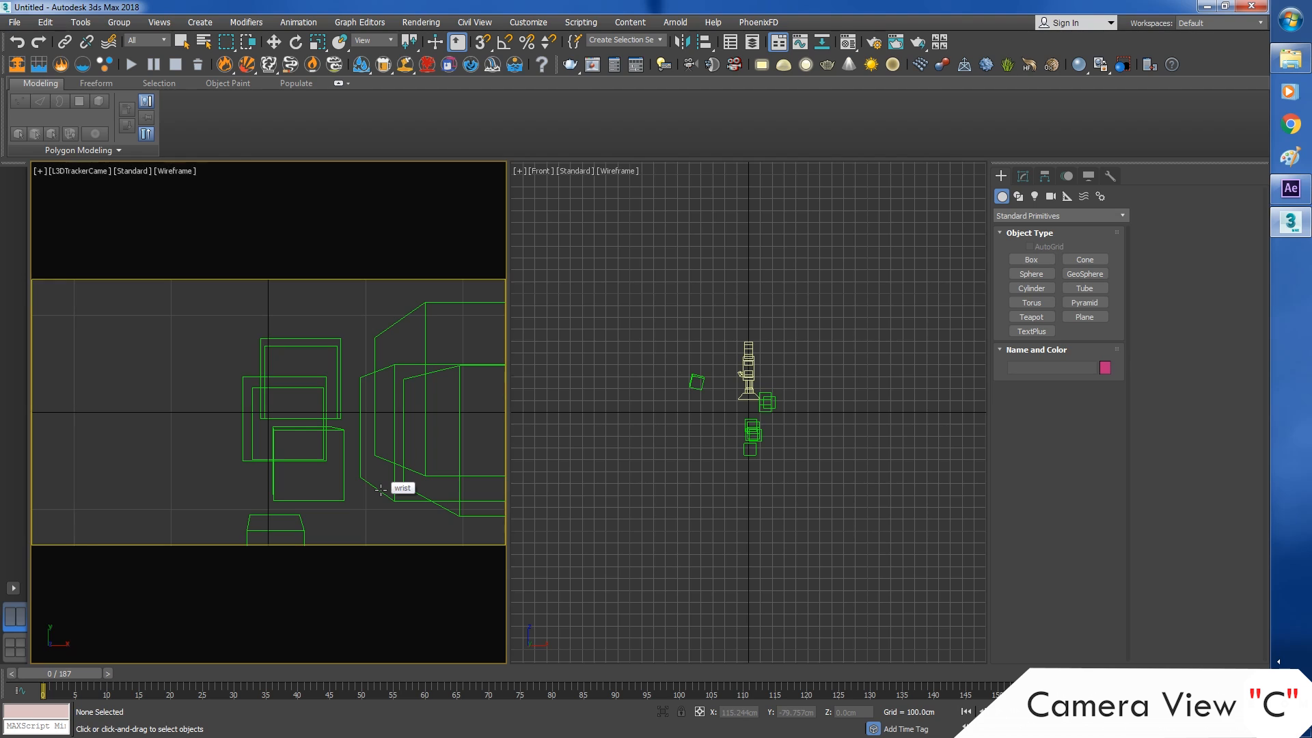
mouse_move(310, 405)
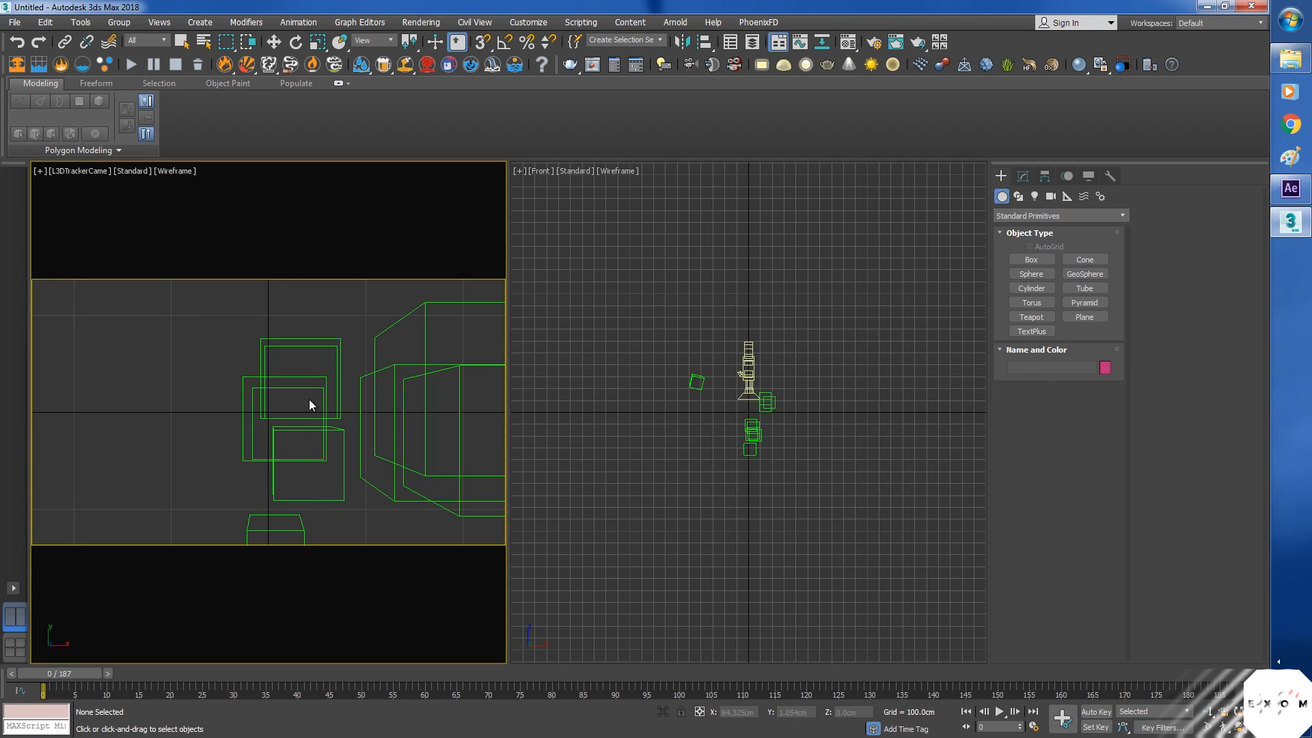
key("shift+f")
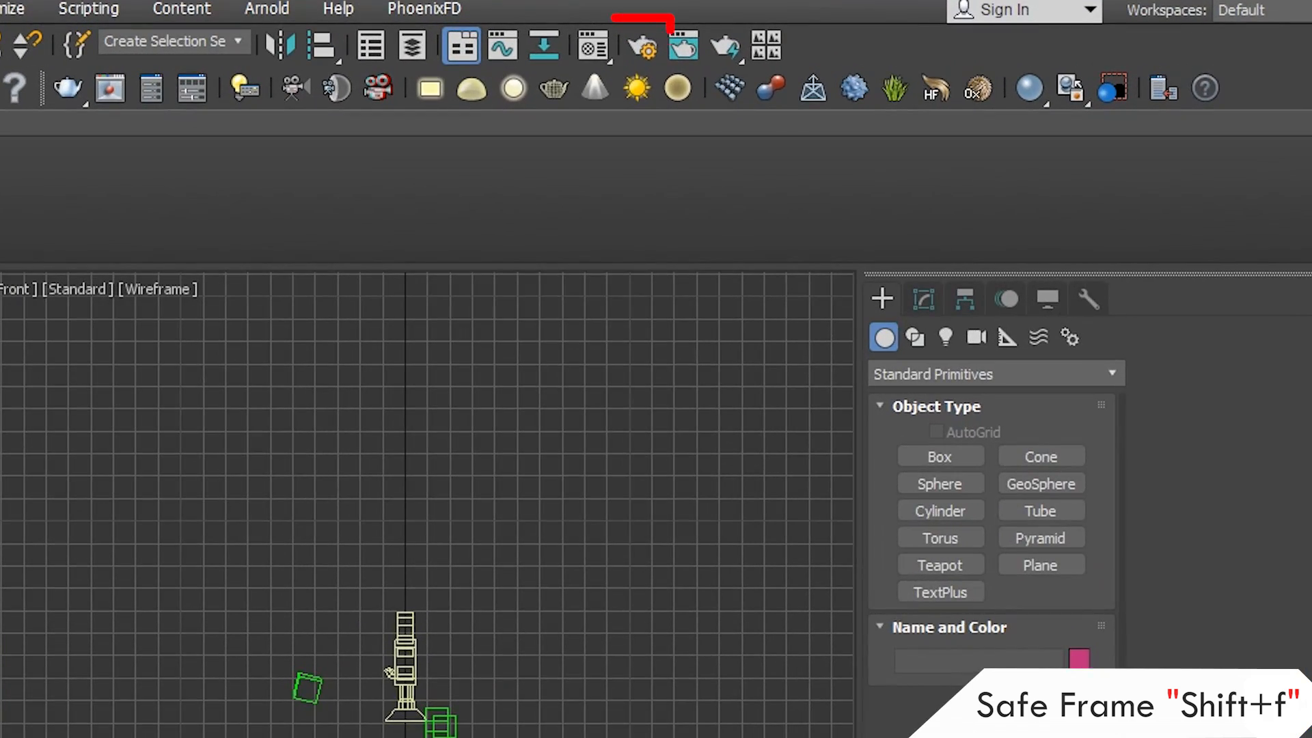
Step: Confirm the render output size is 1920 by 1080 in Render Setup
left_click(642, 46)
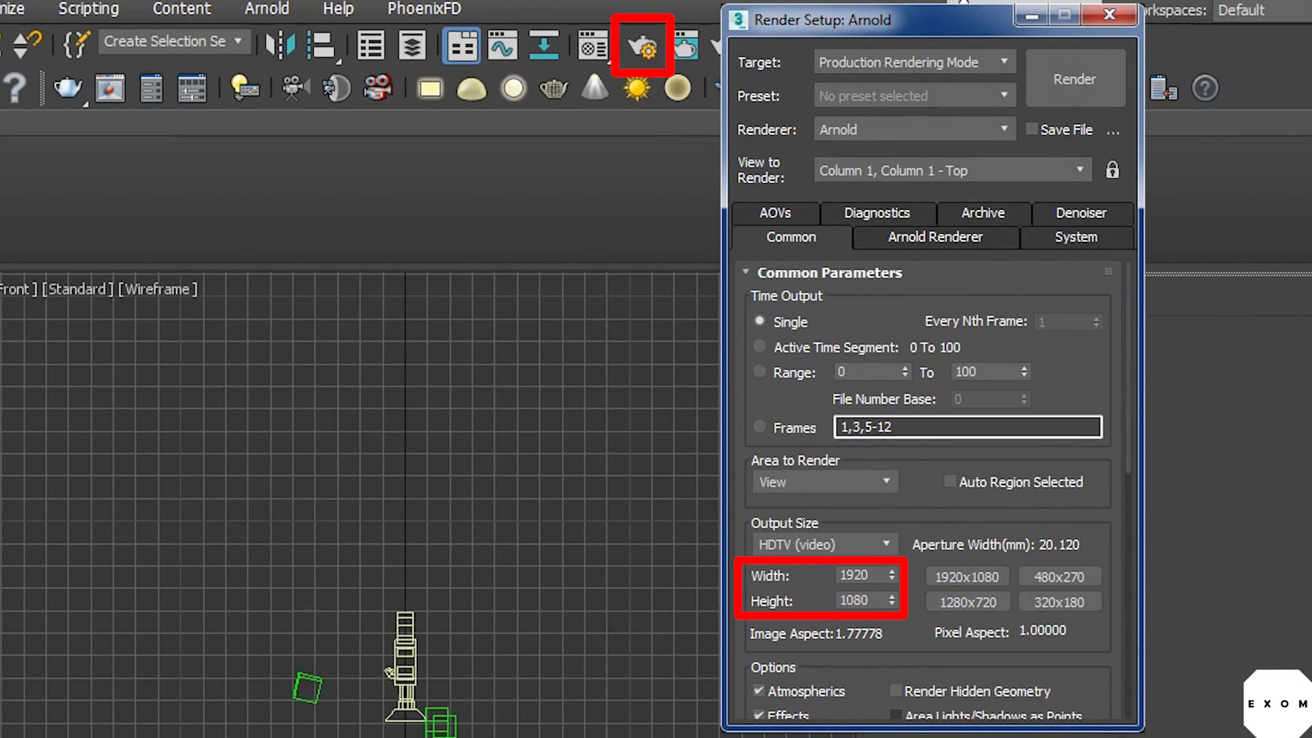
left_click(1109, 15)
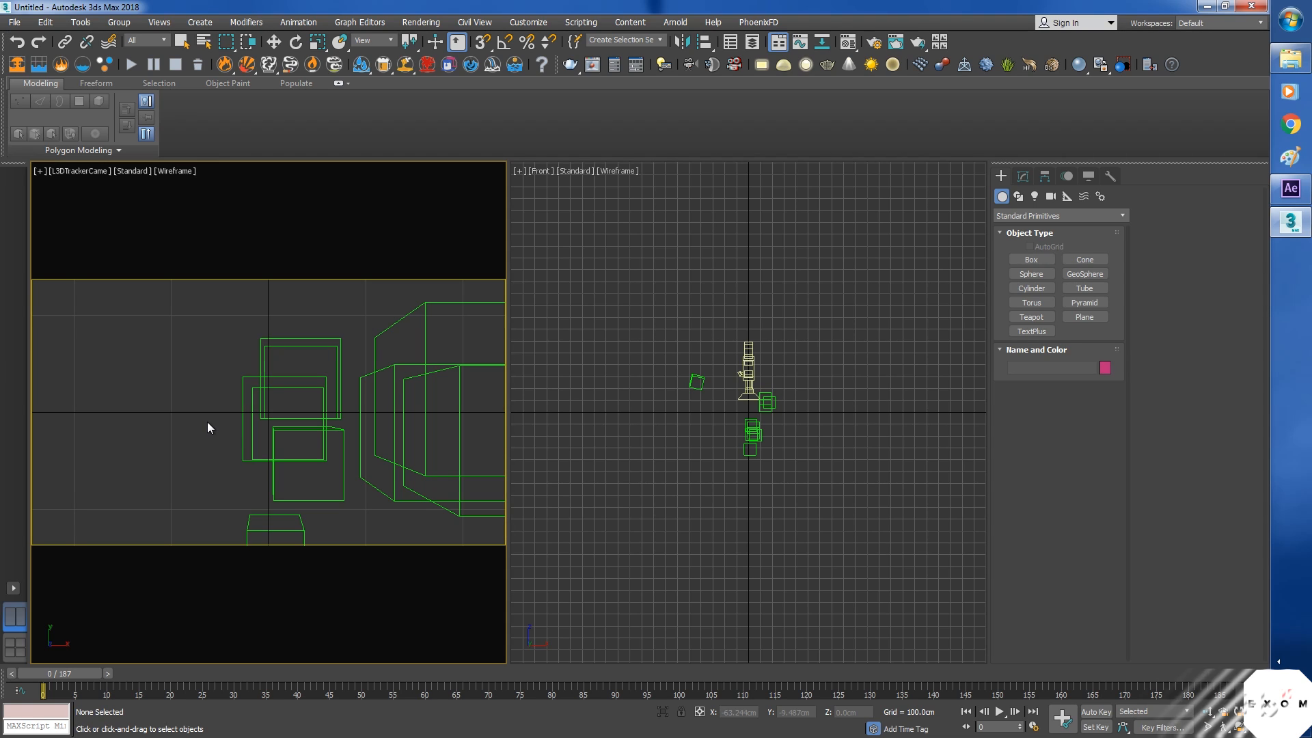
key("alt+b")
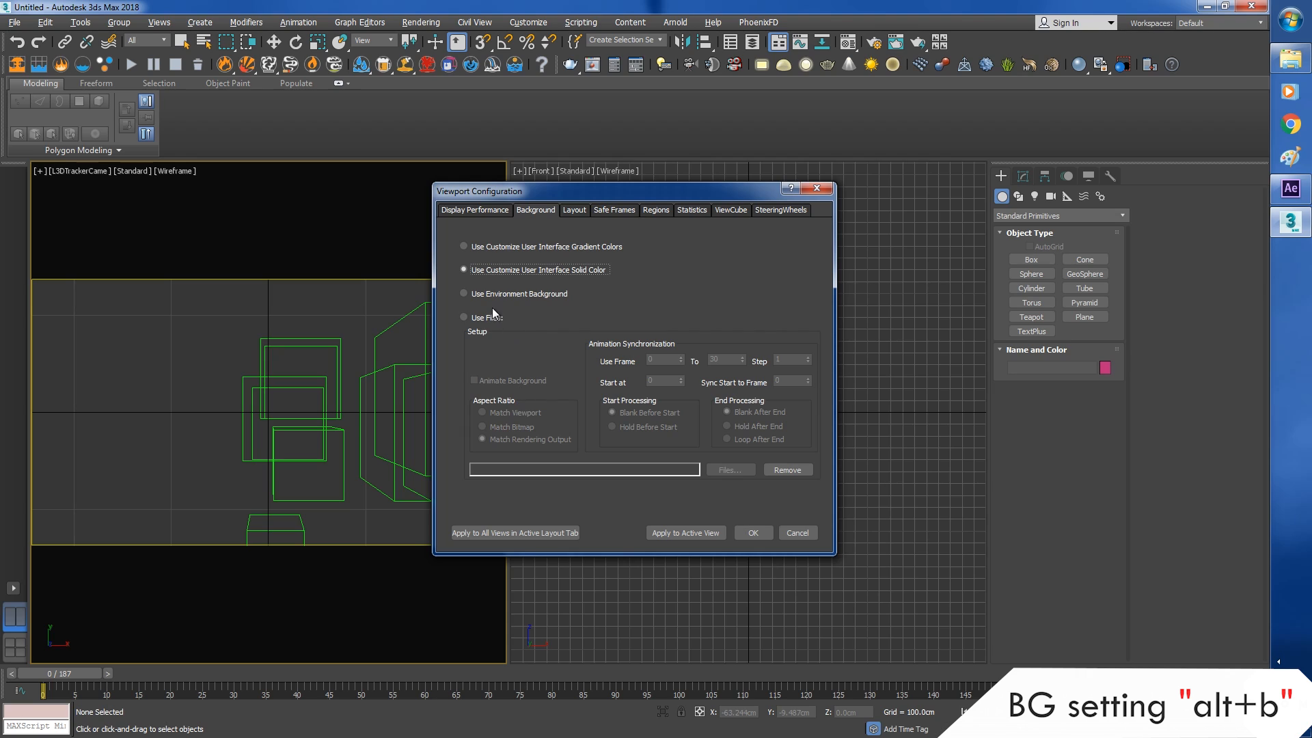
Step: Load the Iron_000 JPEG sequence from Ironman BG as an animated viewport background
left_click(465, 317)
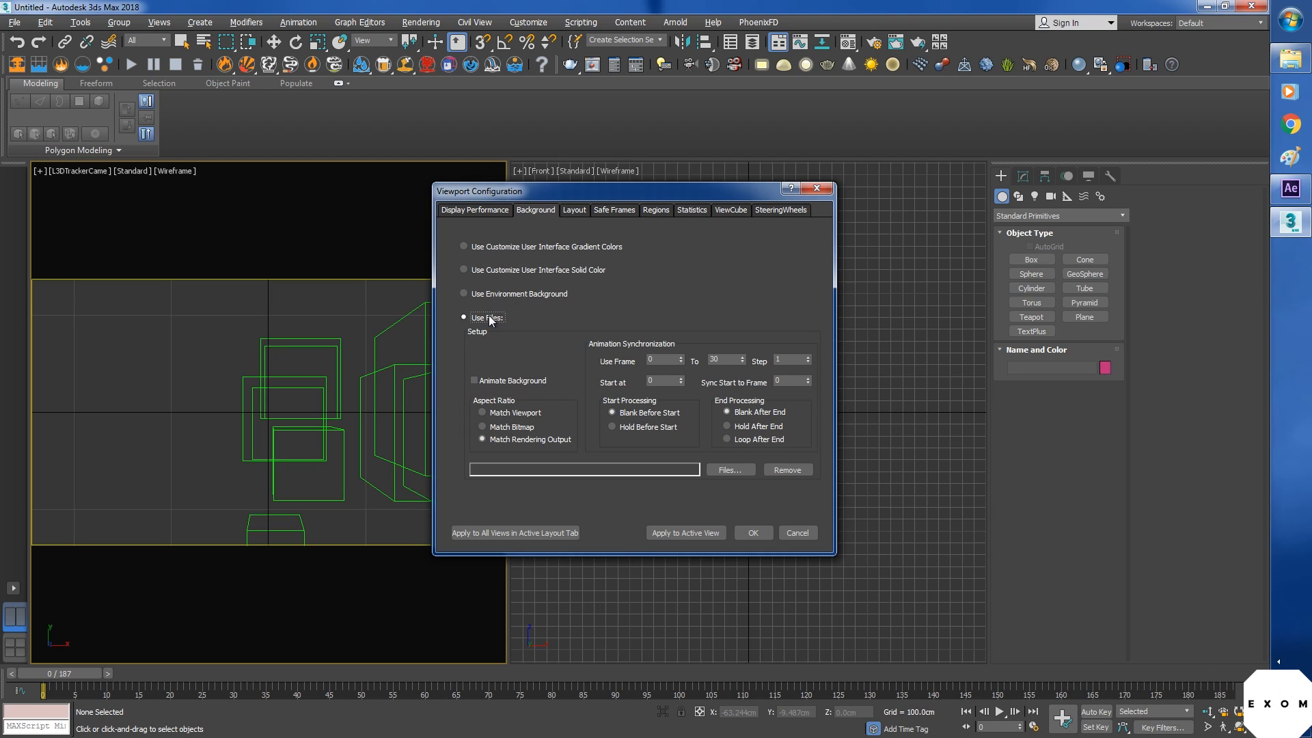
left_click(474, 380)
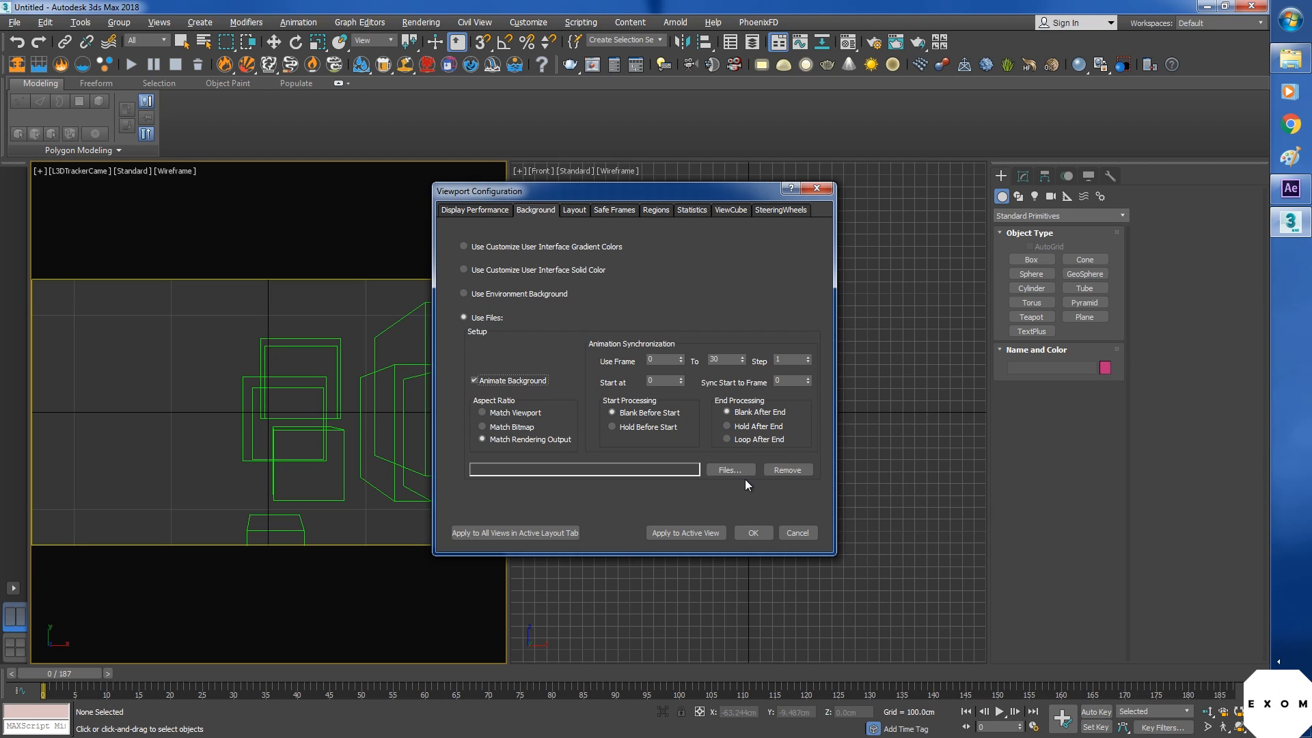
left_click(728, 470)
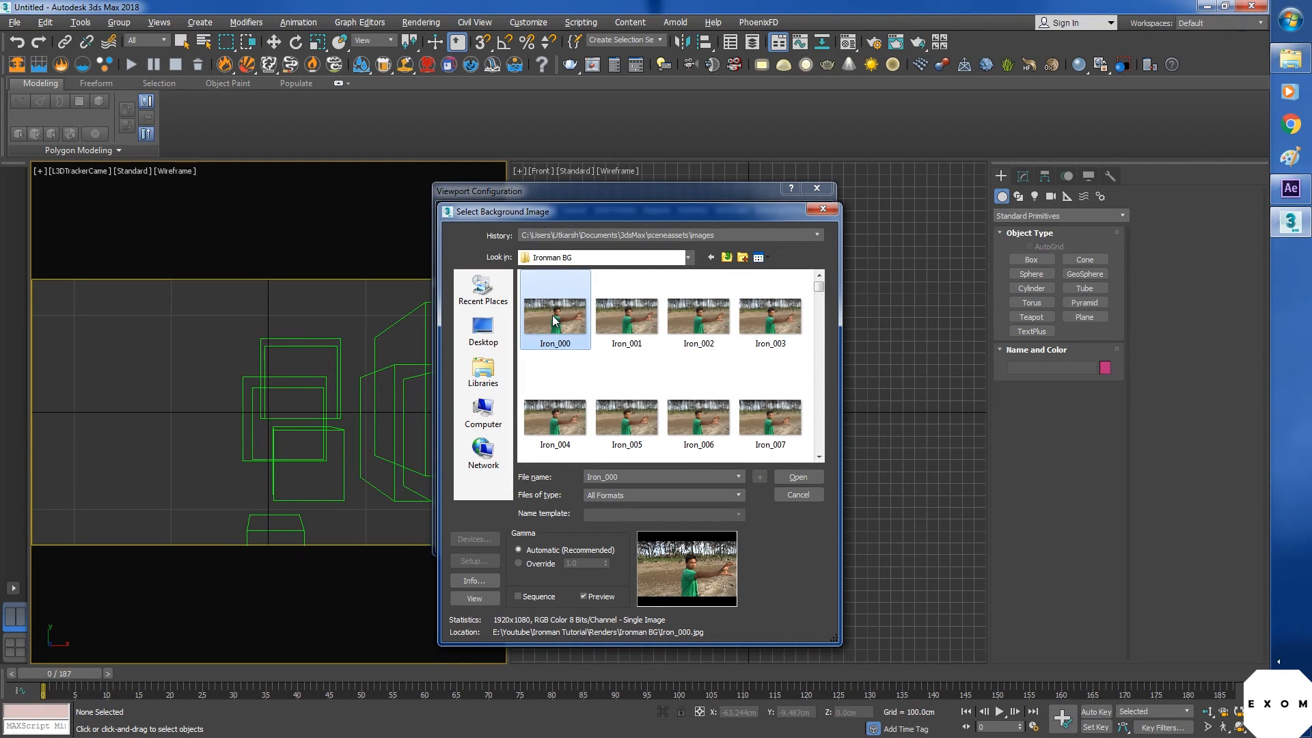
left_click(518, 596)
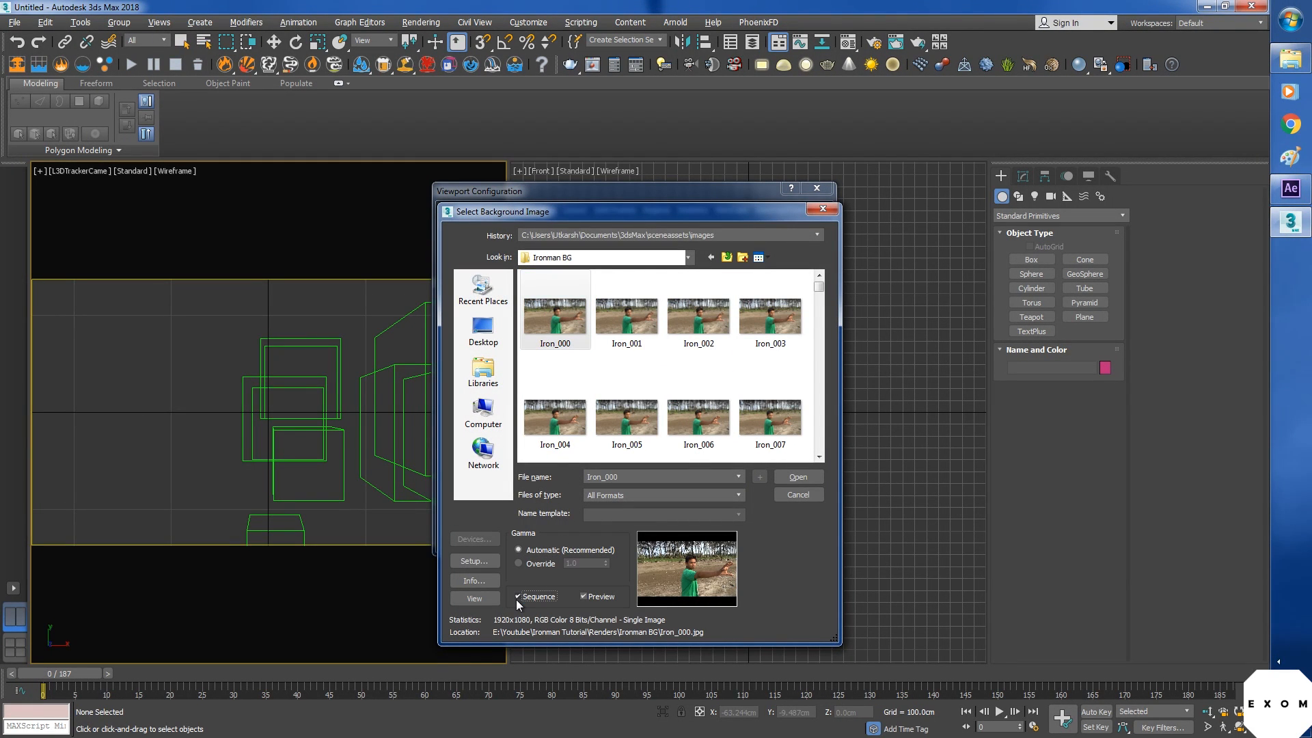
left_click(797, 477)
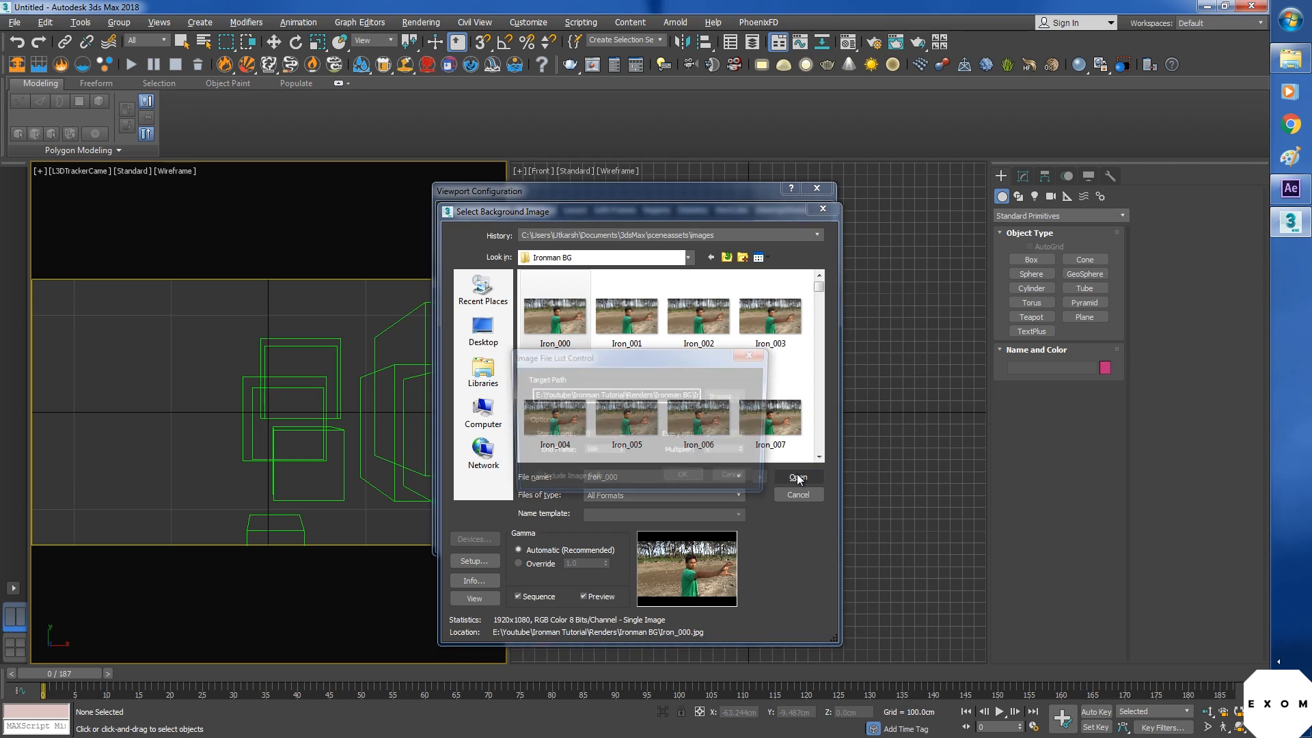
left_click(795, 478)
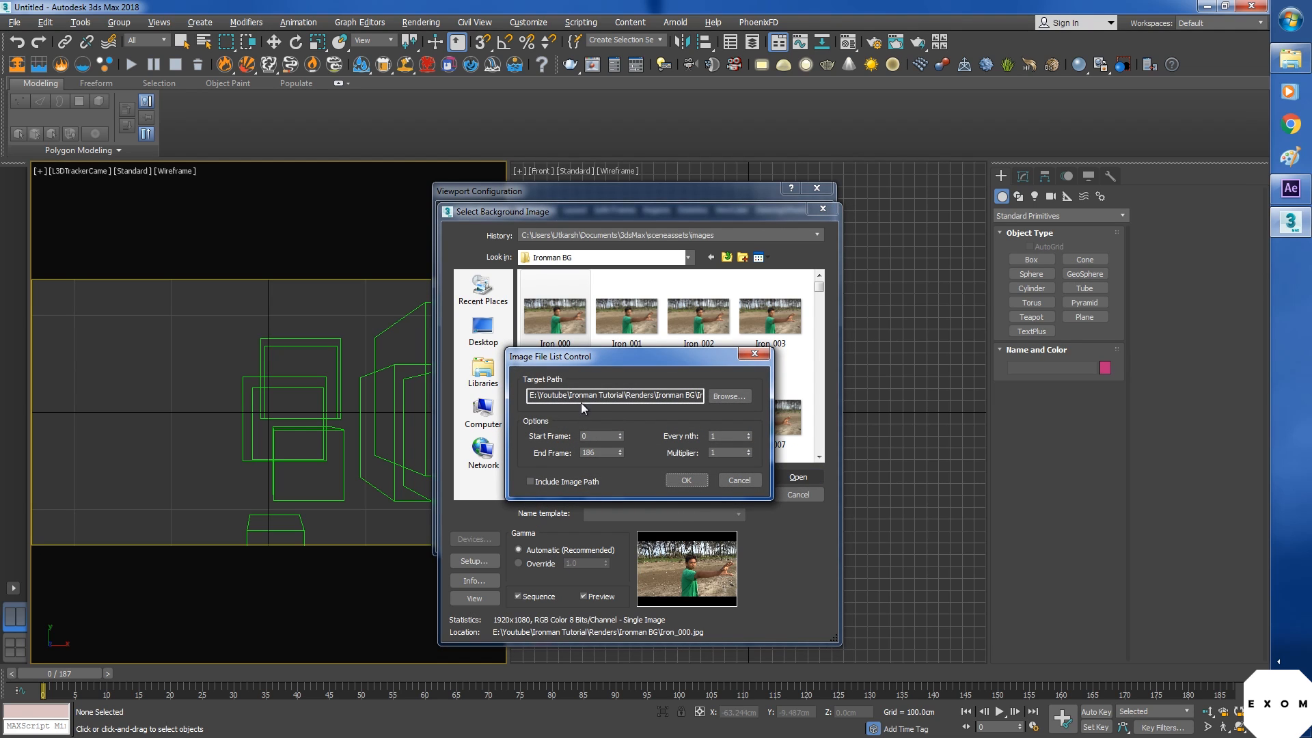
left_click(530, 481)
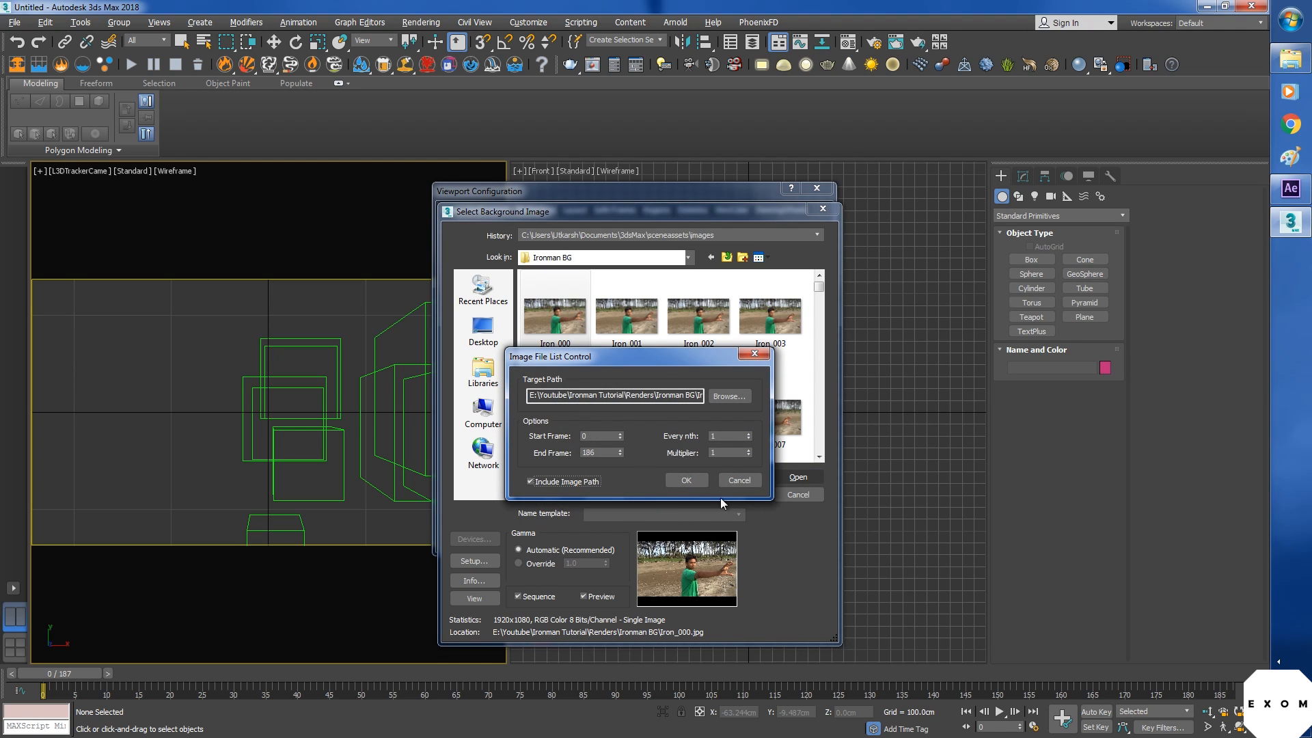
left_click(685, 480)
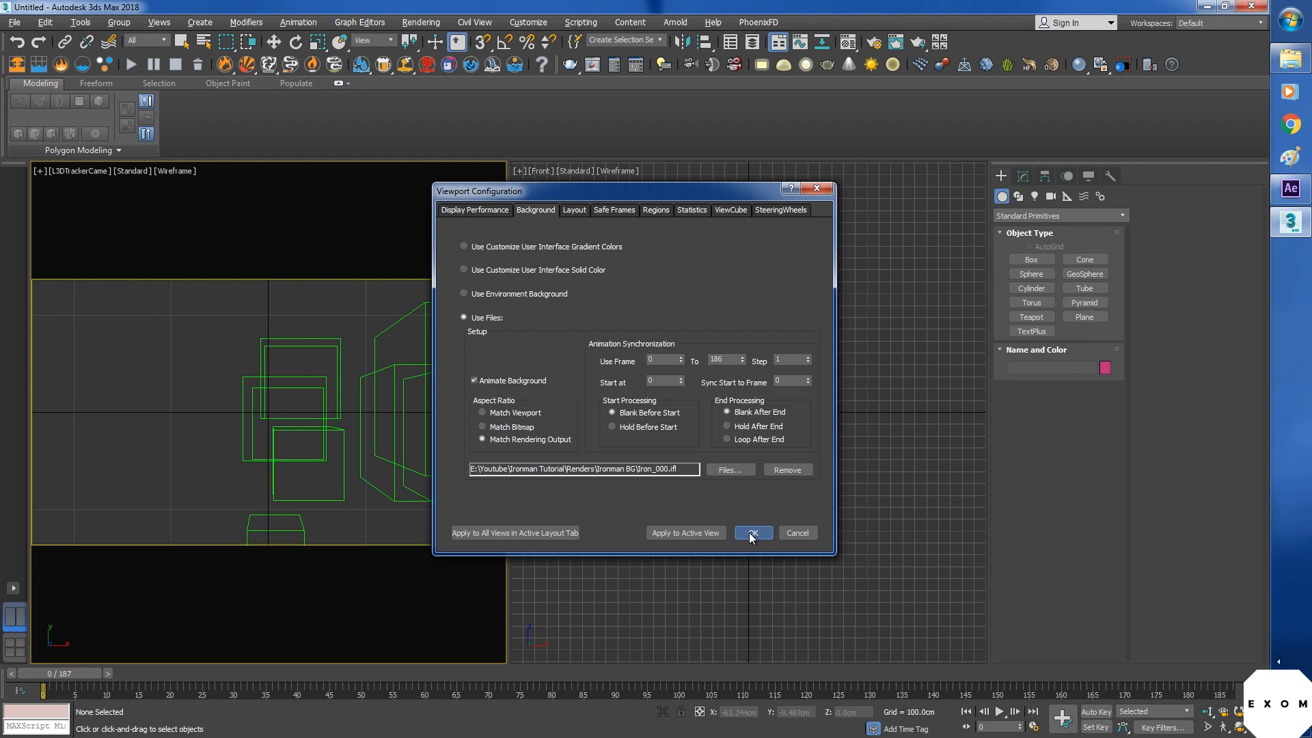
left_click(750, 533)
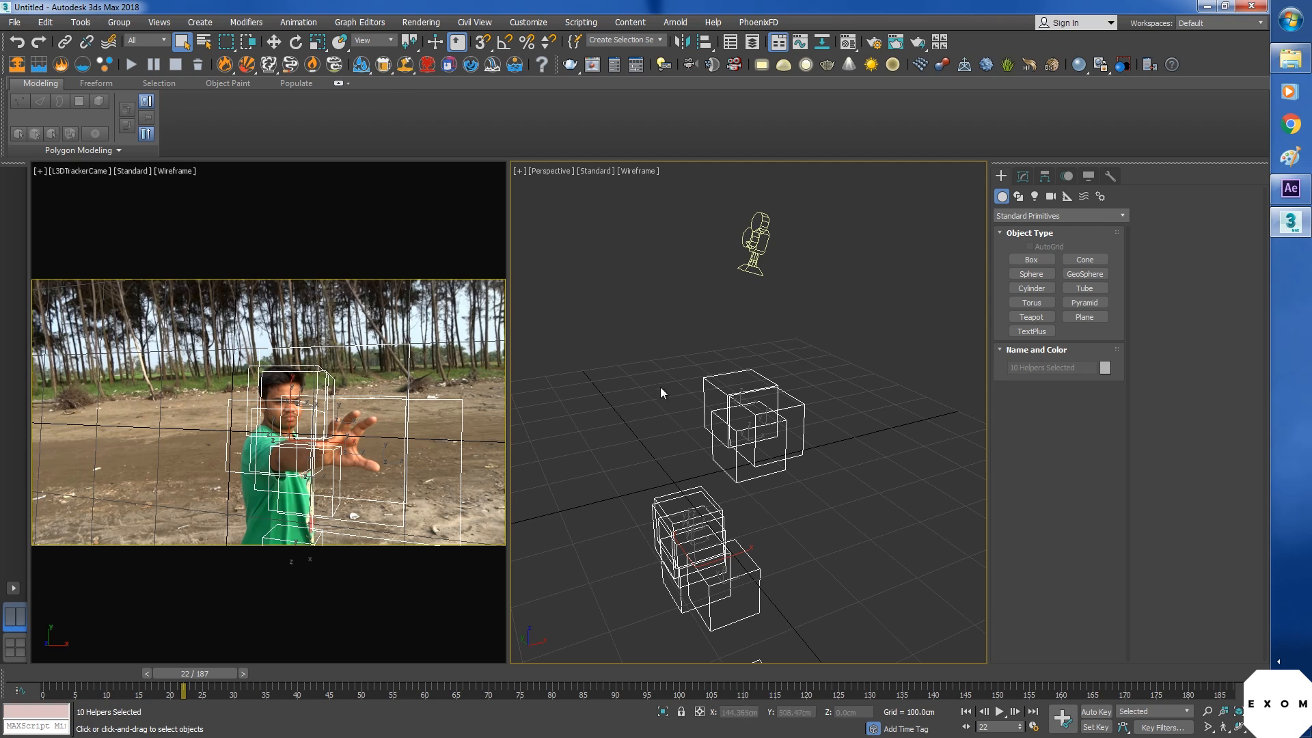
Step: Scale the ten track point helpers down in Local coordinates, deselect, and preview another frame
left_click(317, 41)
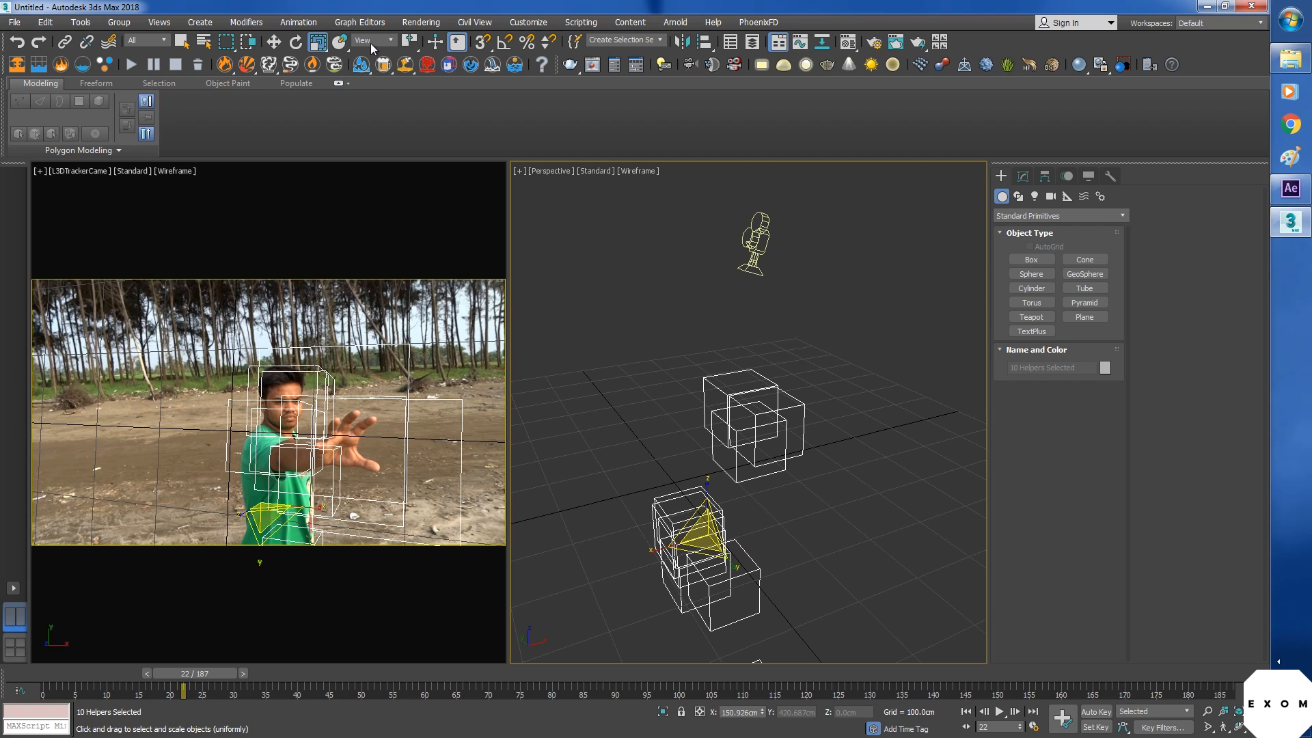
left_click(375, 41)
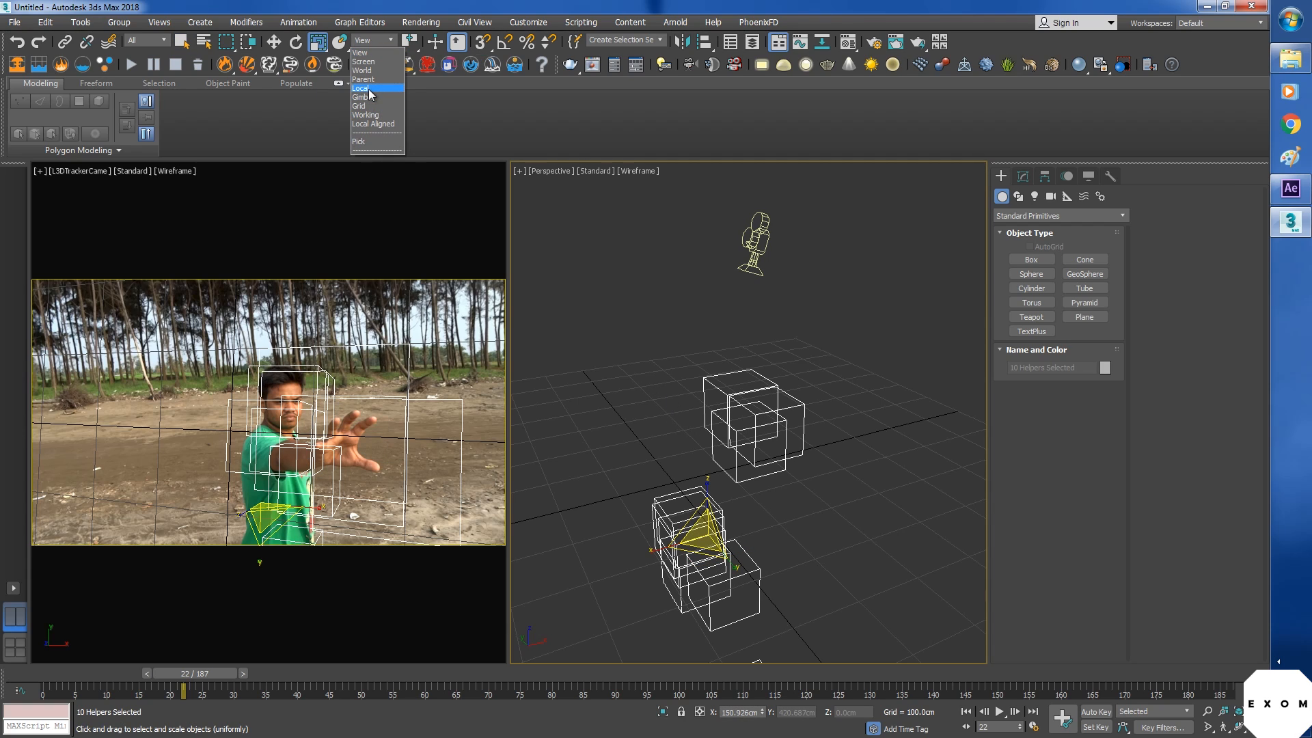
left_click(361, 88)
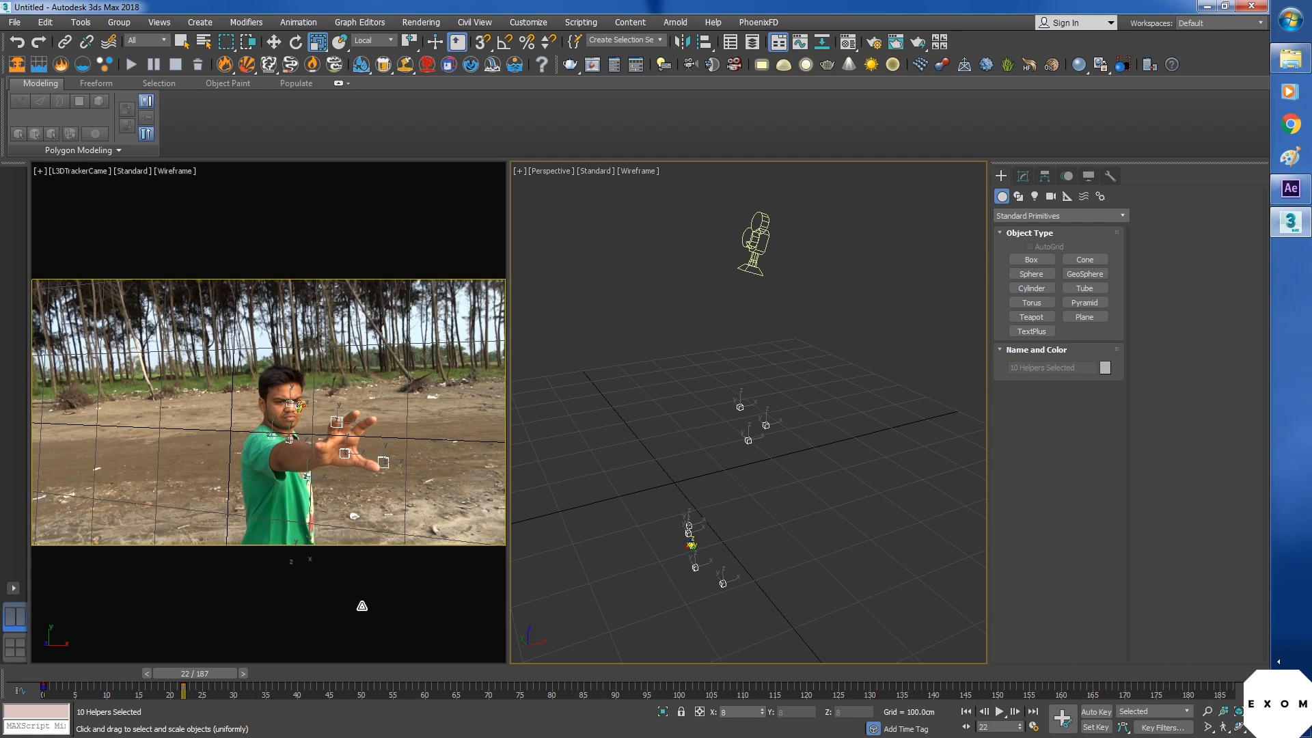
left_click(773, 542)
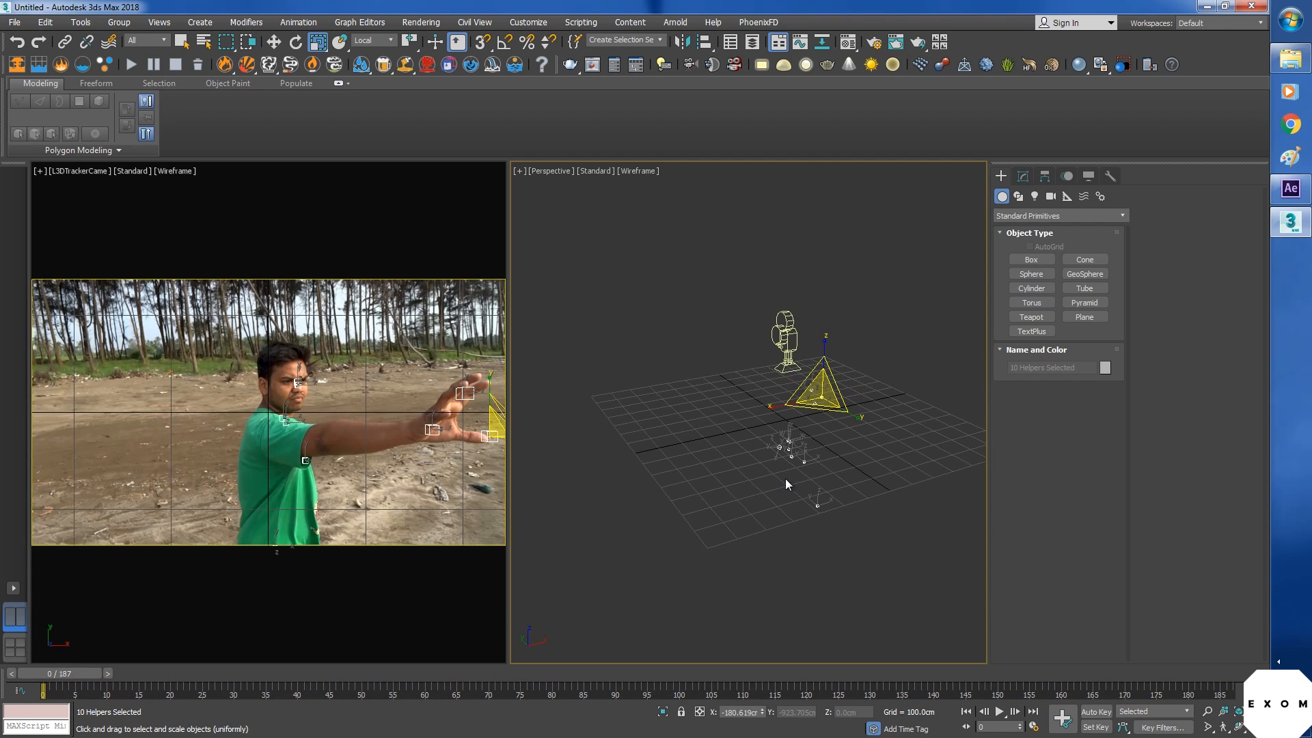
left_click(820, 438)
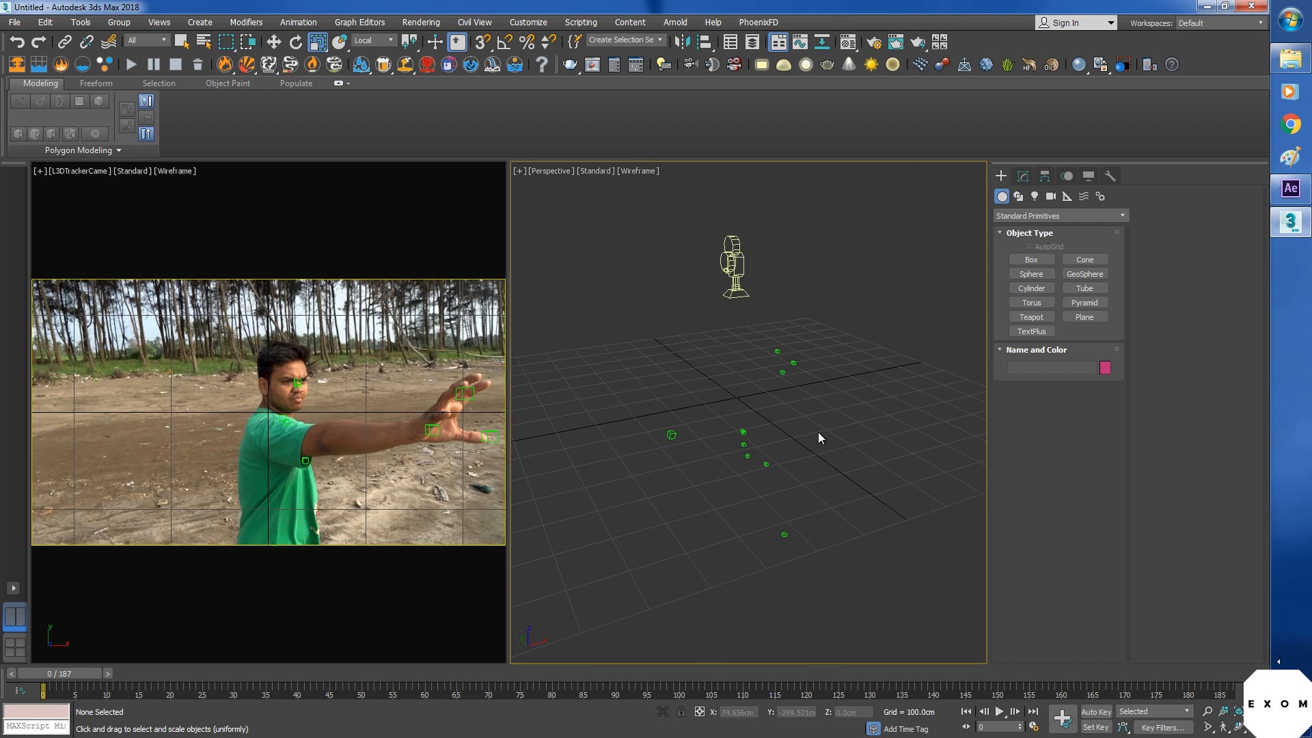
mouse_move(278, 429)
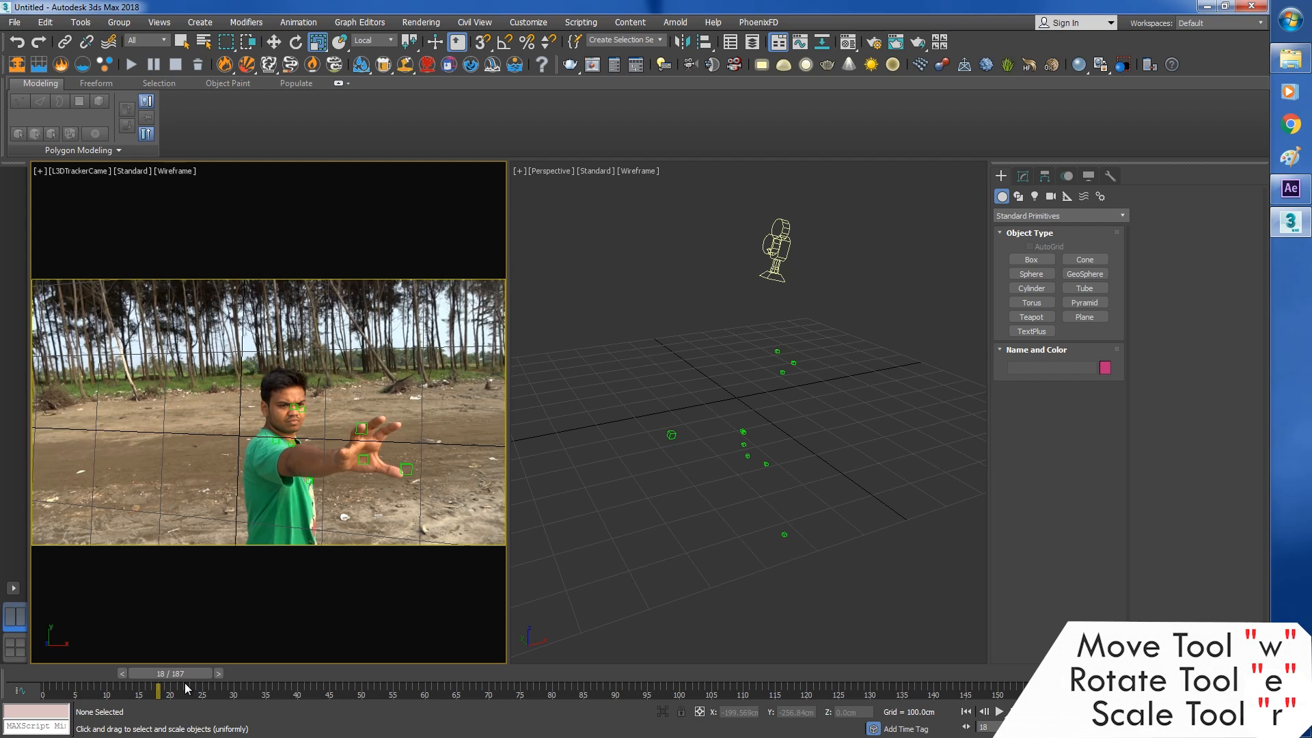
left_click(243, 674)
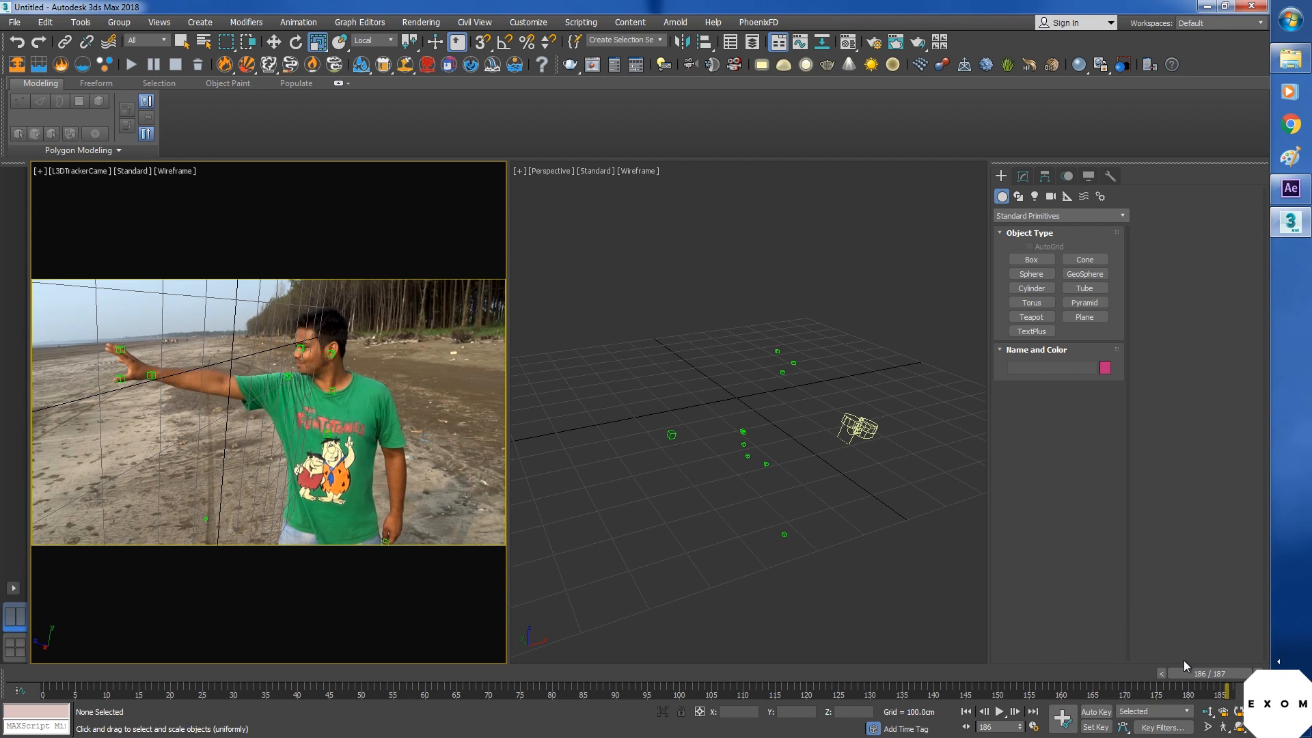
Step: Set the Time Configuration End Time to 186
left_click(1035, 726)
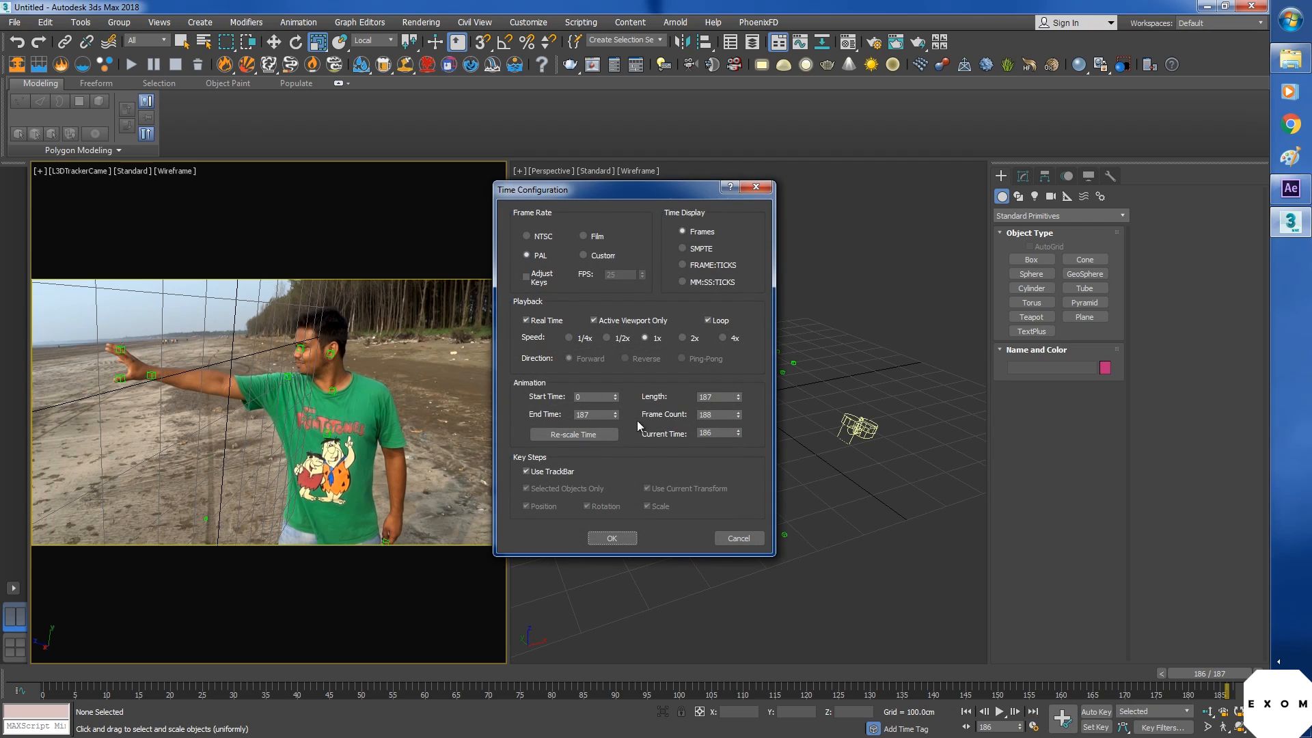
triple_click(589, 414)
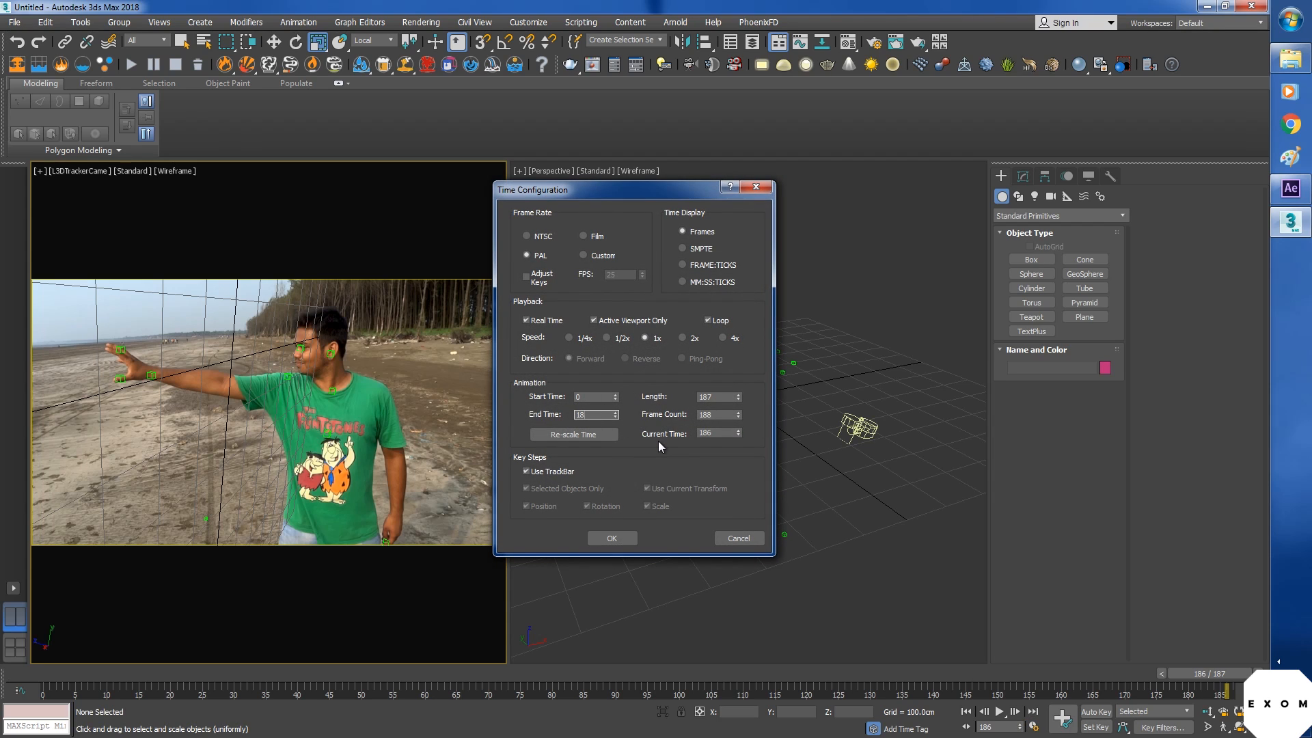
left_click(611, 537)
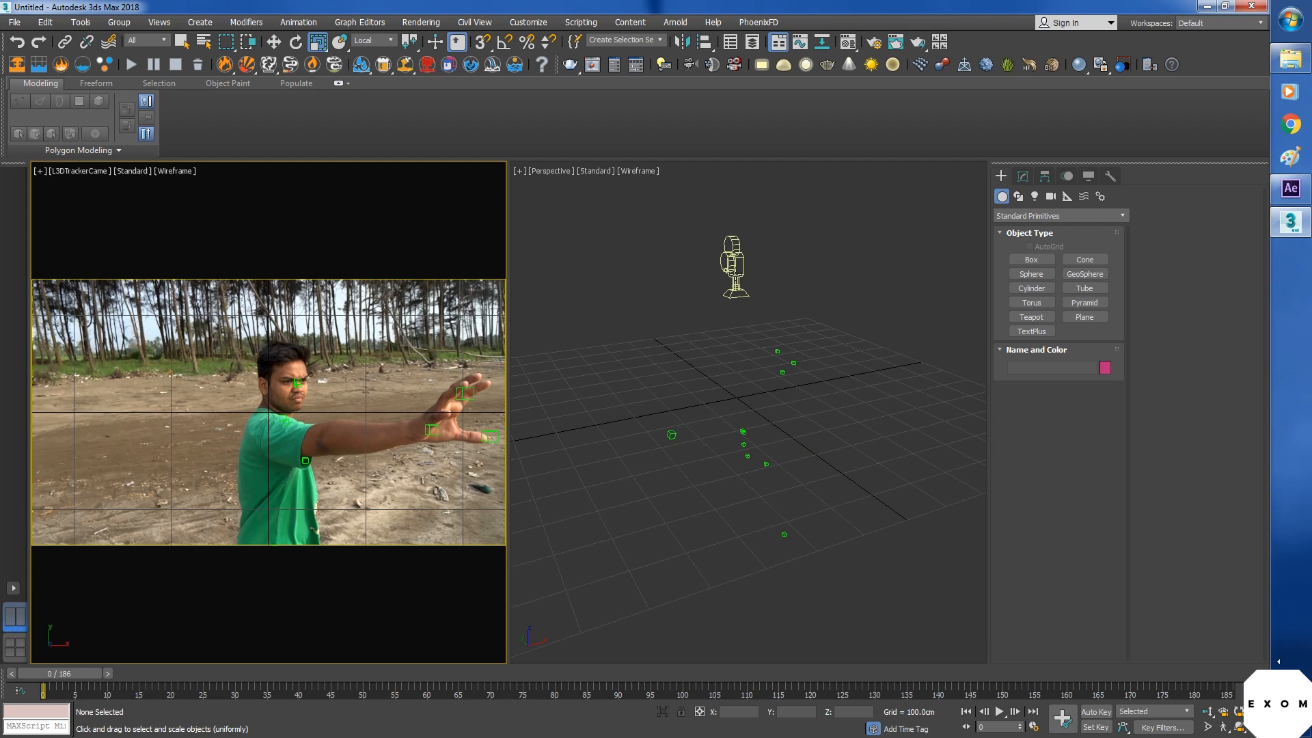
Step: Select the tracker camera and choose Point from the Standard Helpers list
left_click(734, 266)
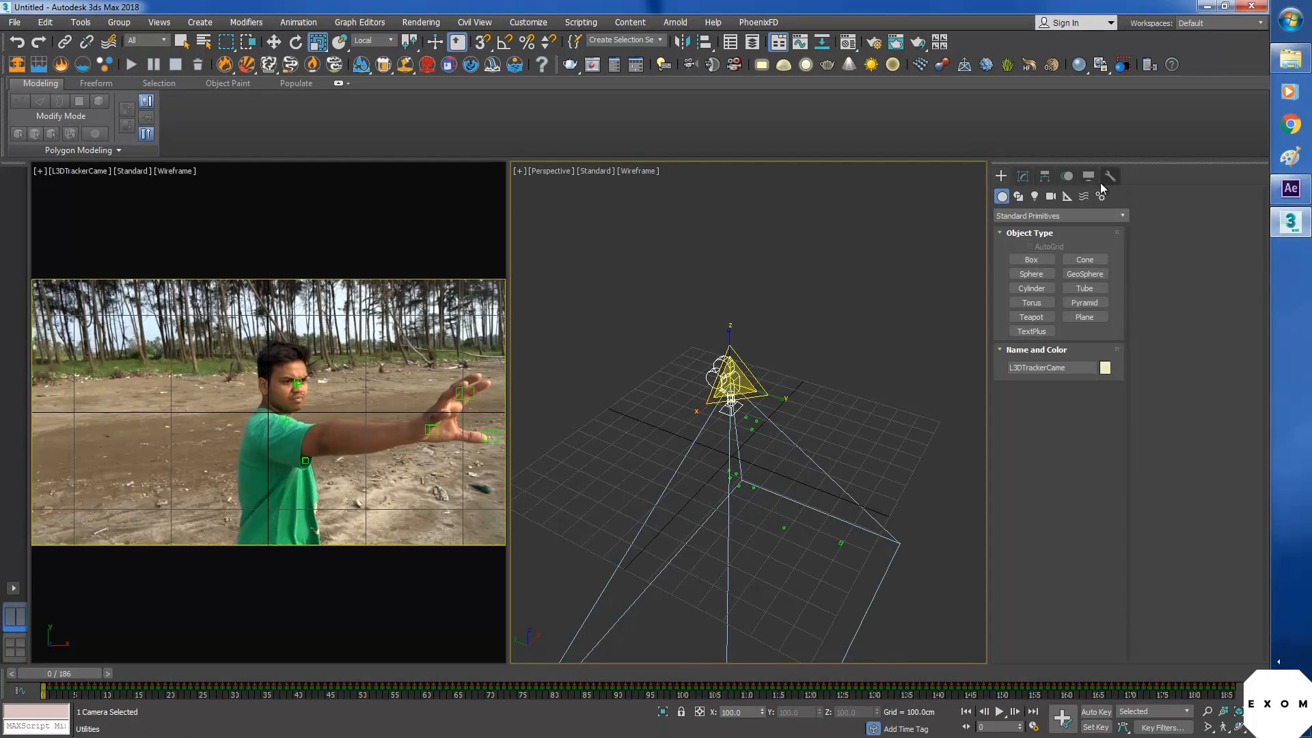
left_click(1100, 196)
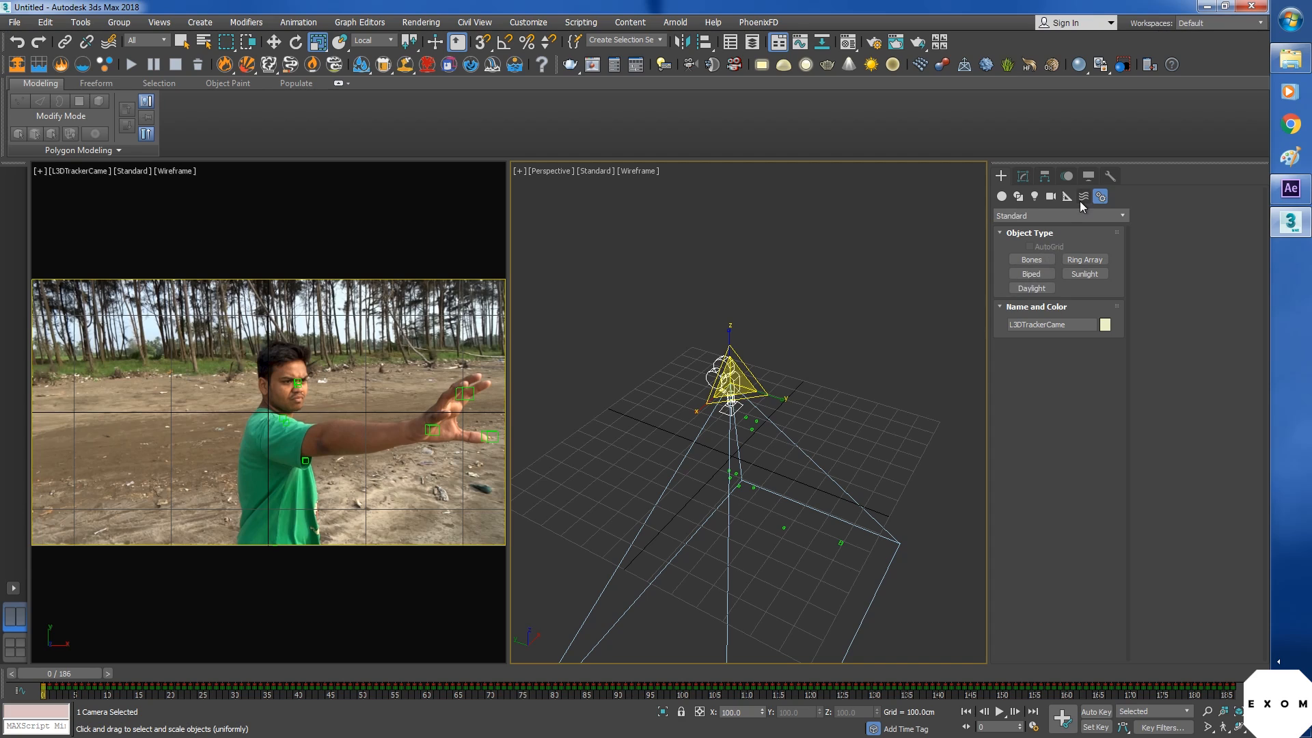
left_click(1067, 196)
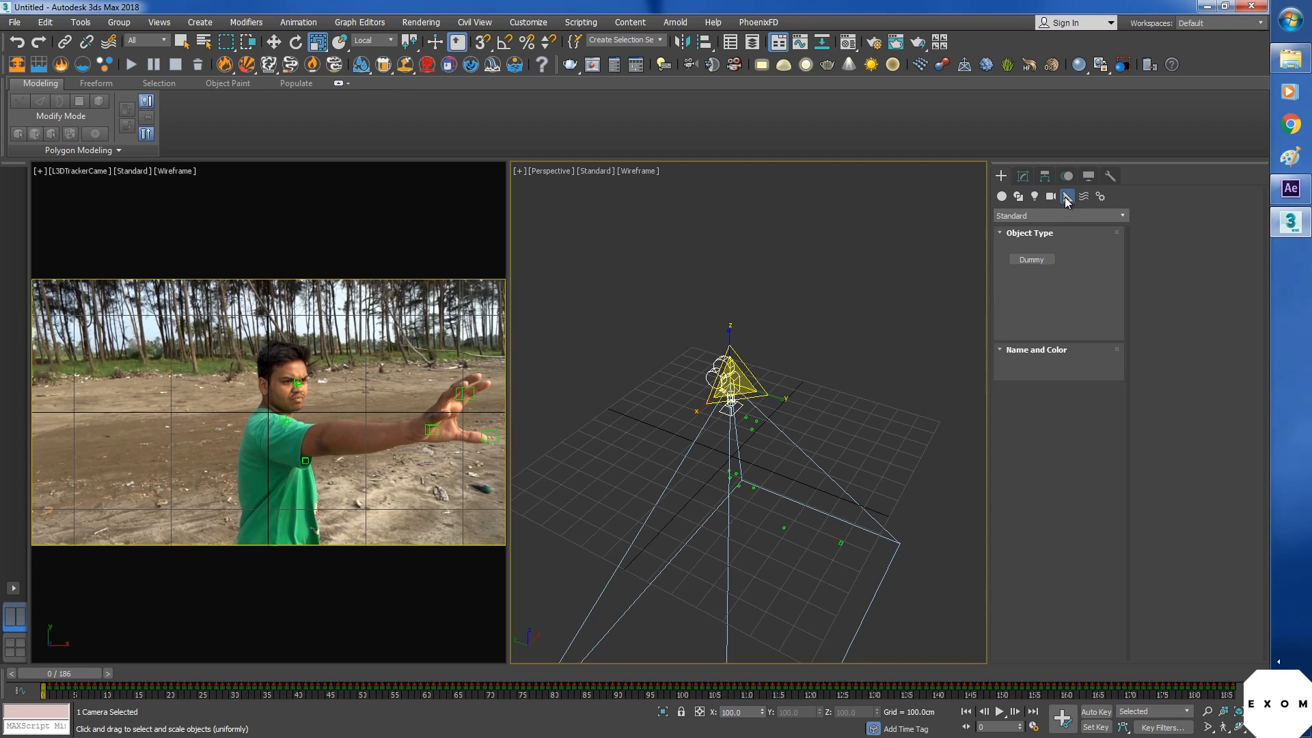
left_click(1067, 197)
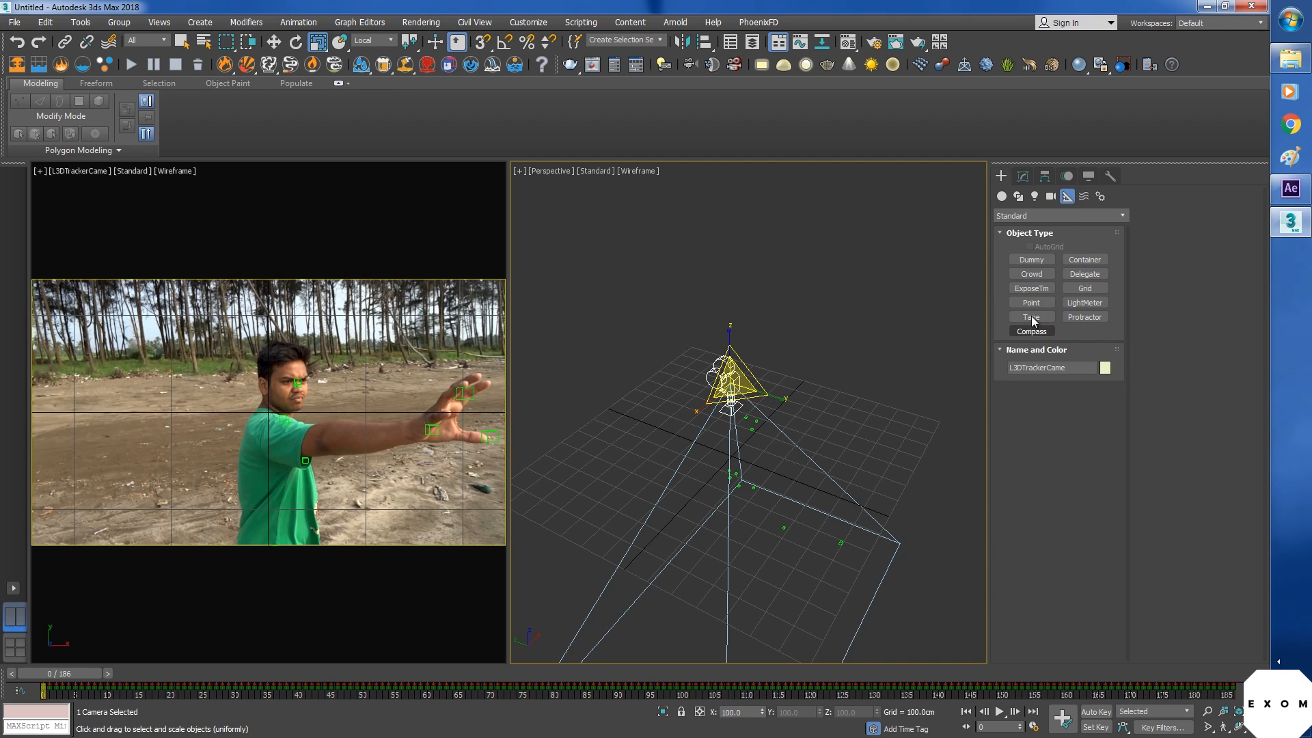
left_click(1031, 302)
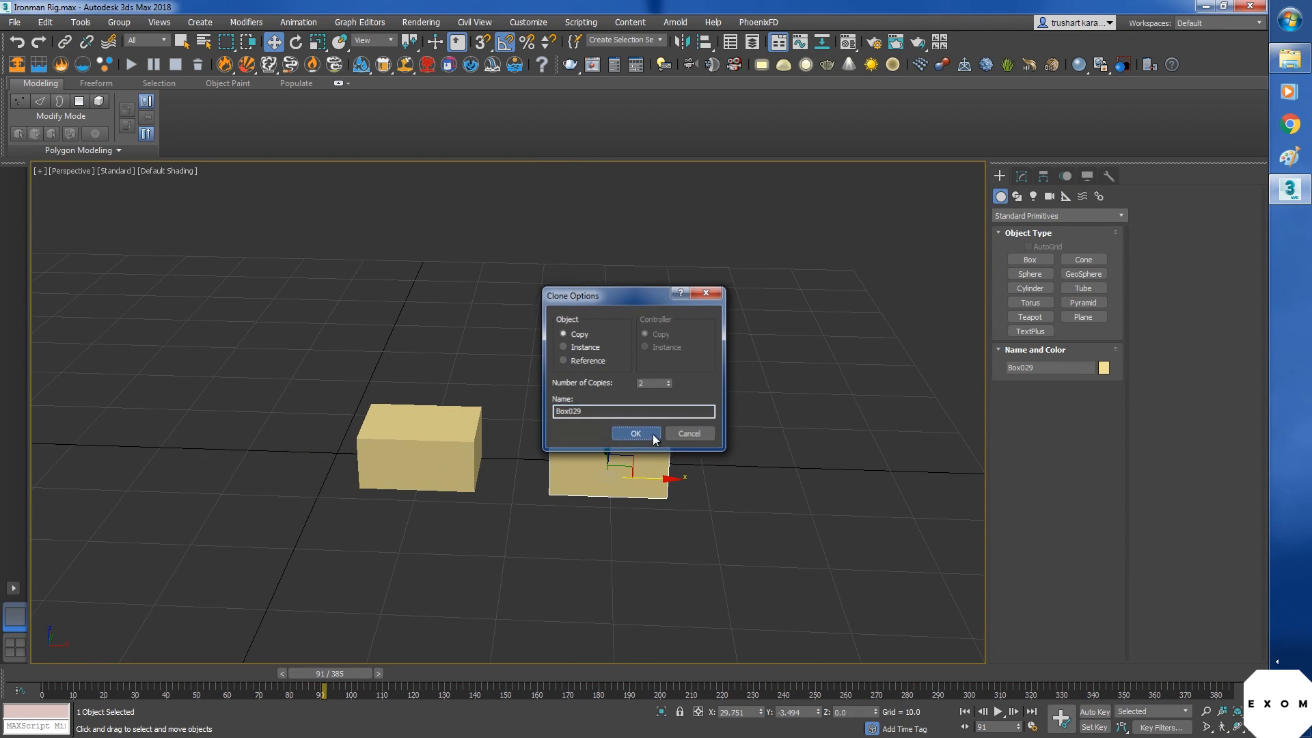
Step: Clone the box into two copies and link the left box to the middle box
left_click(634, 434)
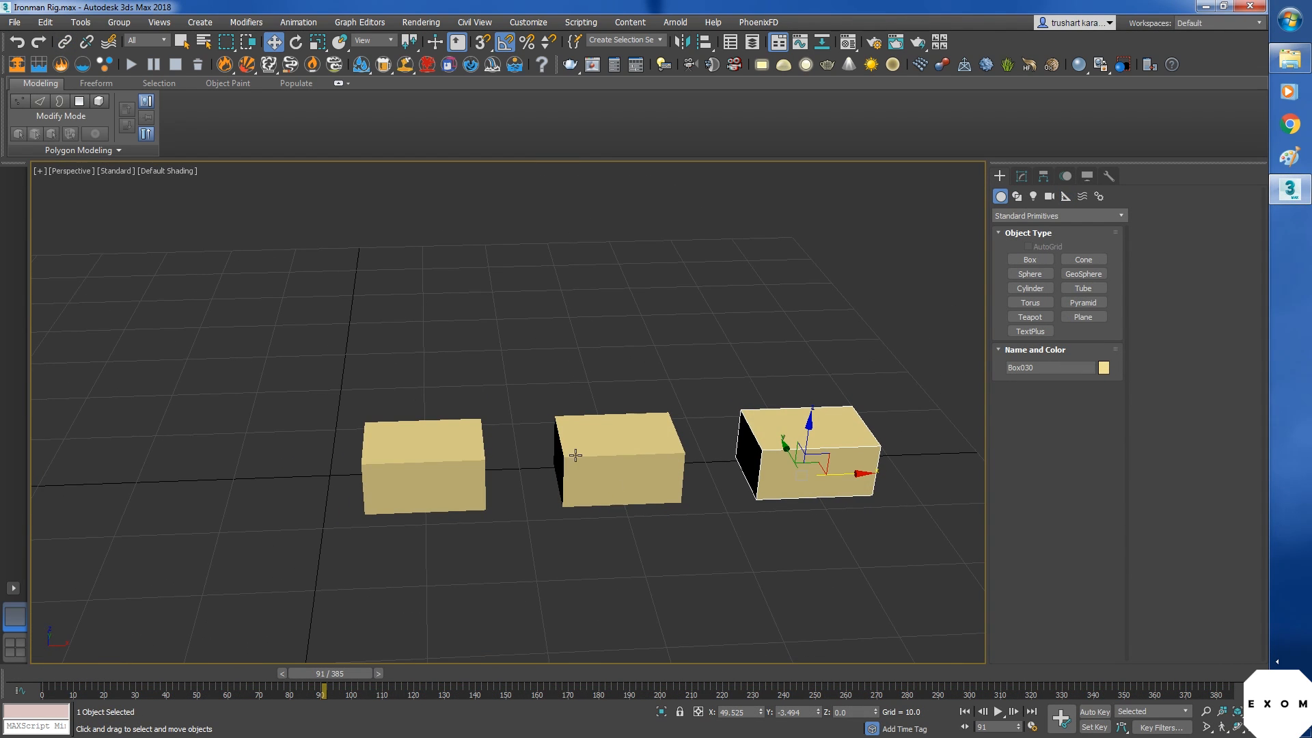
mouse_move(61, 40)
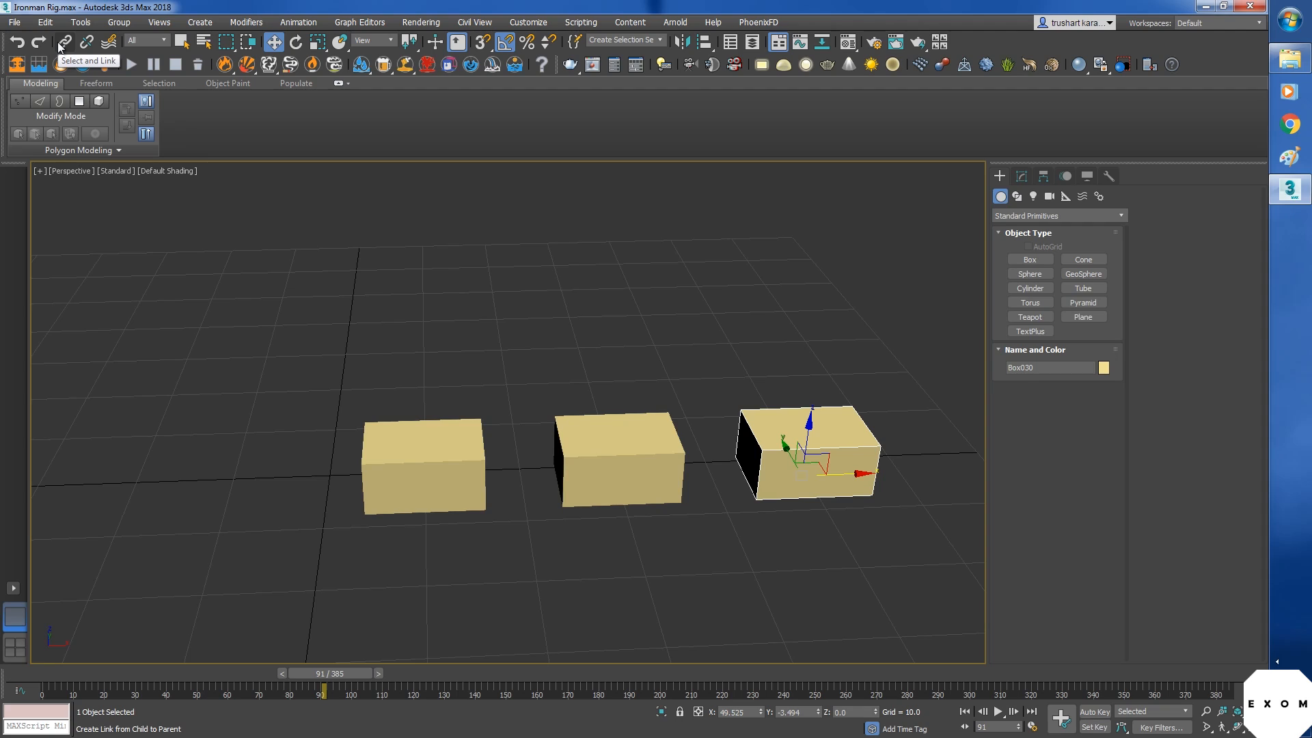
left_click(61, 42)
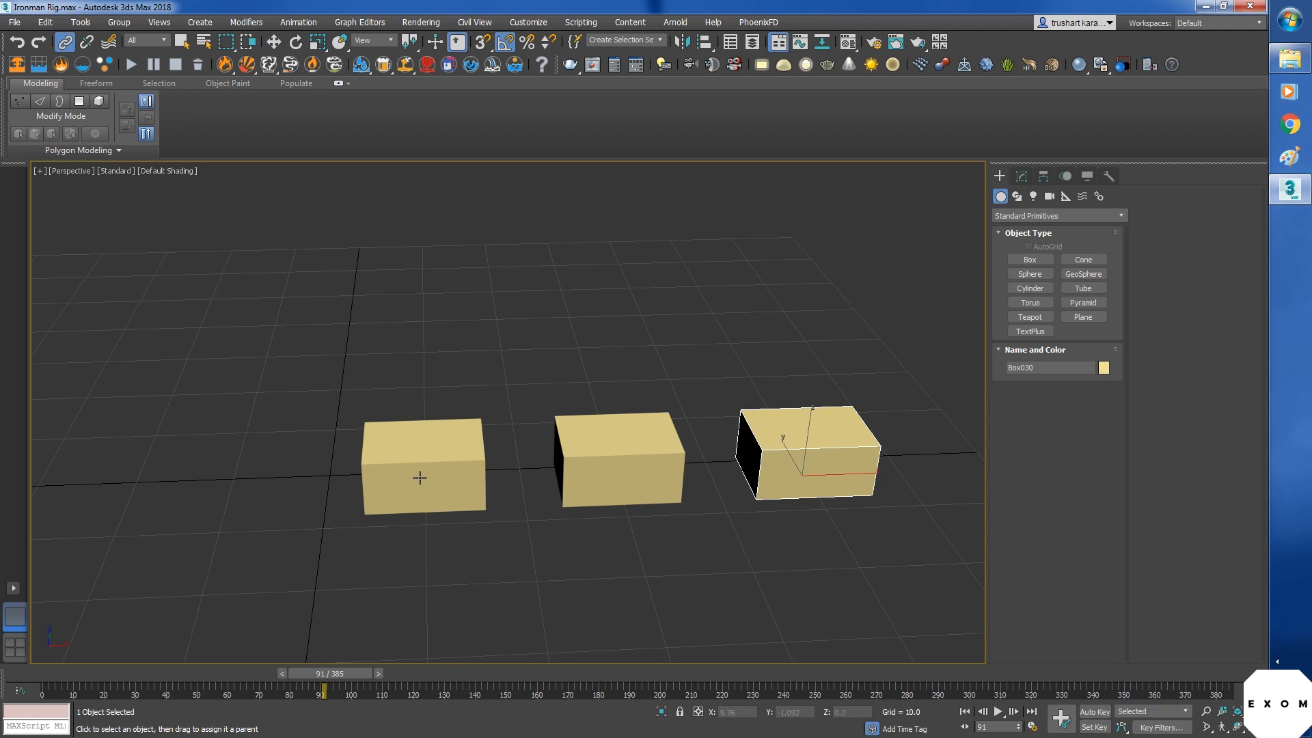
left_click(422, 469)
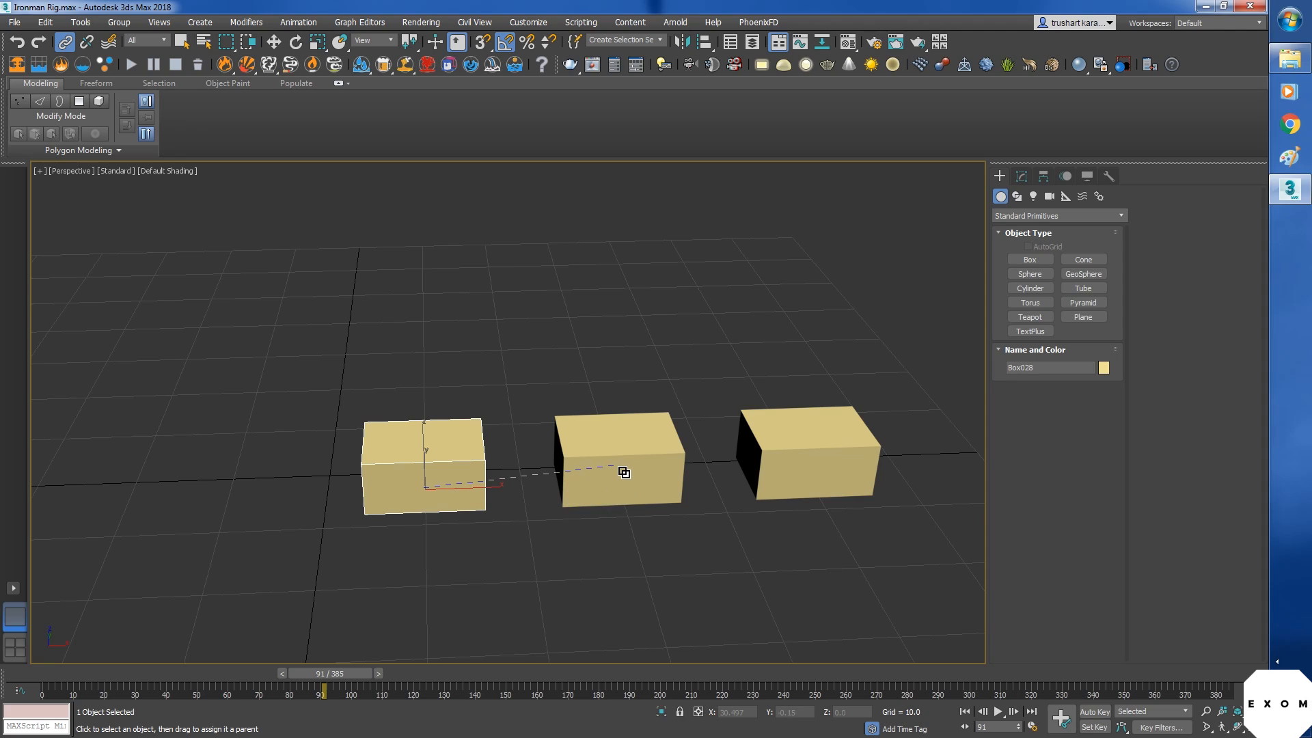
mouse_move(623, 471)
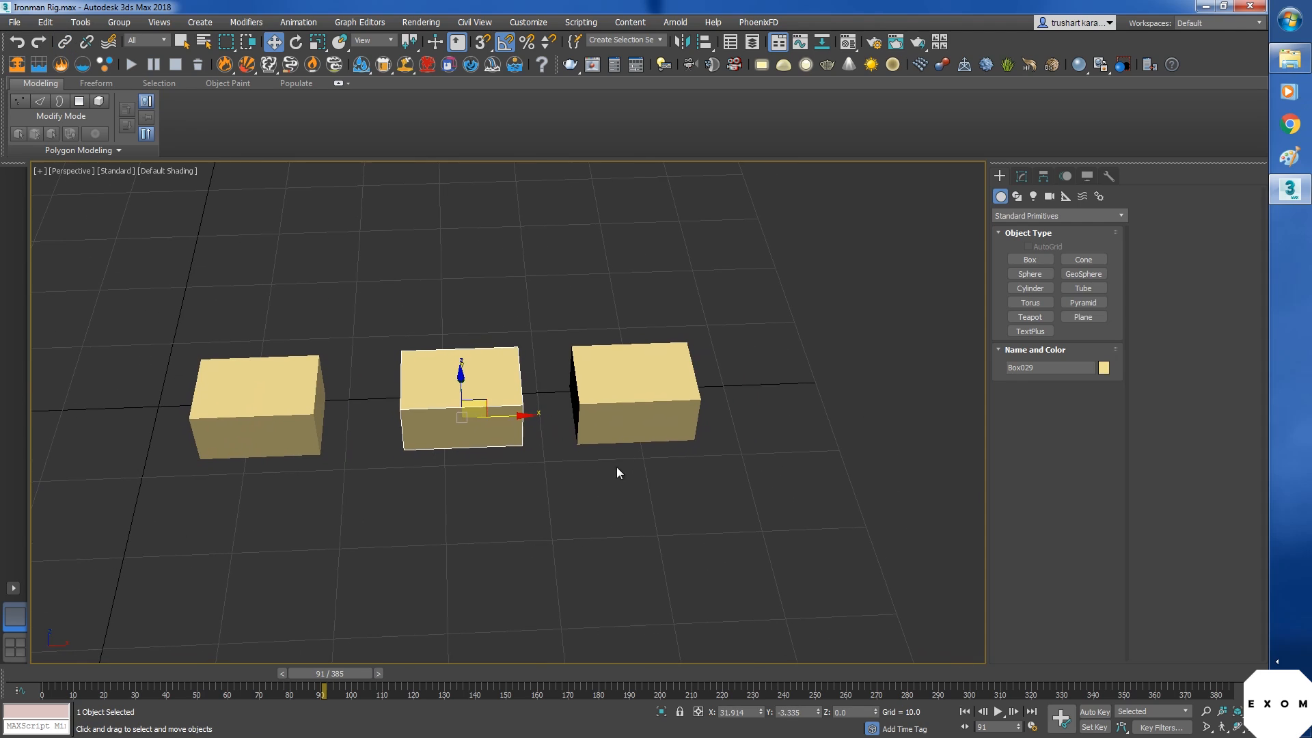
left_click(634, 394)
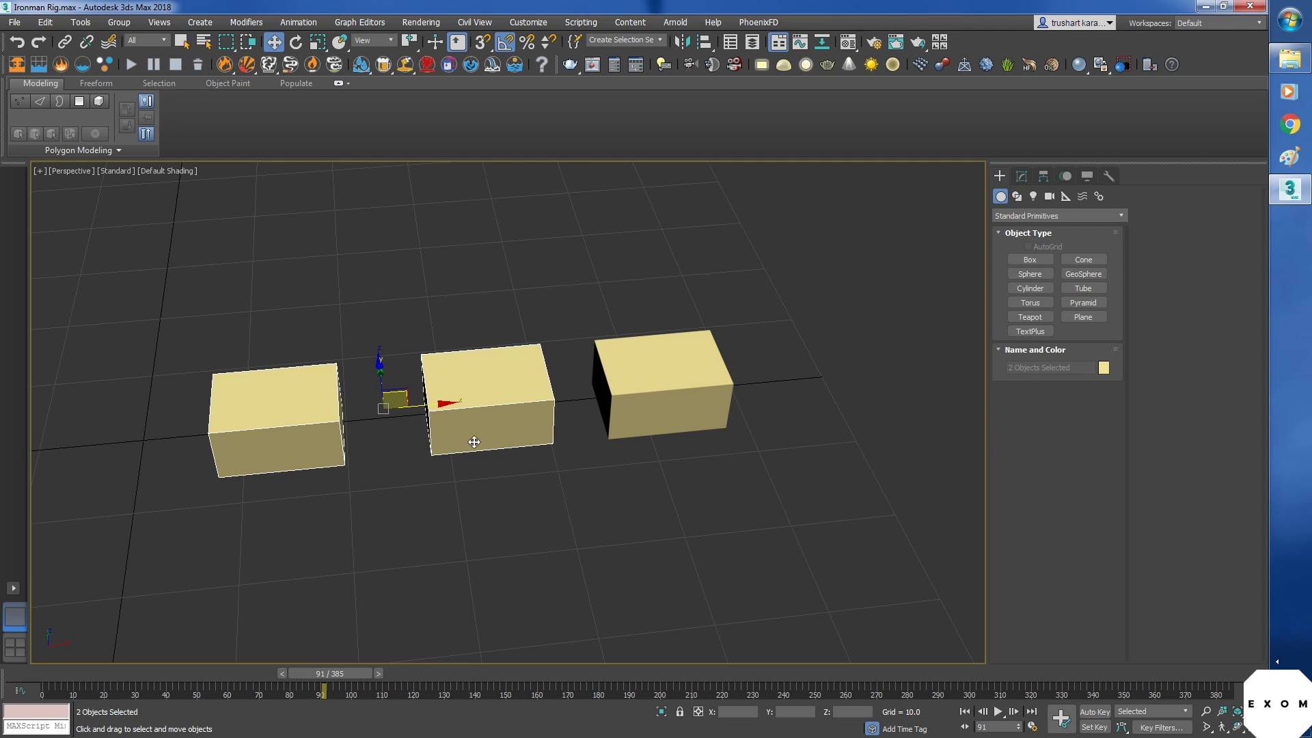
left_click(272, 410)
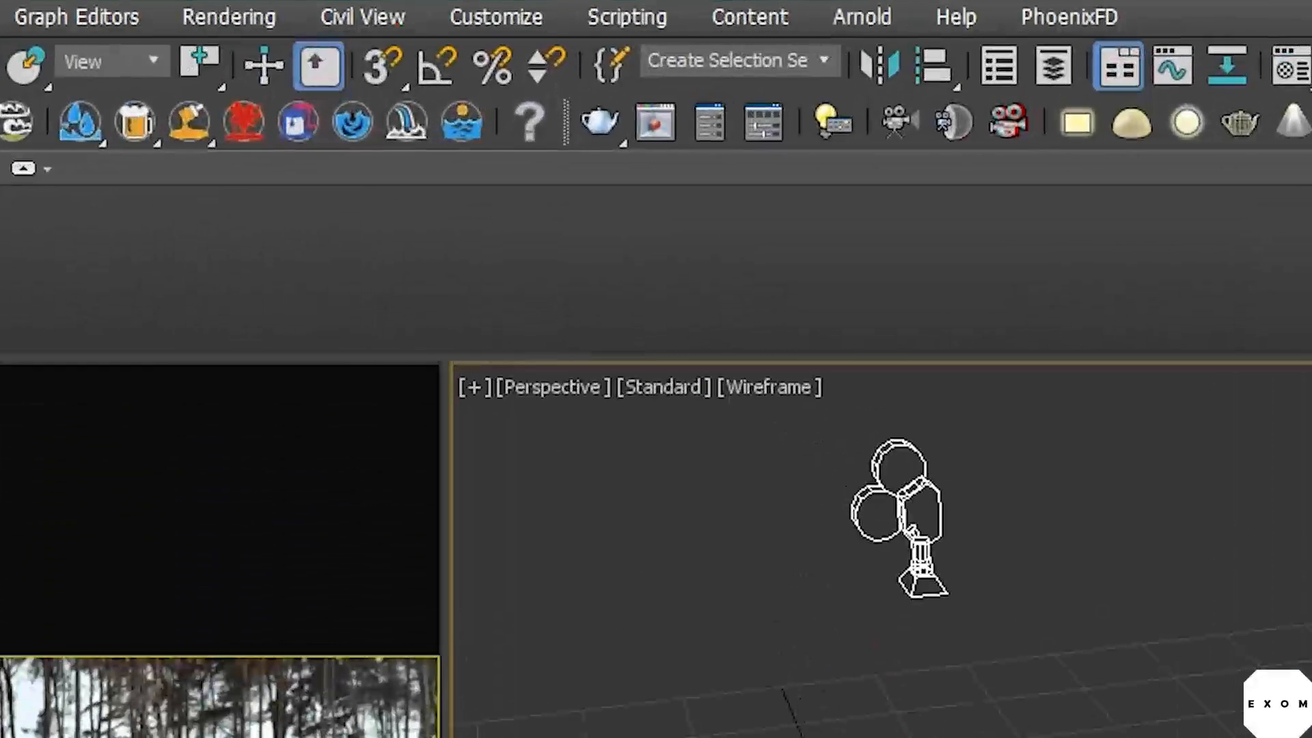
Step: Create Point001 at the origin and link the left-hand finger track point to it
left_click(435, 66)
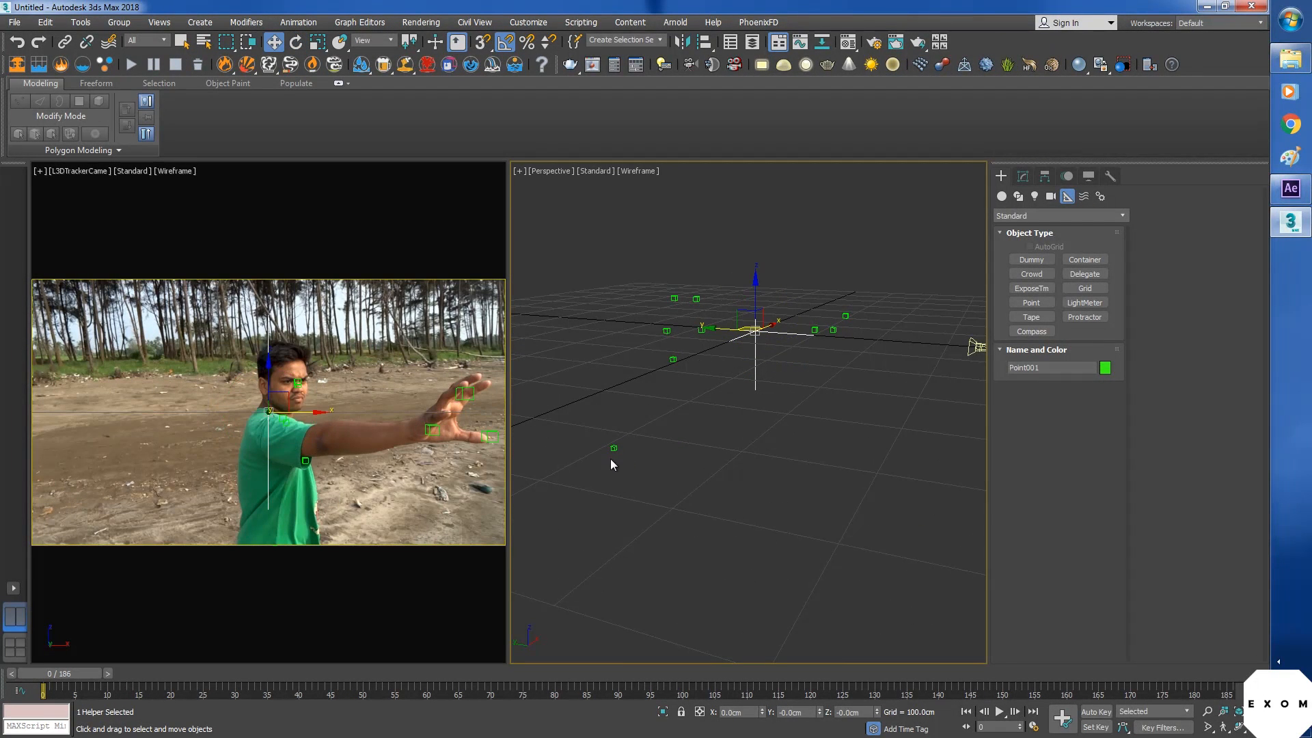
left_click(612, 448)
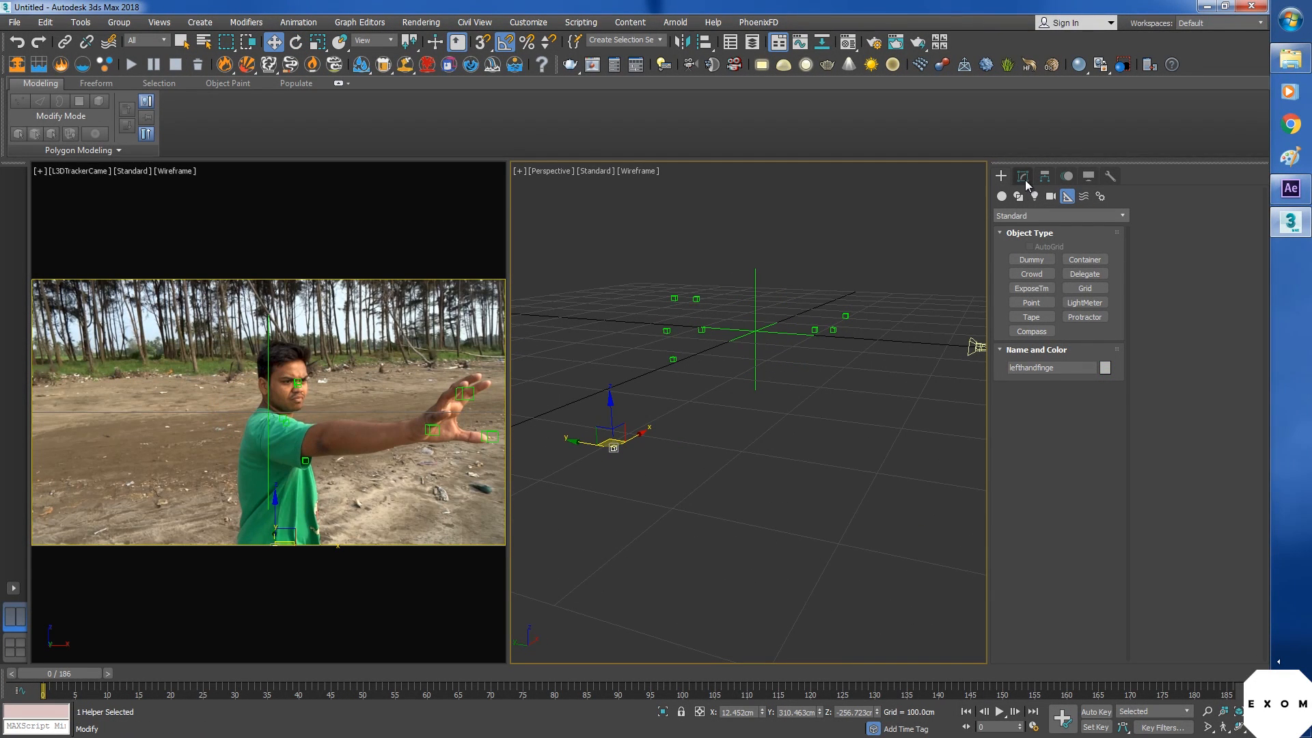
left_click(1022, 175)
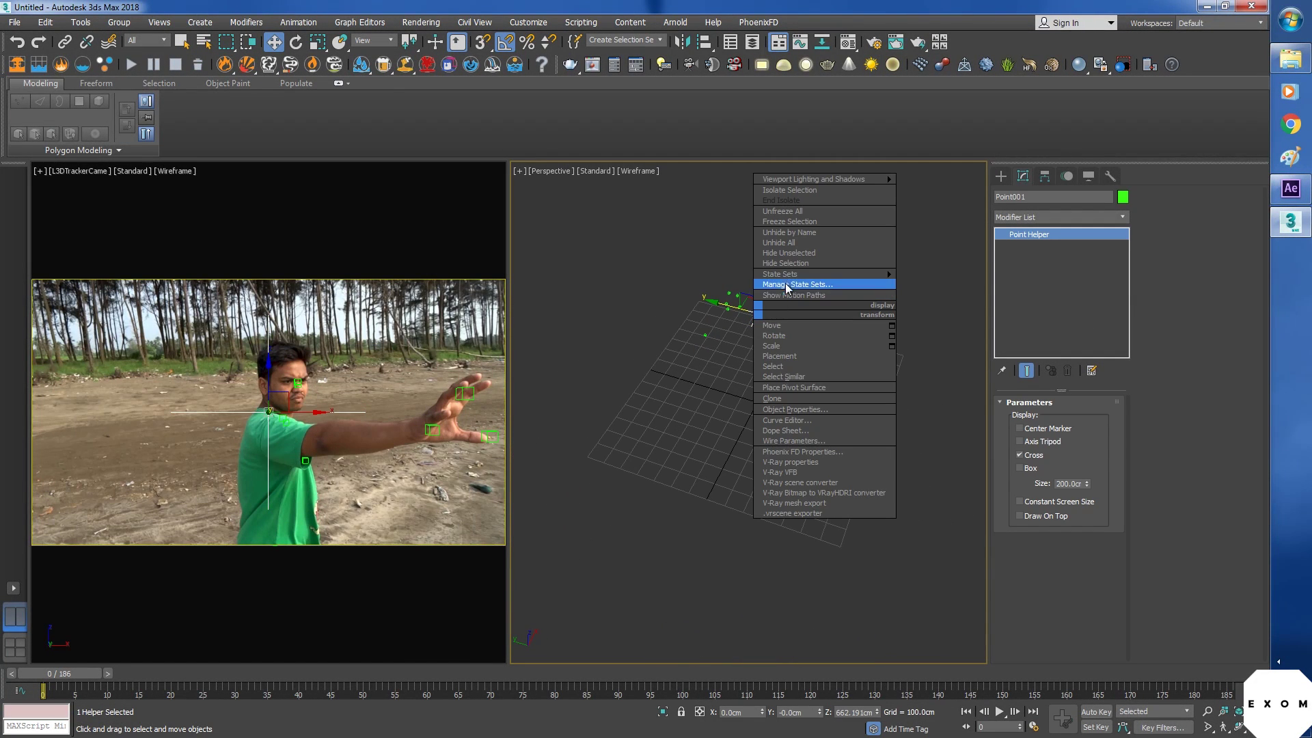
left_click(694, 466)
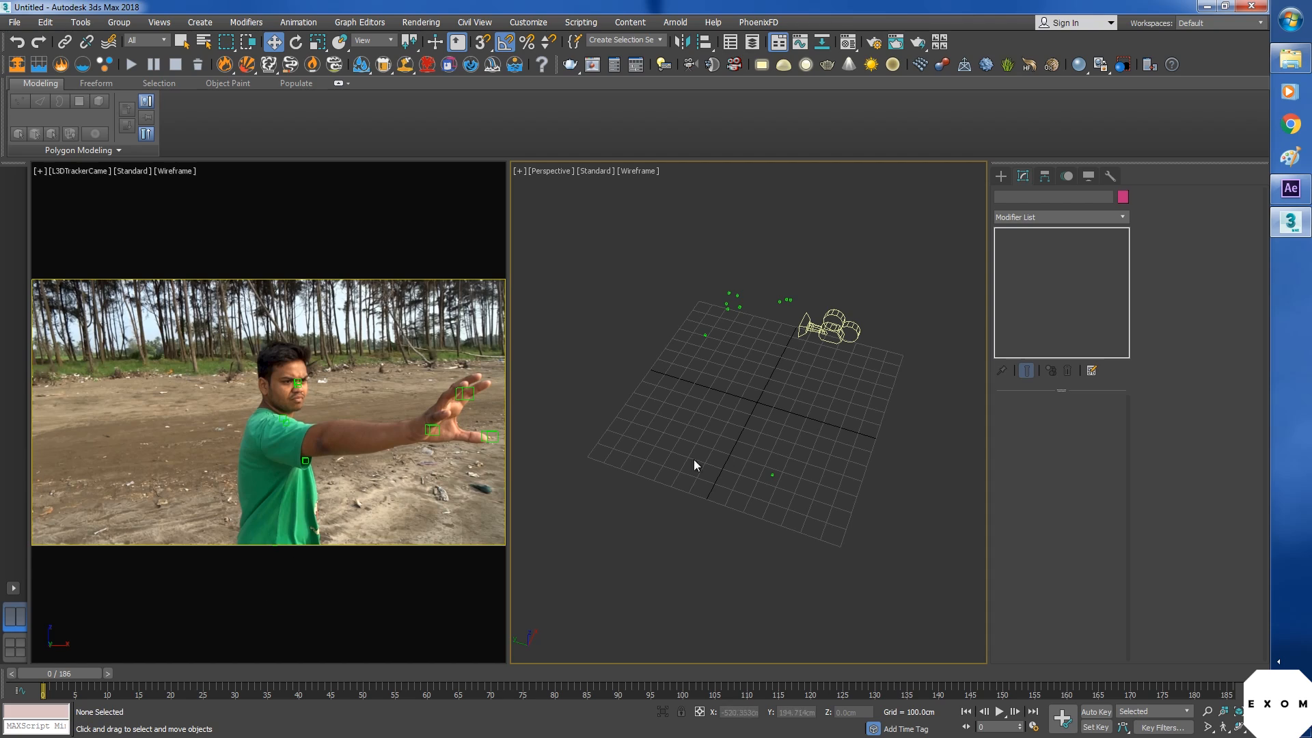
left_click(833, 326)
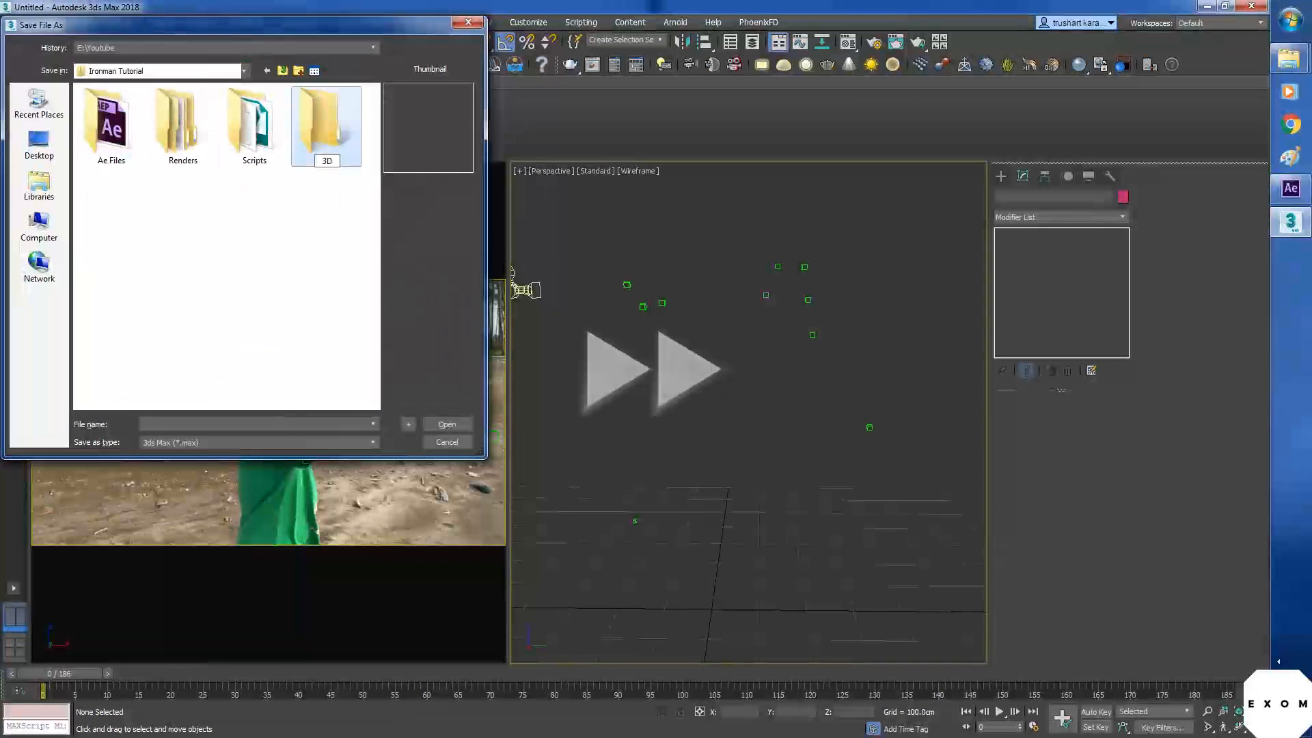
Step: Save the scene in the 3D folder as Ironman Tuto 2 and undo a stray change
left_click(447, 442)
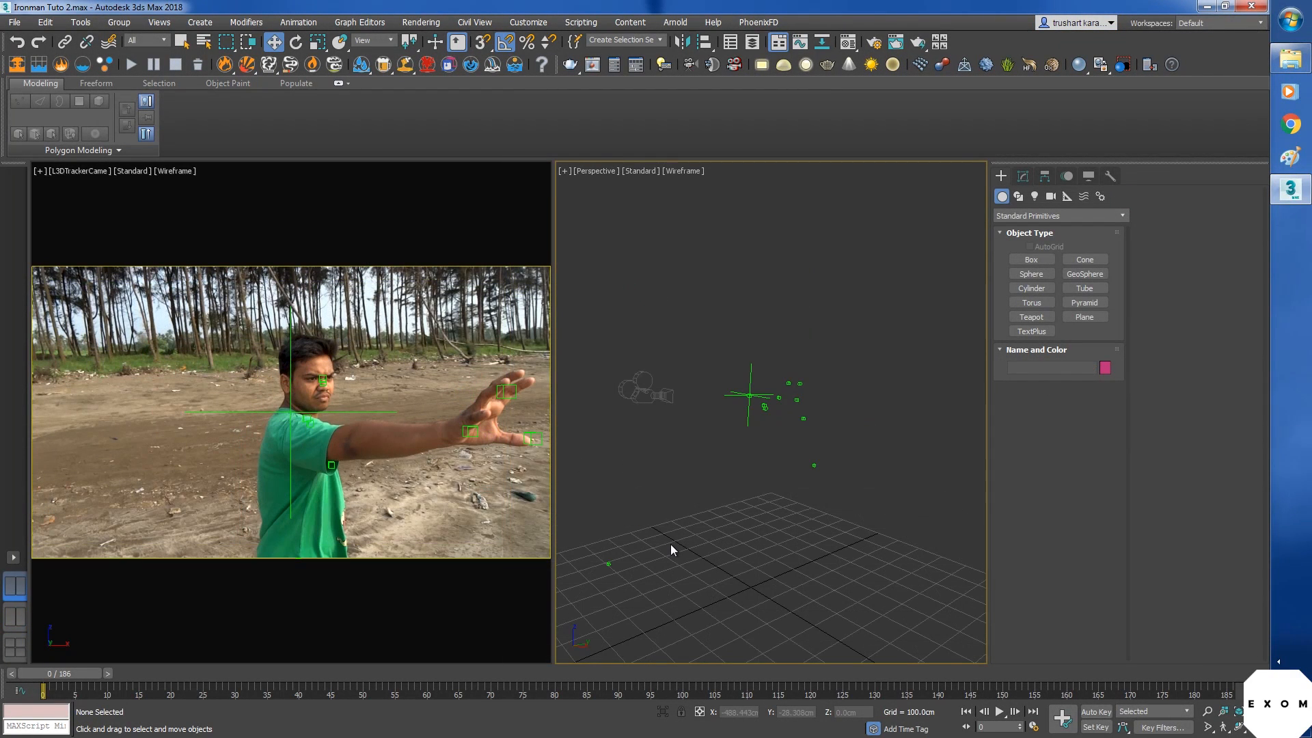
mouse_move(395, 500)
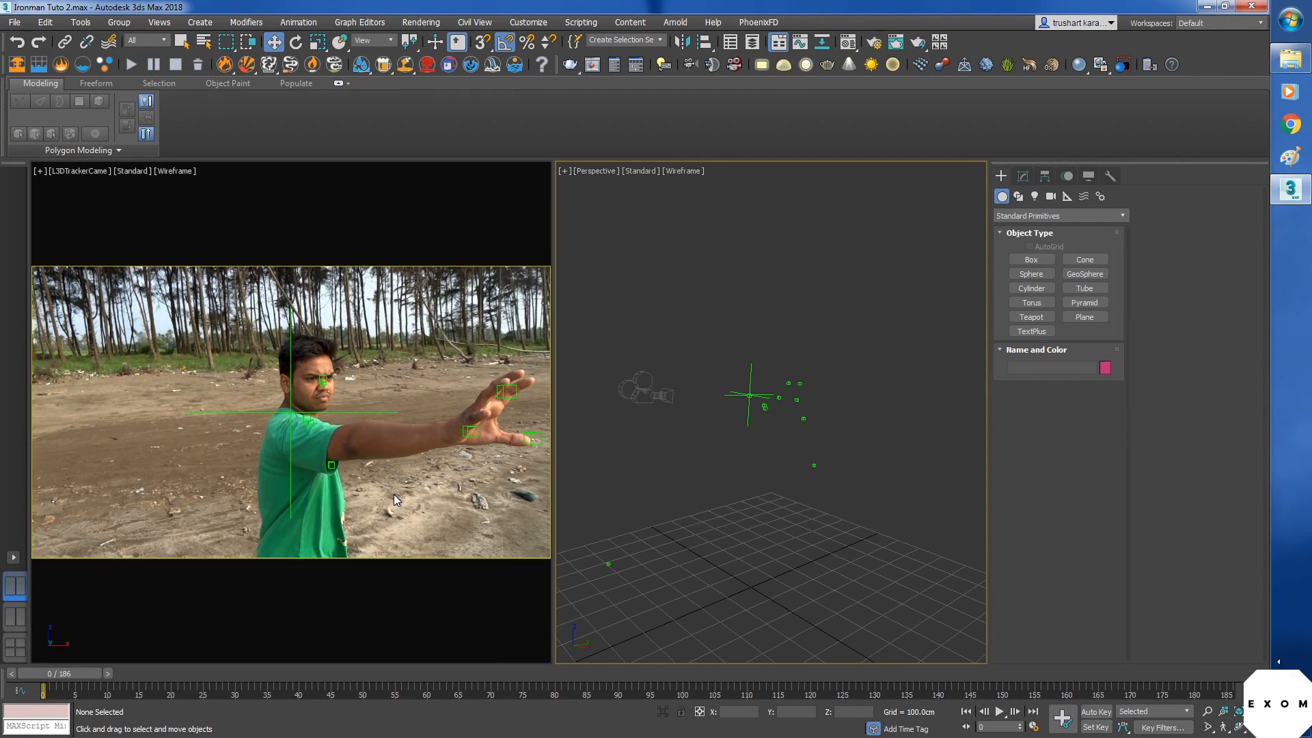
mouse_move(404, 484)
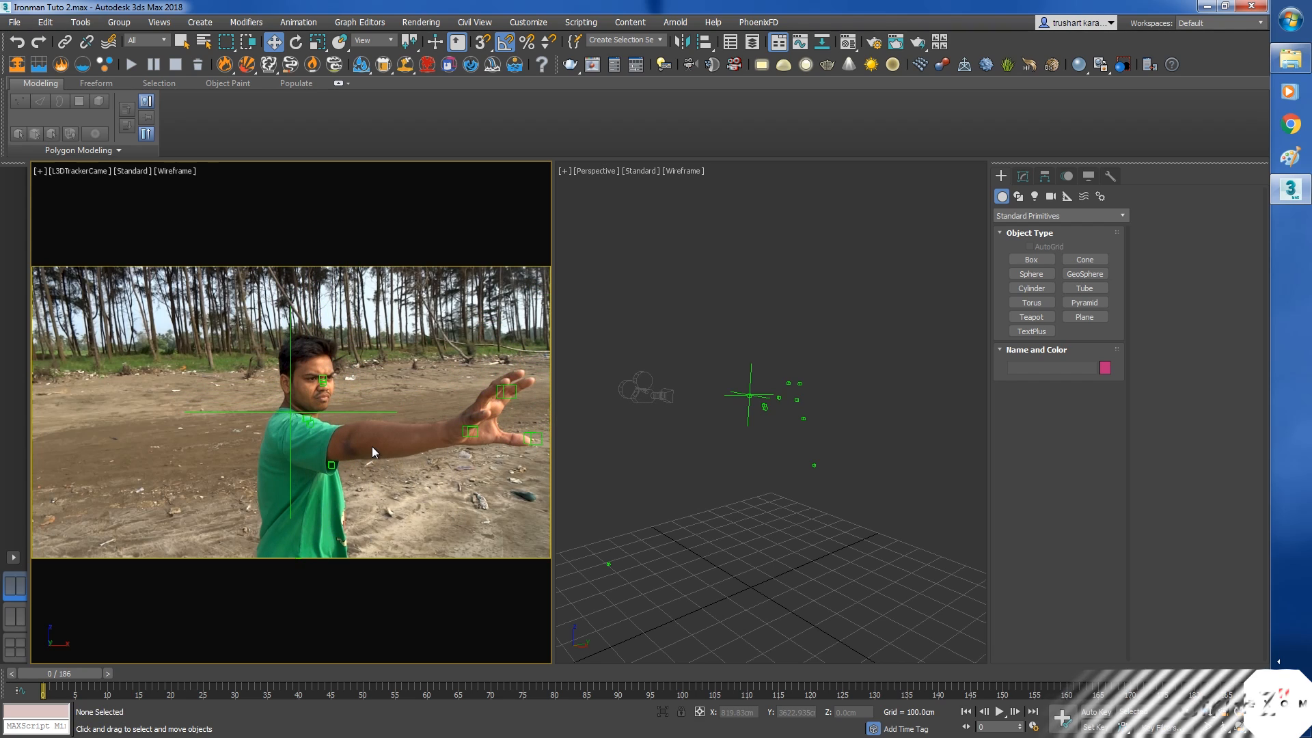
key("ctrl+z")
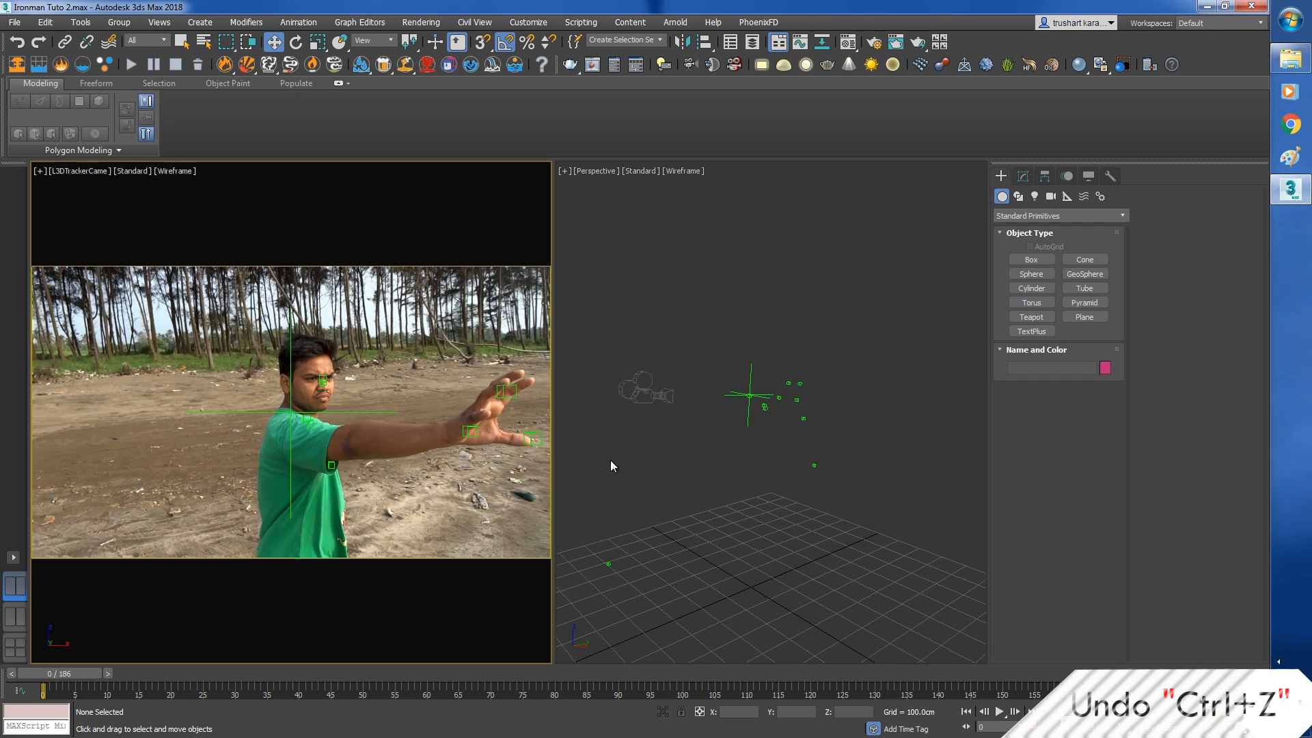
Step: Lock the tracker camera's X movement under Hierarchy > Link Info
left_click(648, 390)
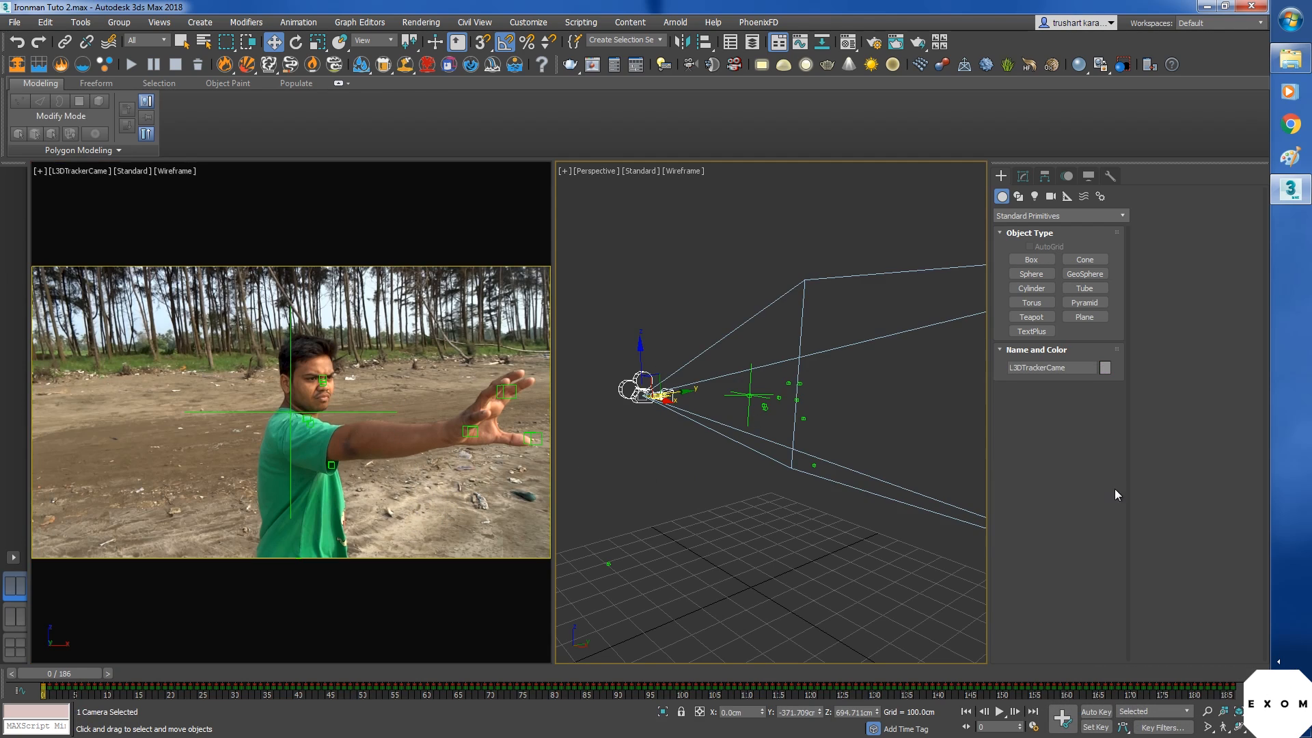
left_click(1044, 175)
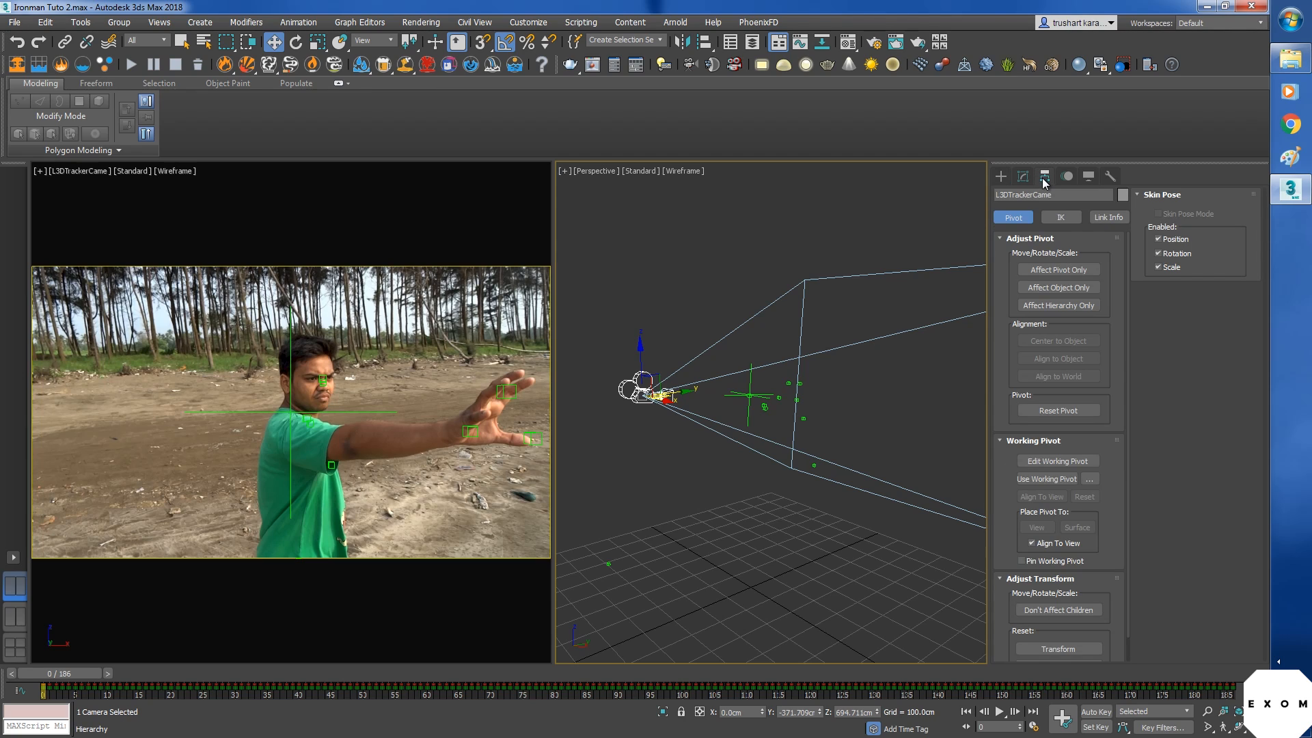
left_click(1108, 217)
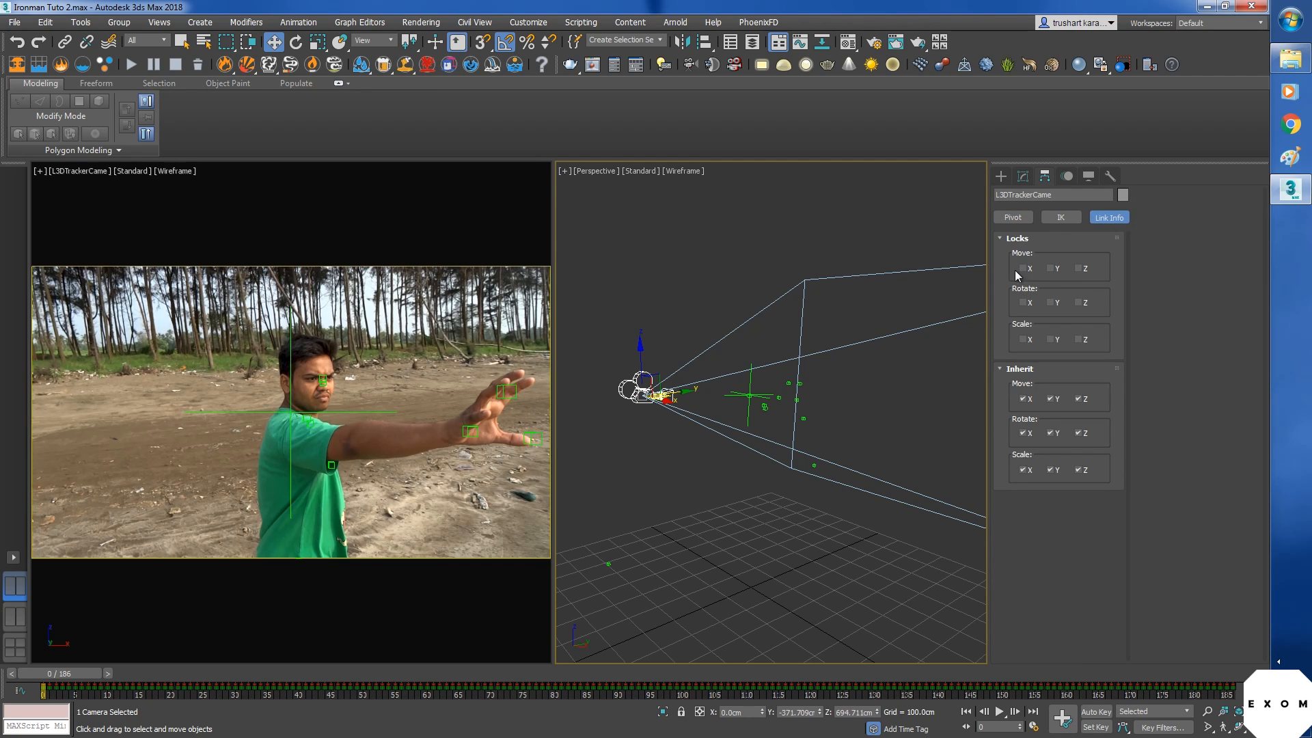
left_click(1021, 268)
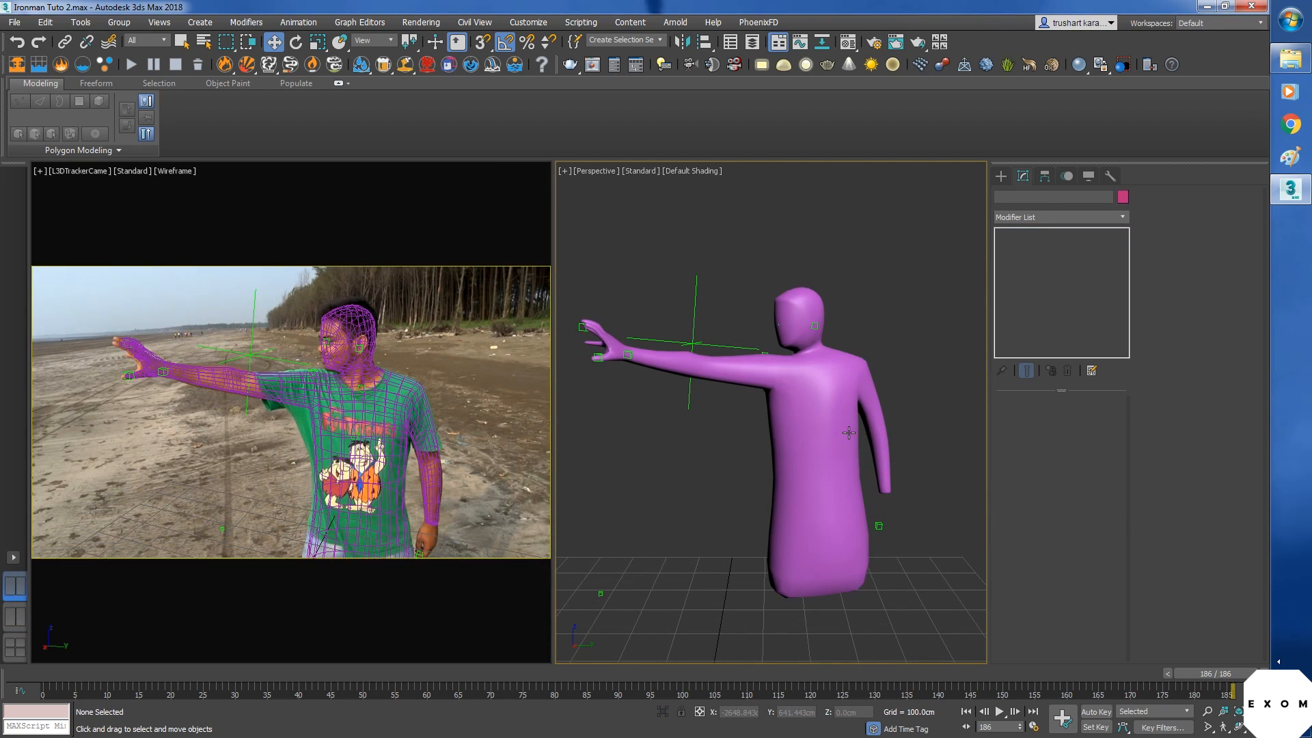
mouse_move(923, 462)
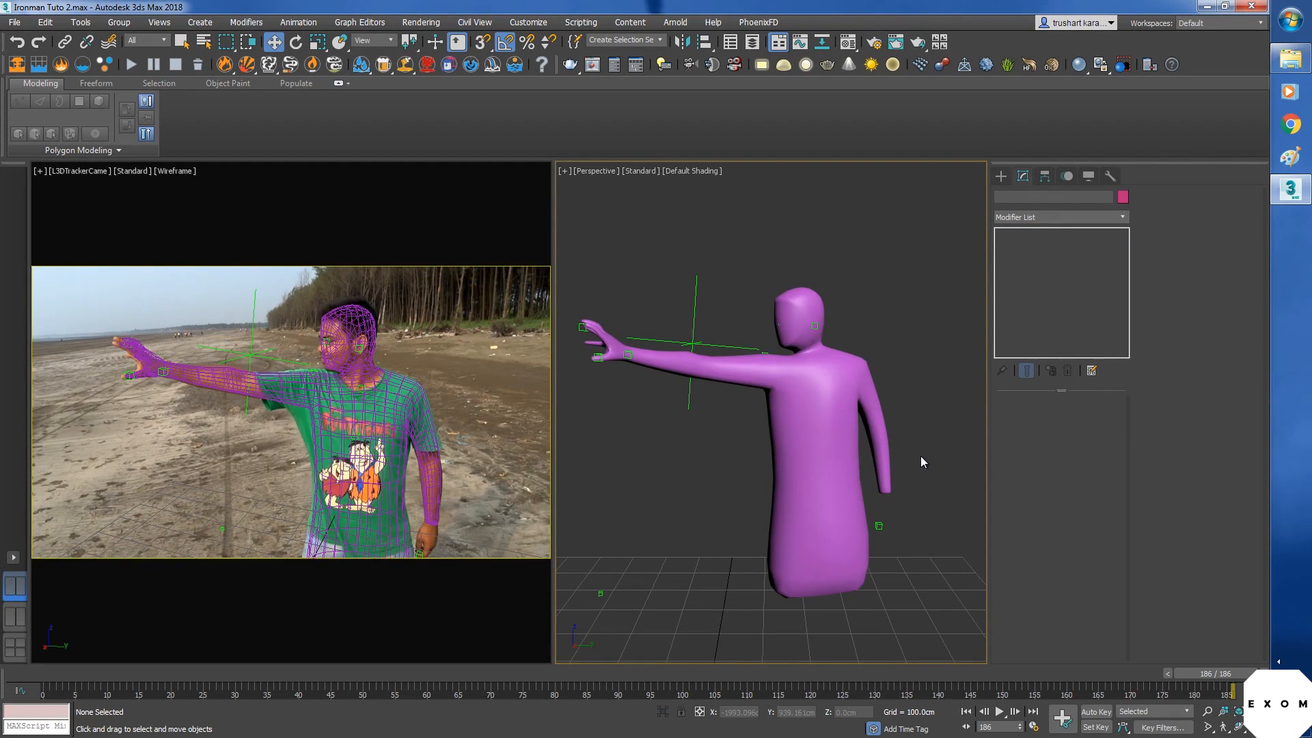
Step: Jump back to frame 0 with Go to Start
left_click(965, 712)
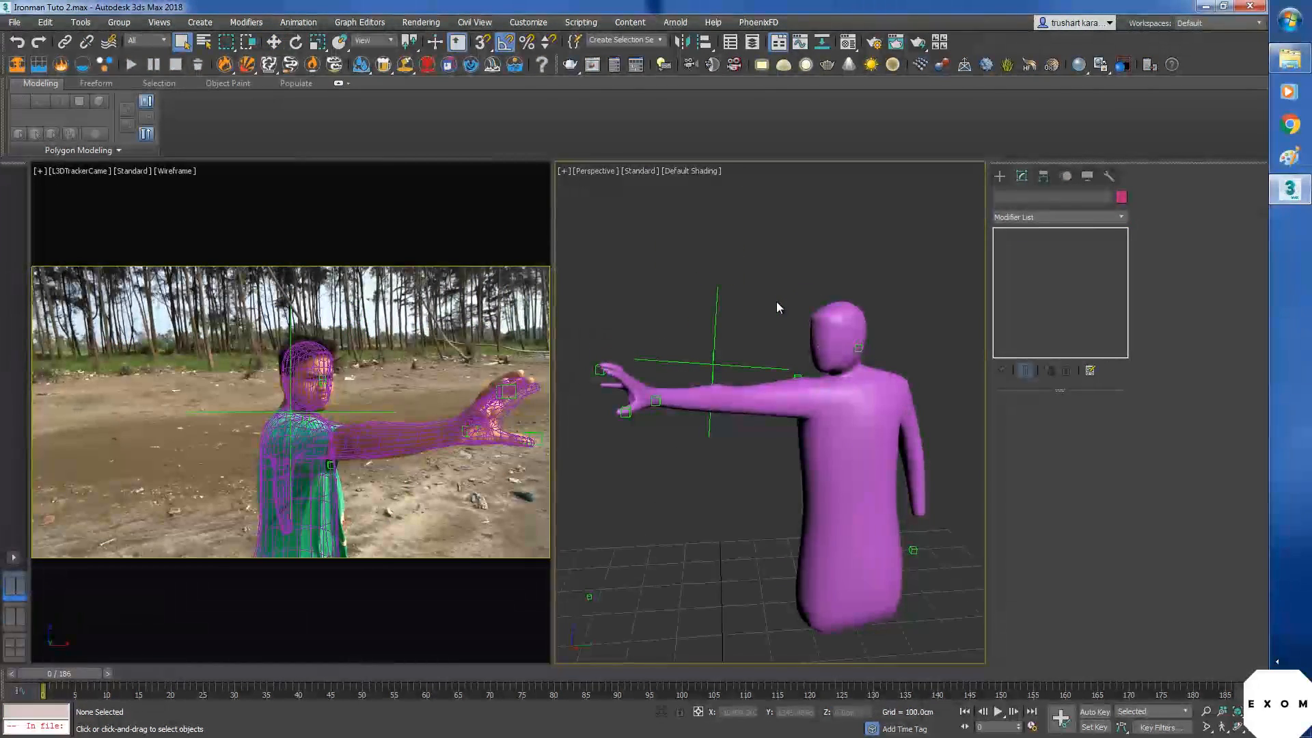